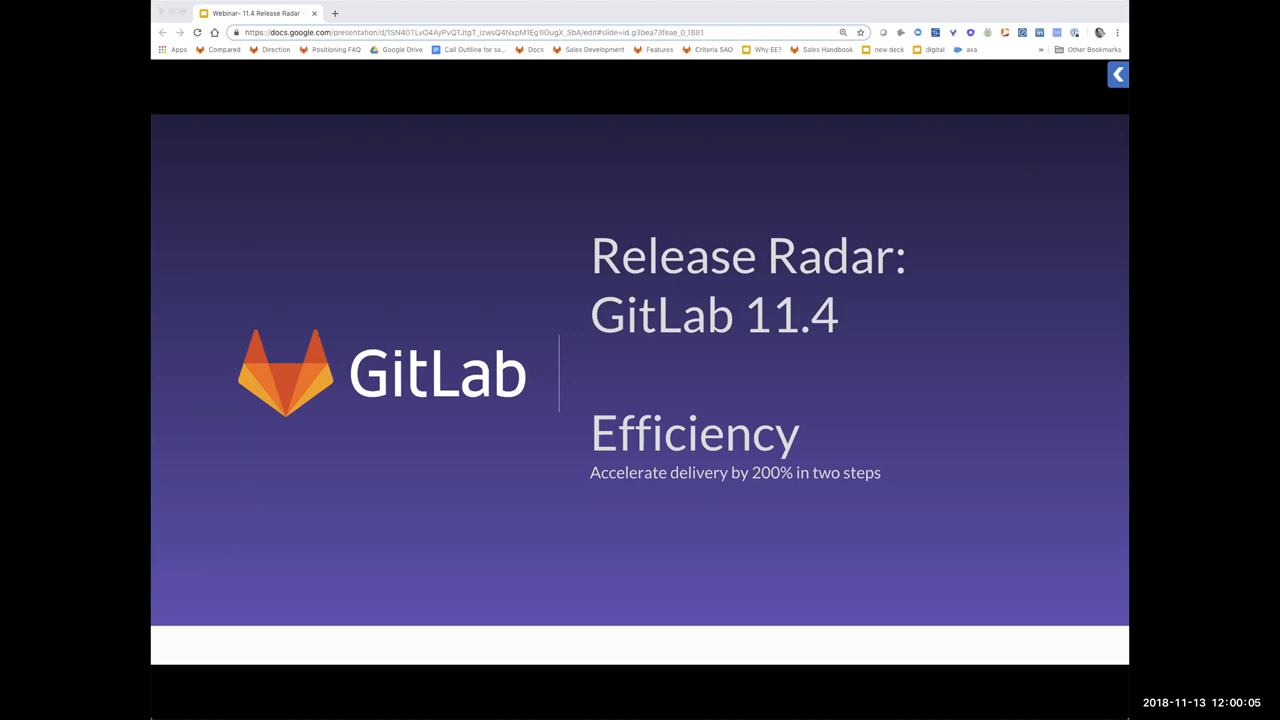
pyautogui.moveTo(312, 198)
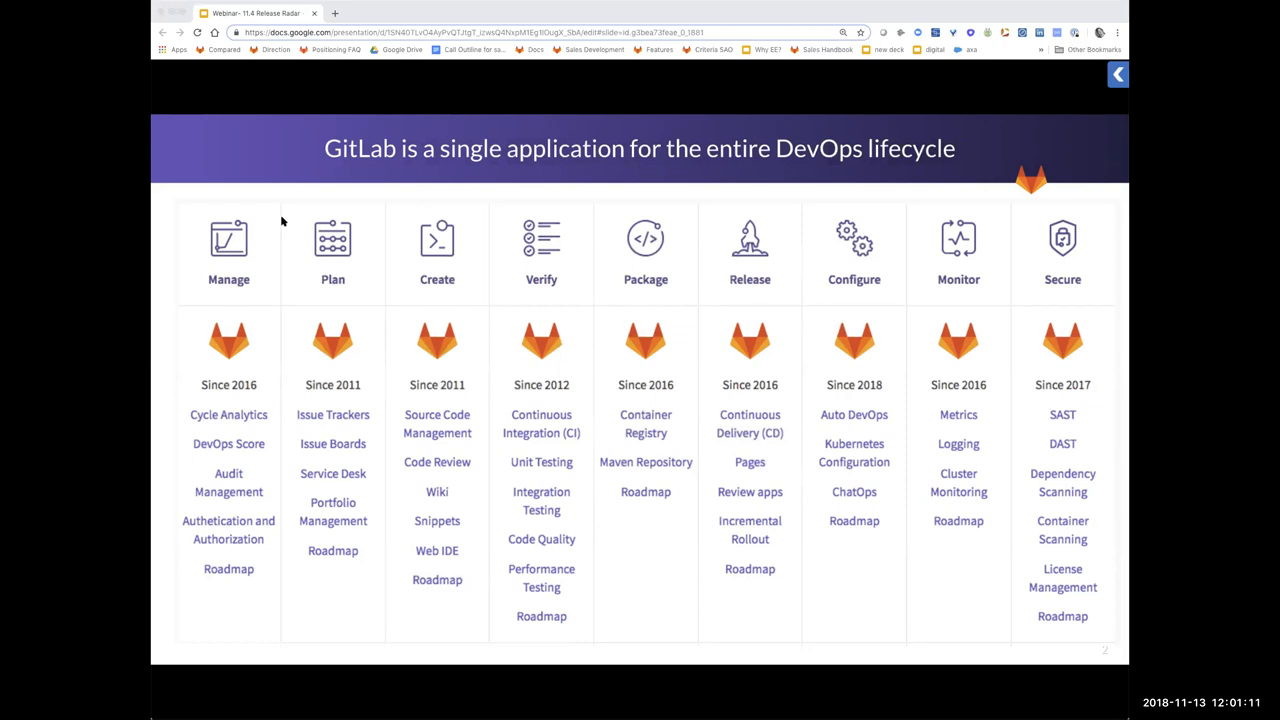
pyautogui.moveTo(270, 218)
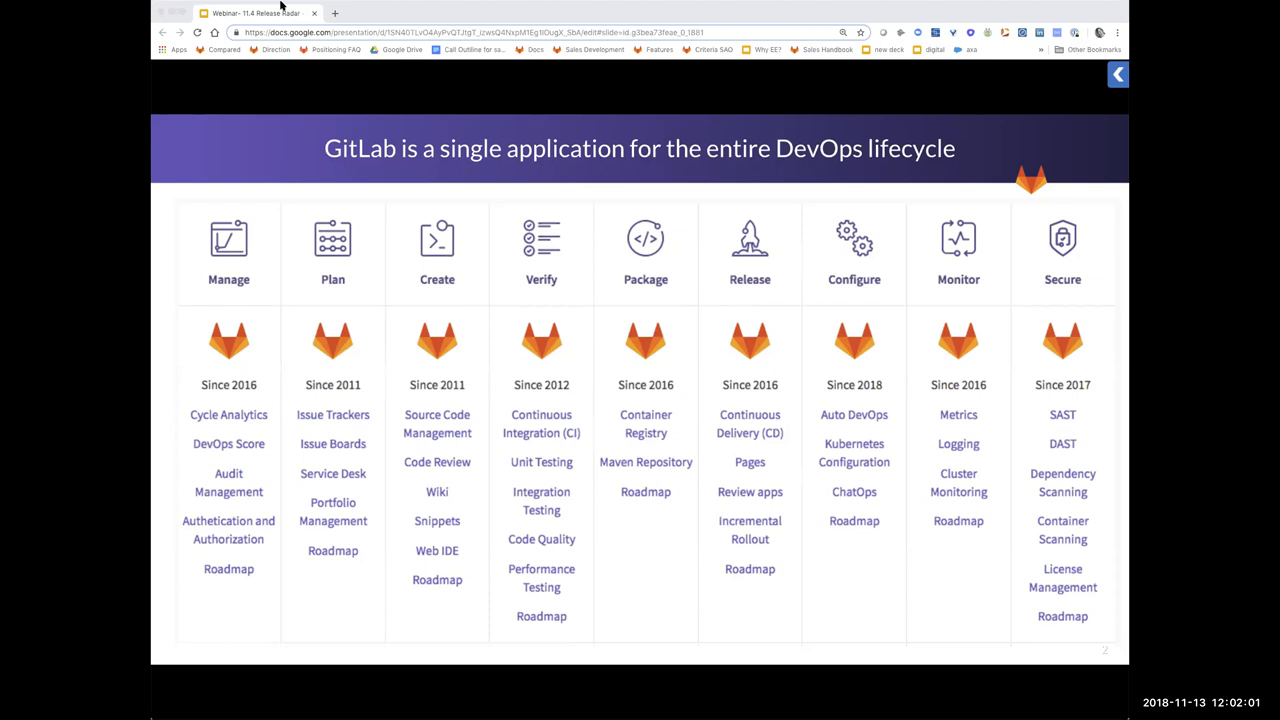
pyautogui.moveTo(408, 118)
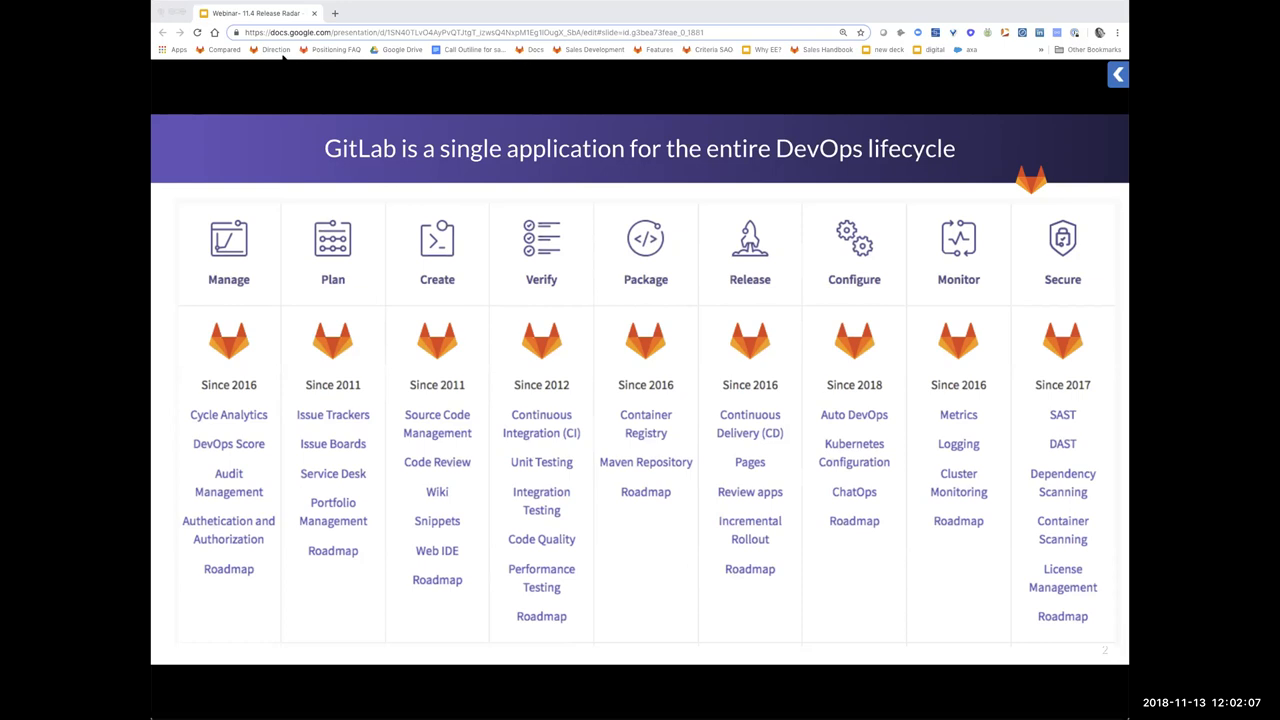
pyautogui.moveTo(284, 58)
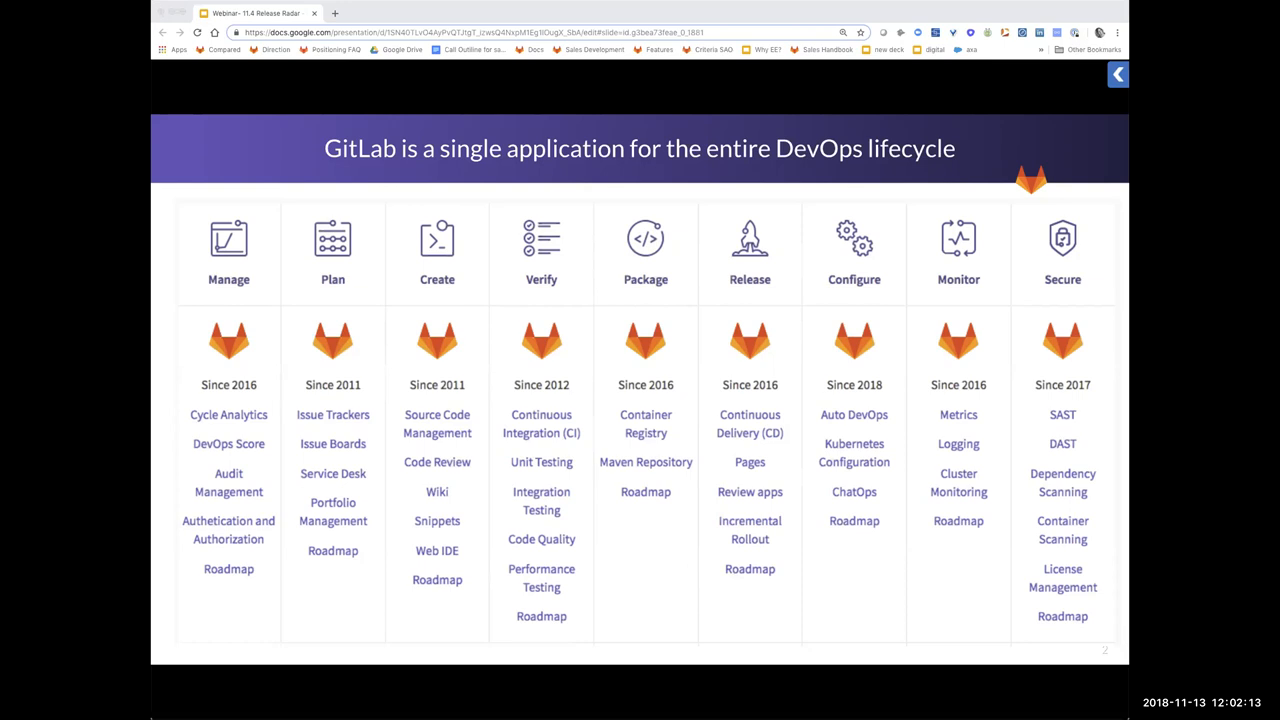
pyautogui.moveTo(352, 206)
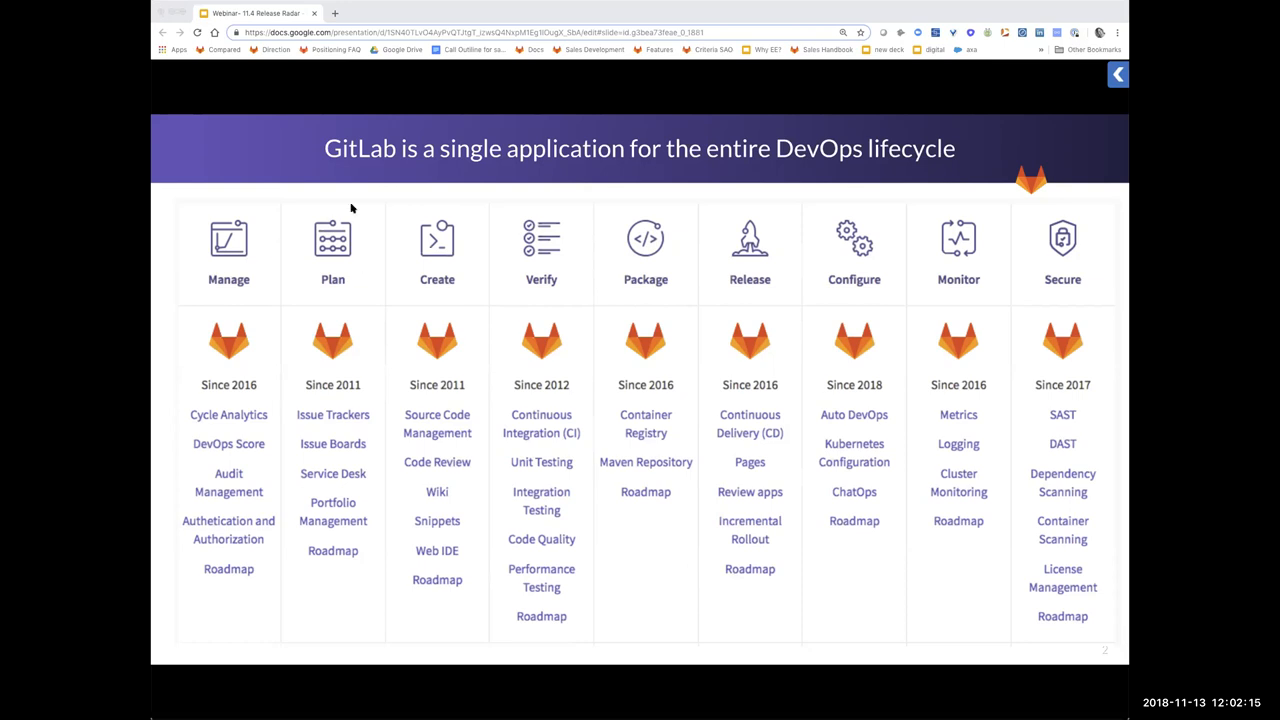
pyautogui.moveTo(200, 56)
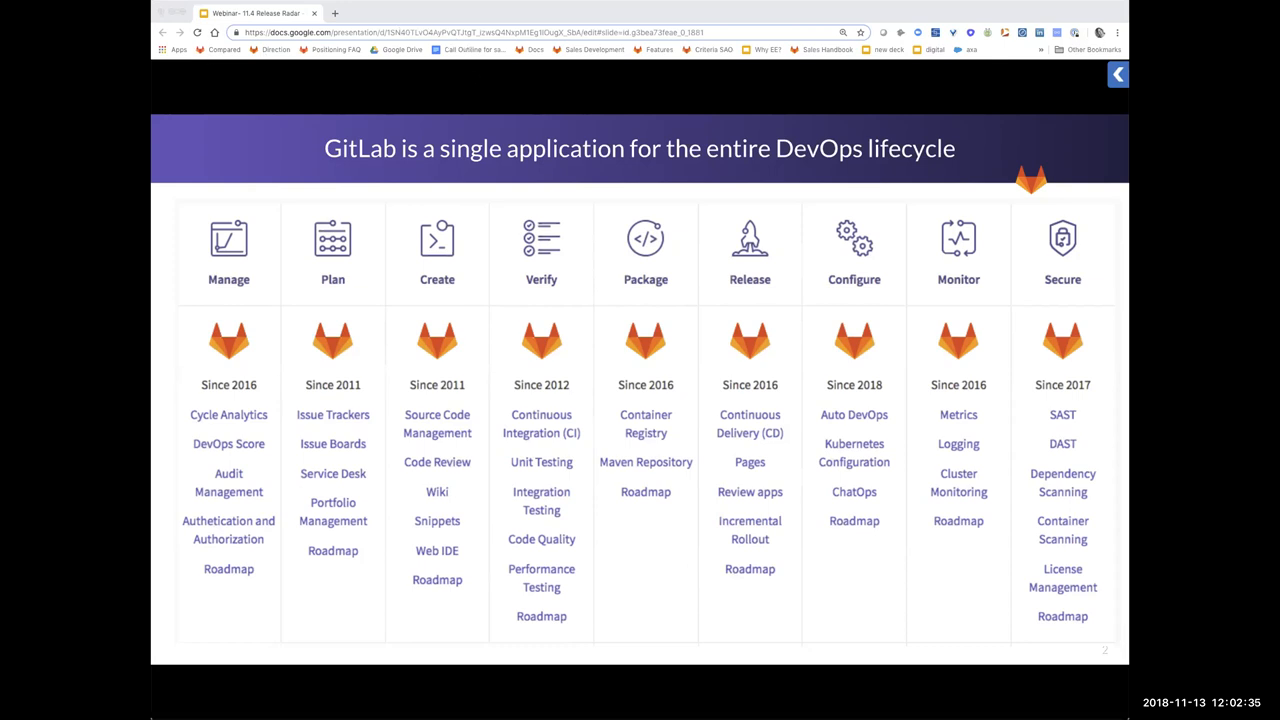
pyautogui.moveTo(316, 232)
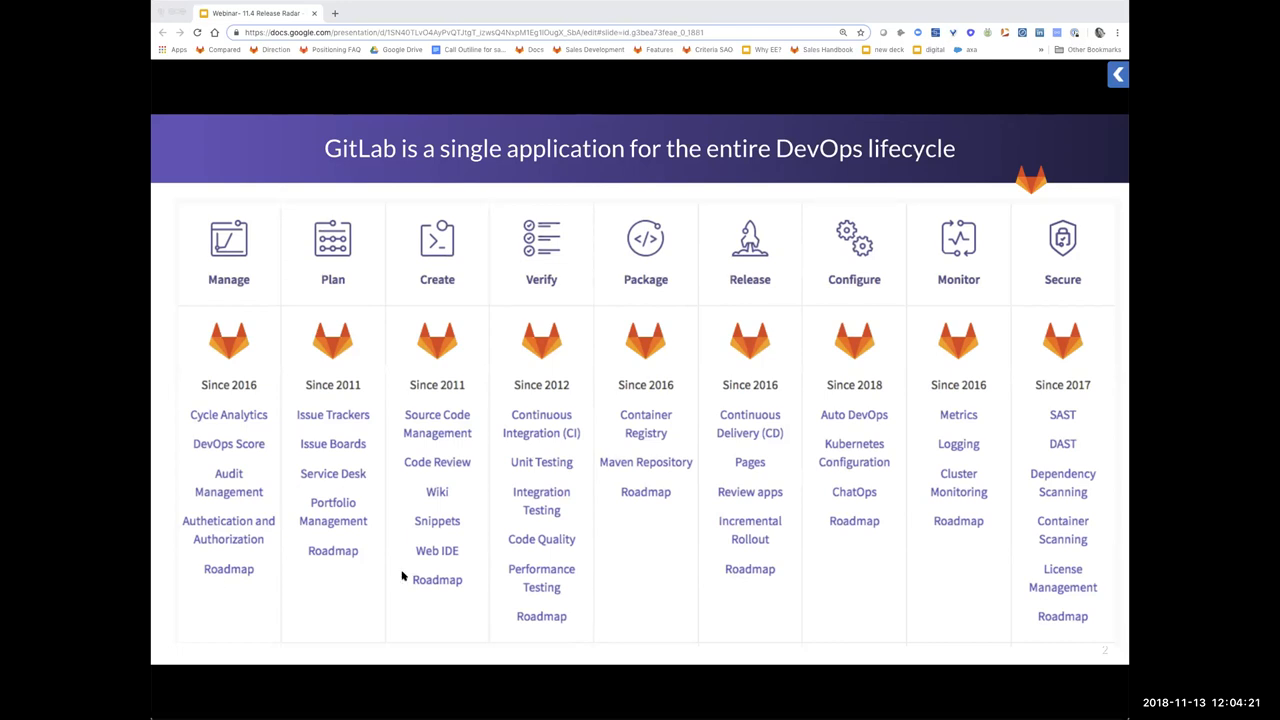
pyautogui.moveTo(444, 558)
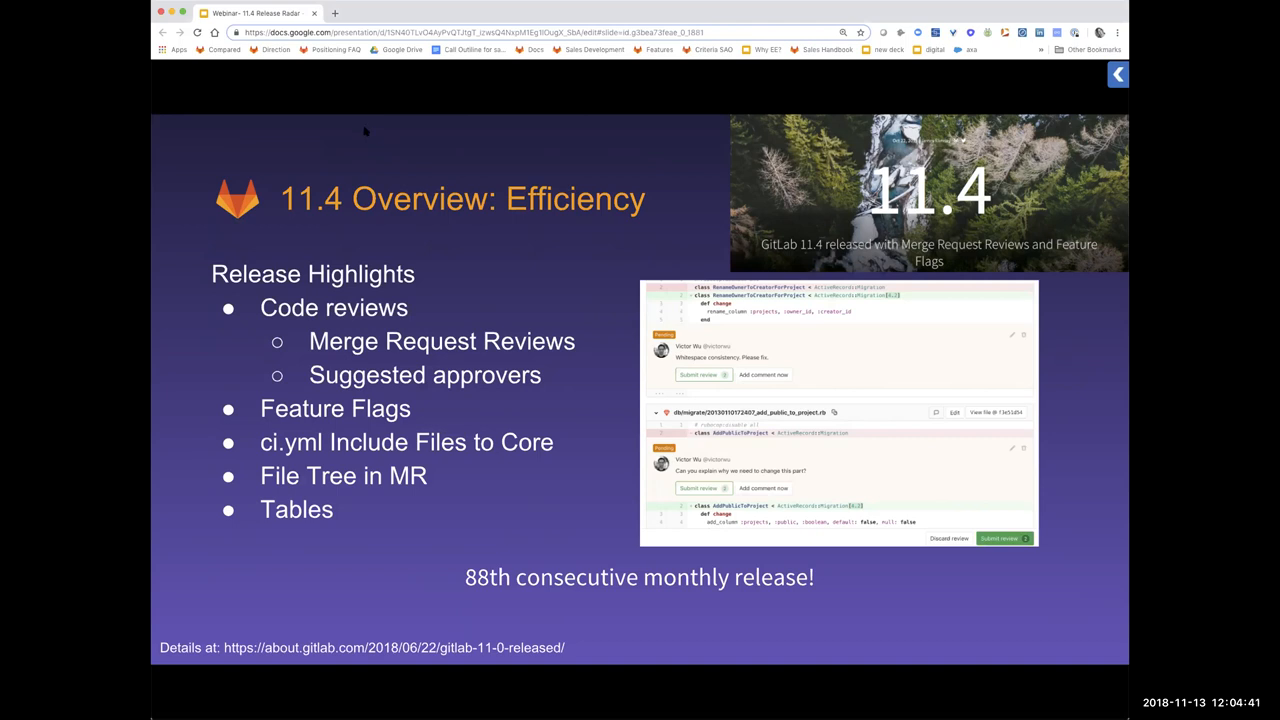
pyautogui.moveTo(336, 126)
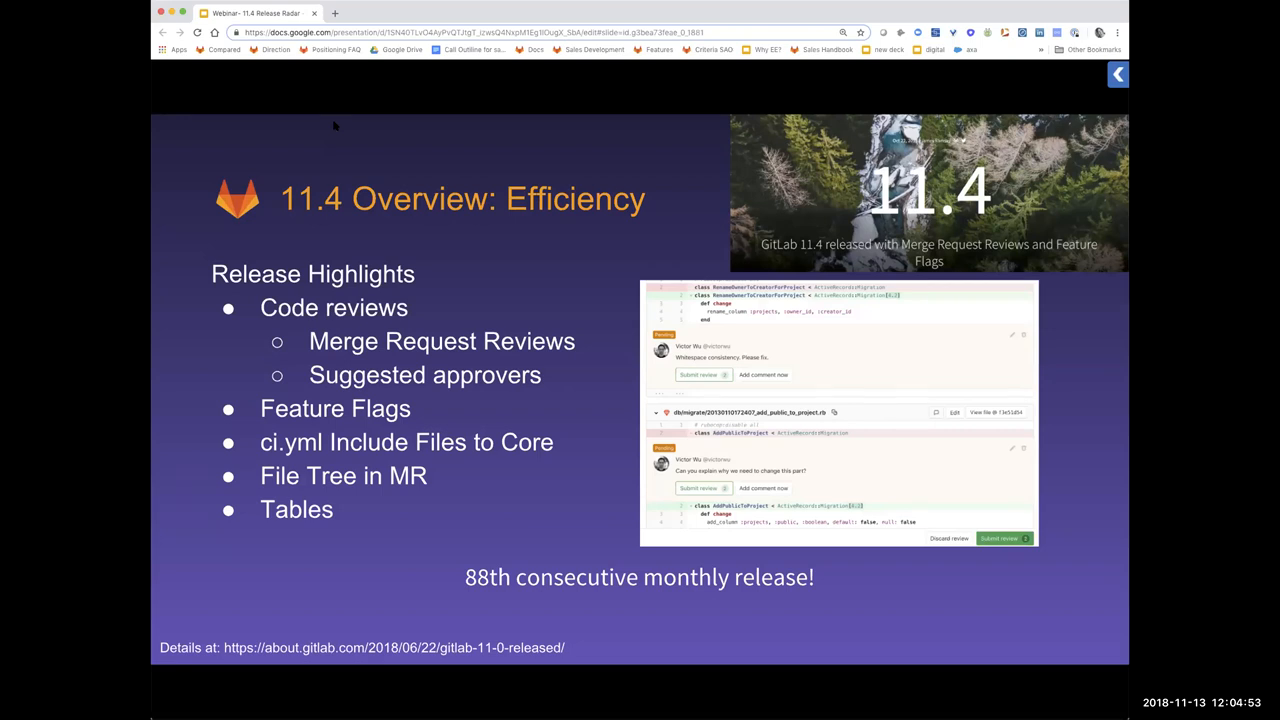
pyautogui.moveTo(288, 124)
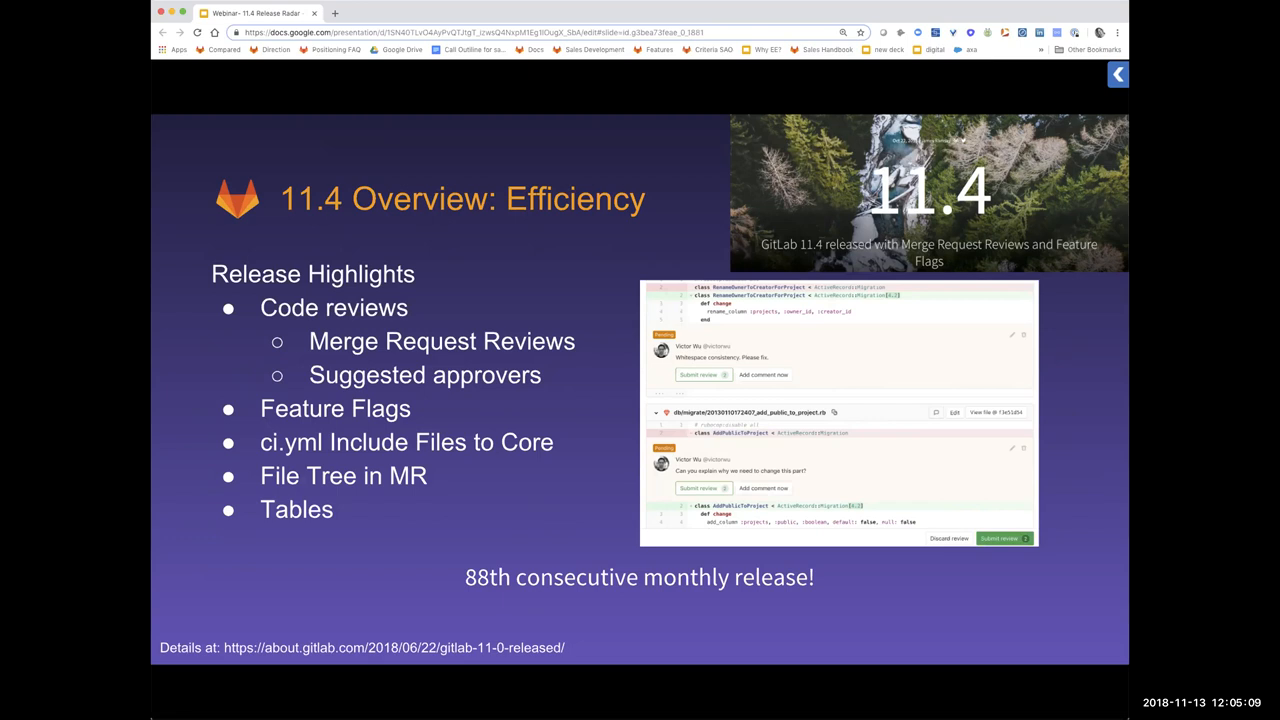
pyautogui.moveTo(172, 210)
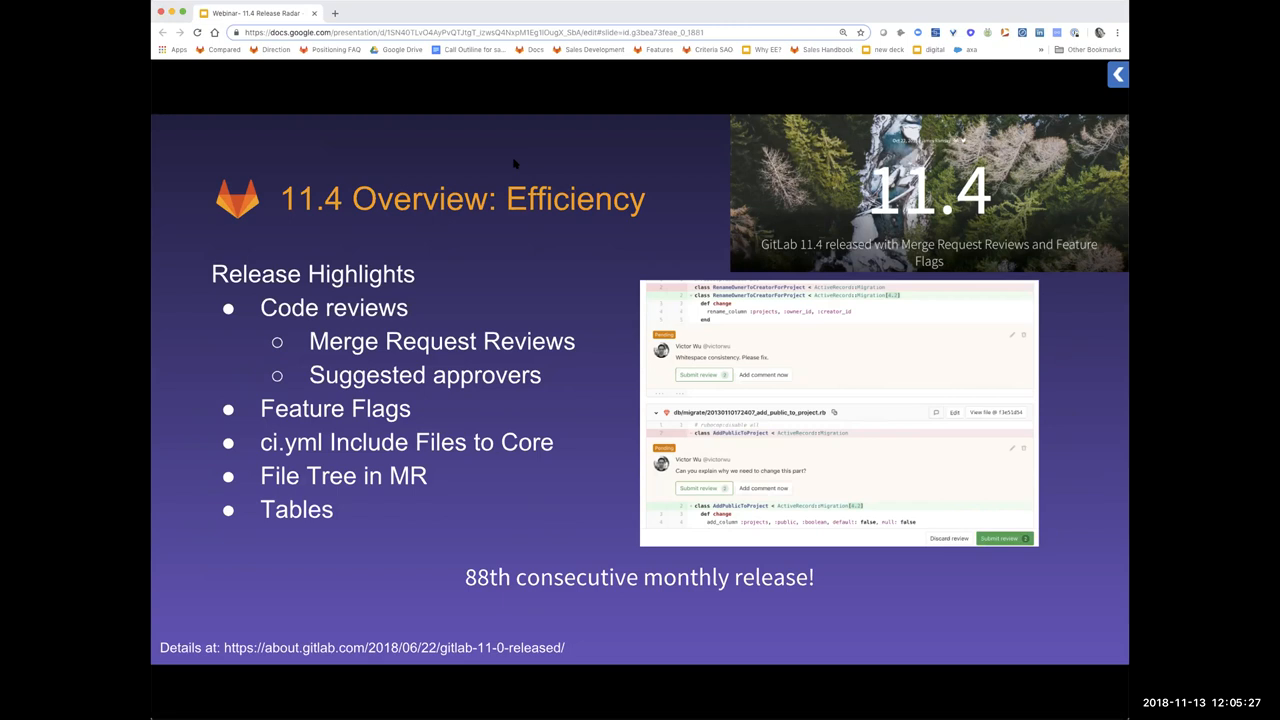
pyautogui.moveTo(490, 160)
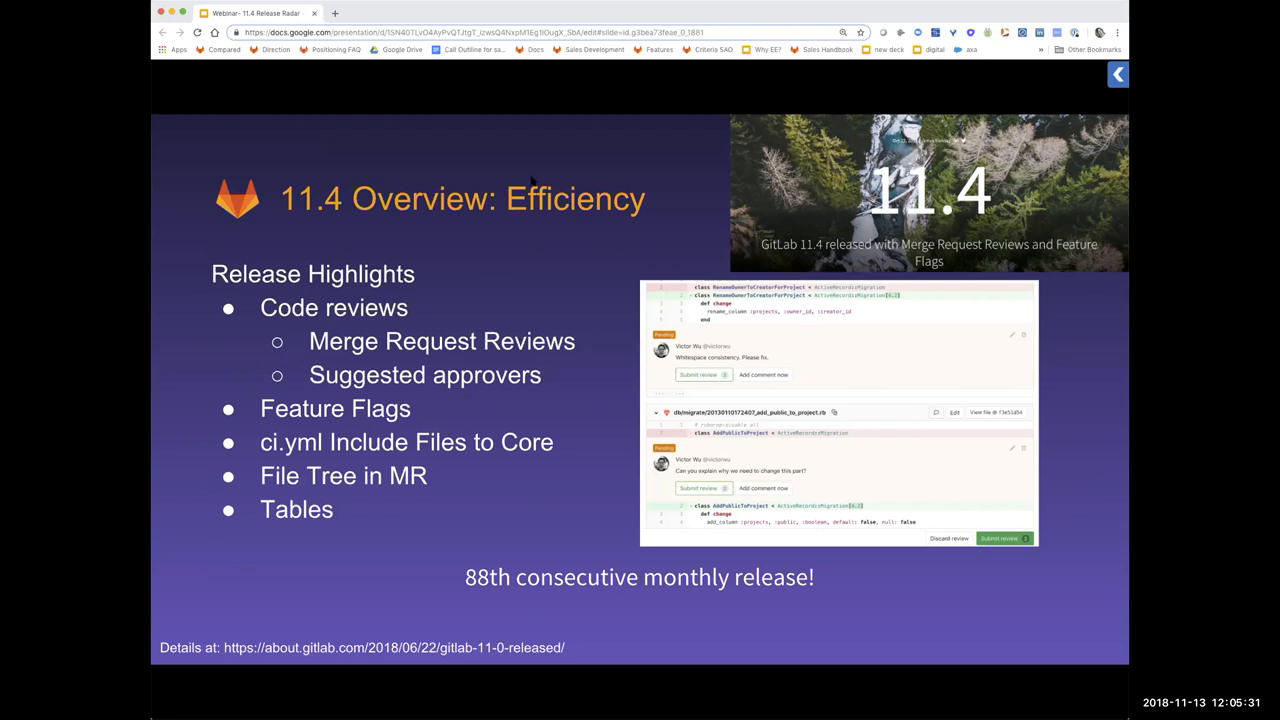
pyautogui.moveTo(516, 158)
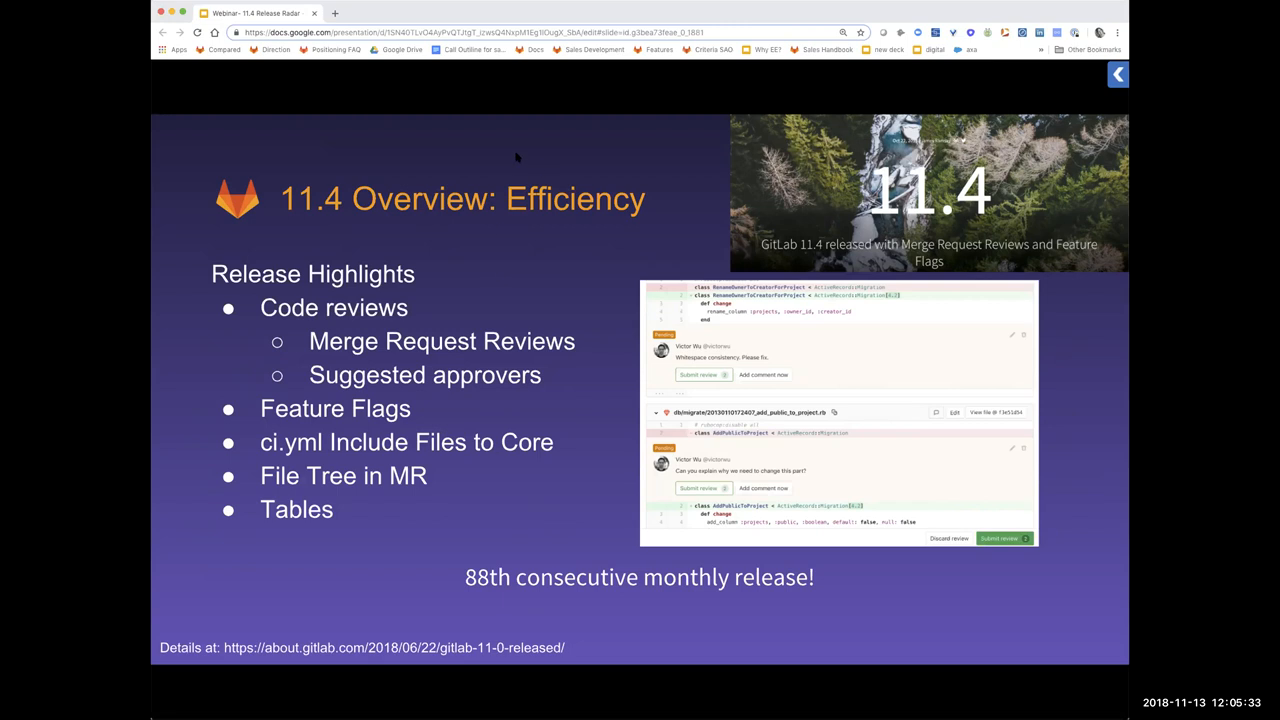
pyautogui.moveTo(338, 140)
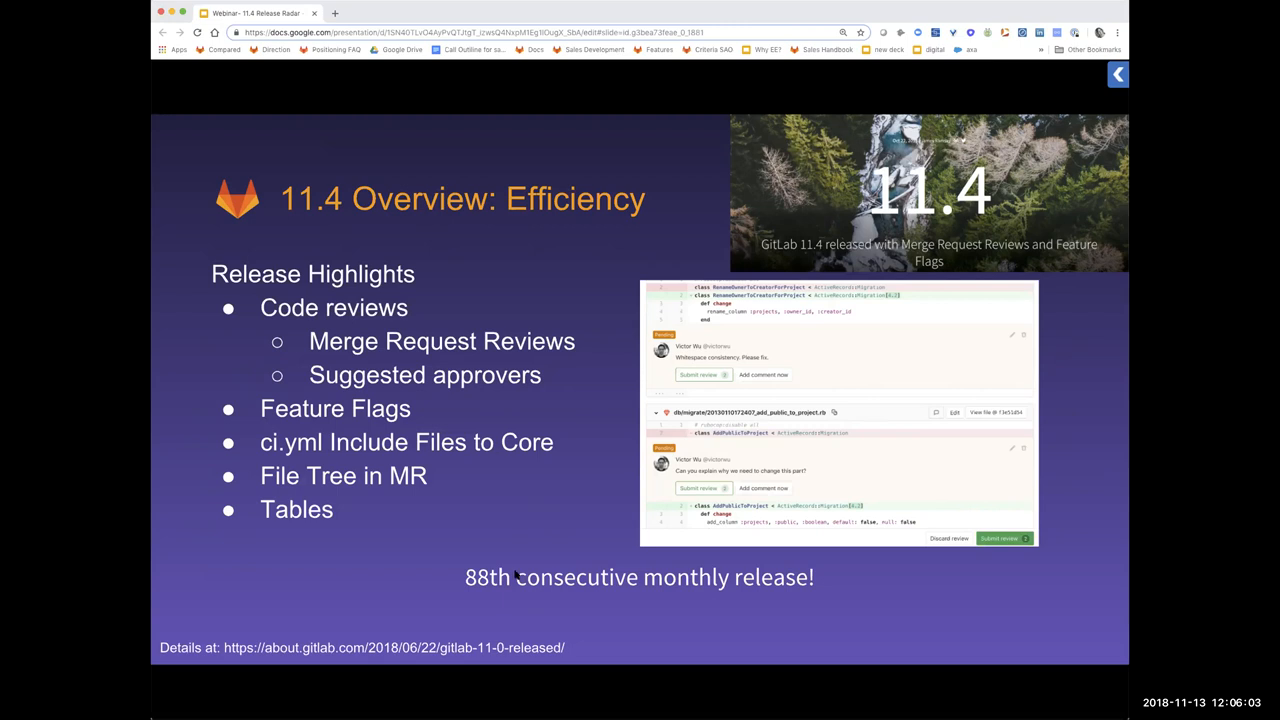
# Step: Advance the deck one slide to the Suggested Reviewer slide
pyautogui.press('right')
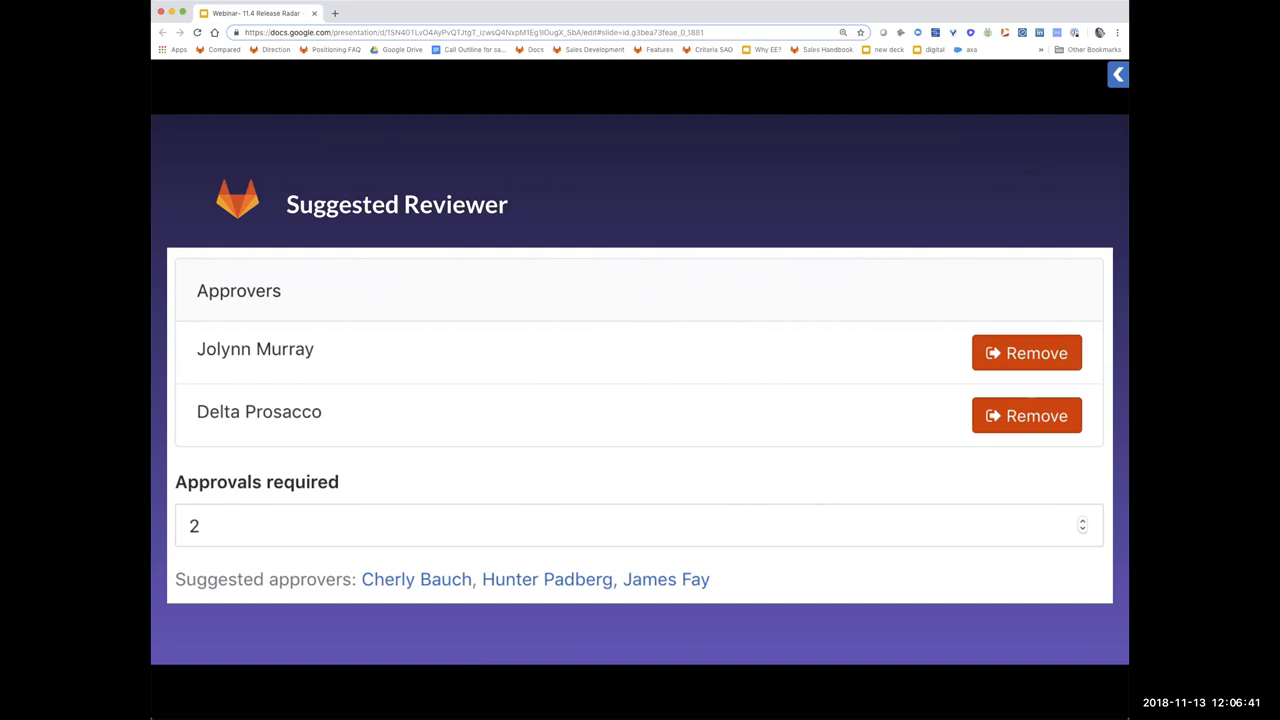
pyautogui.moveTo(384, 290)
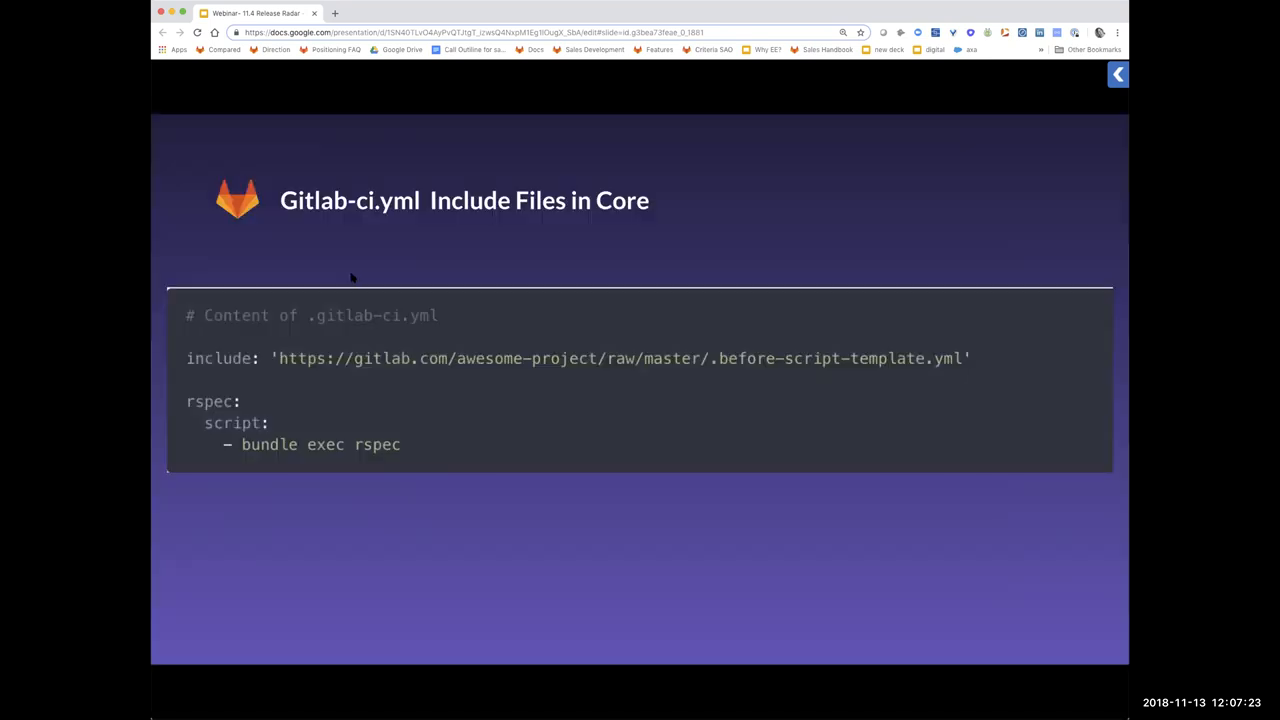
pyautogui.moveTo(336, 128)
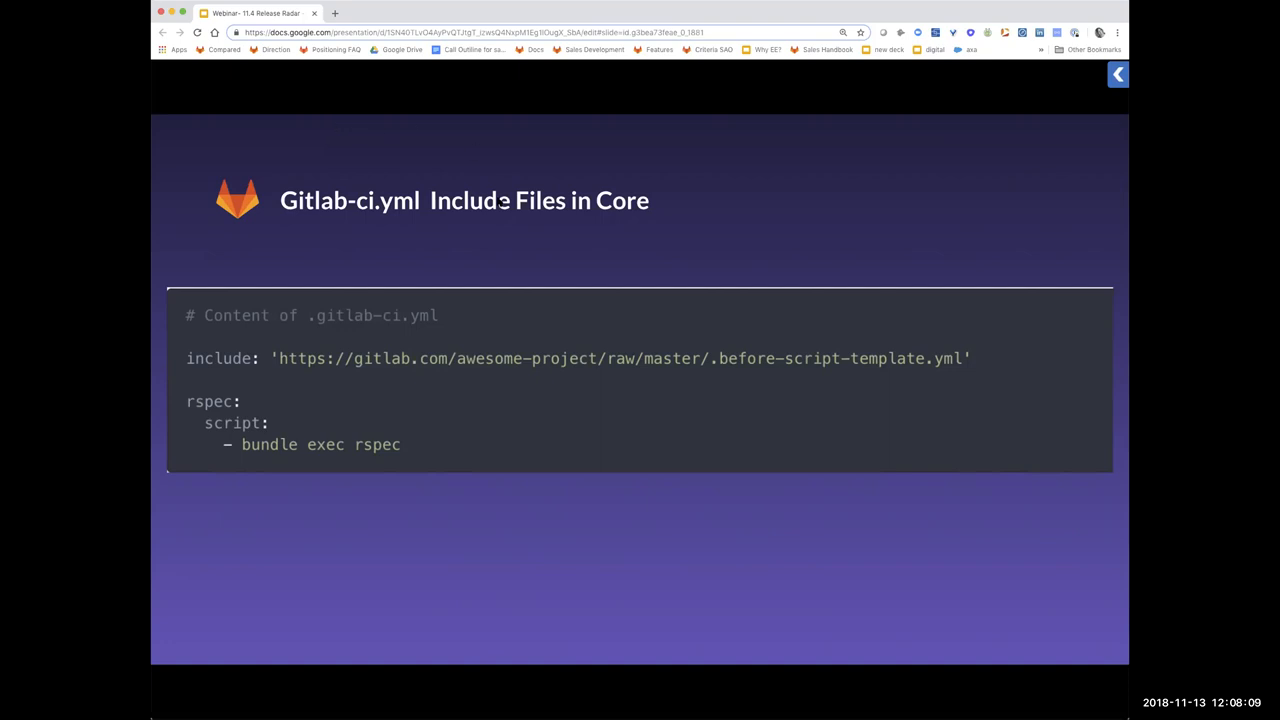
pyautogui.moveTo(476, 284)
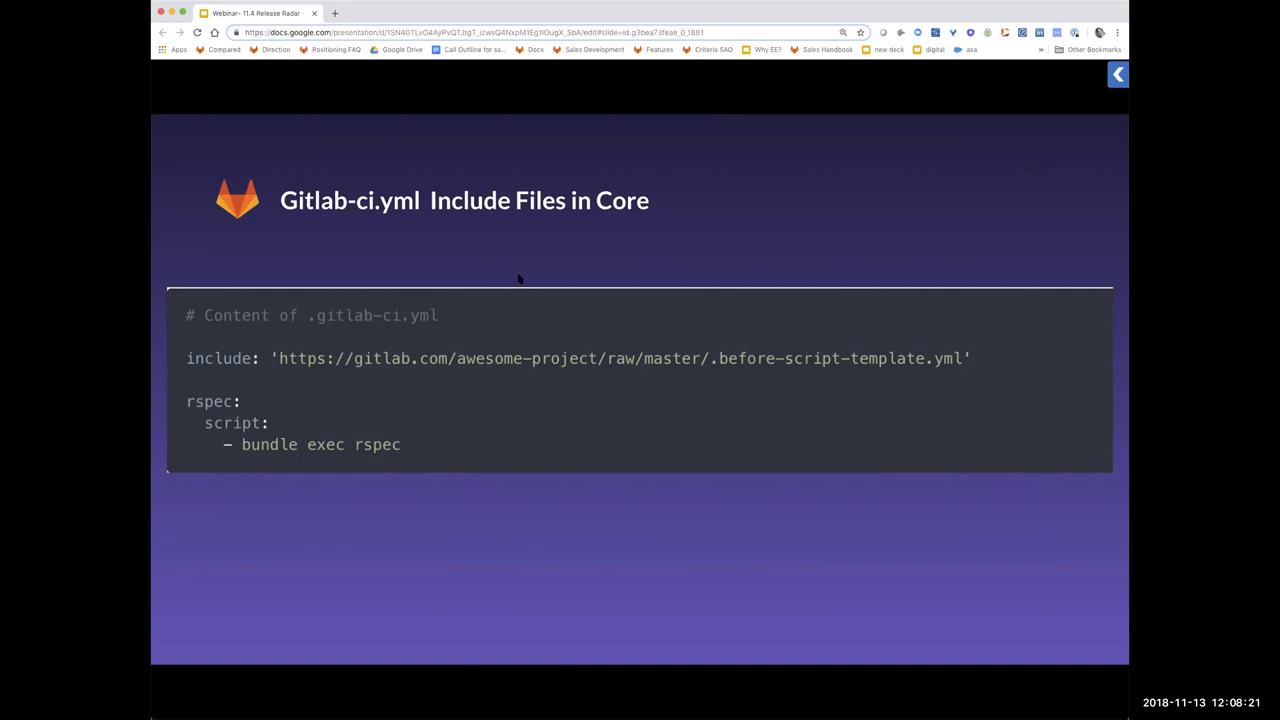
pyautogui.moveTo(496, 292)
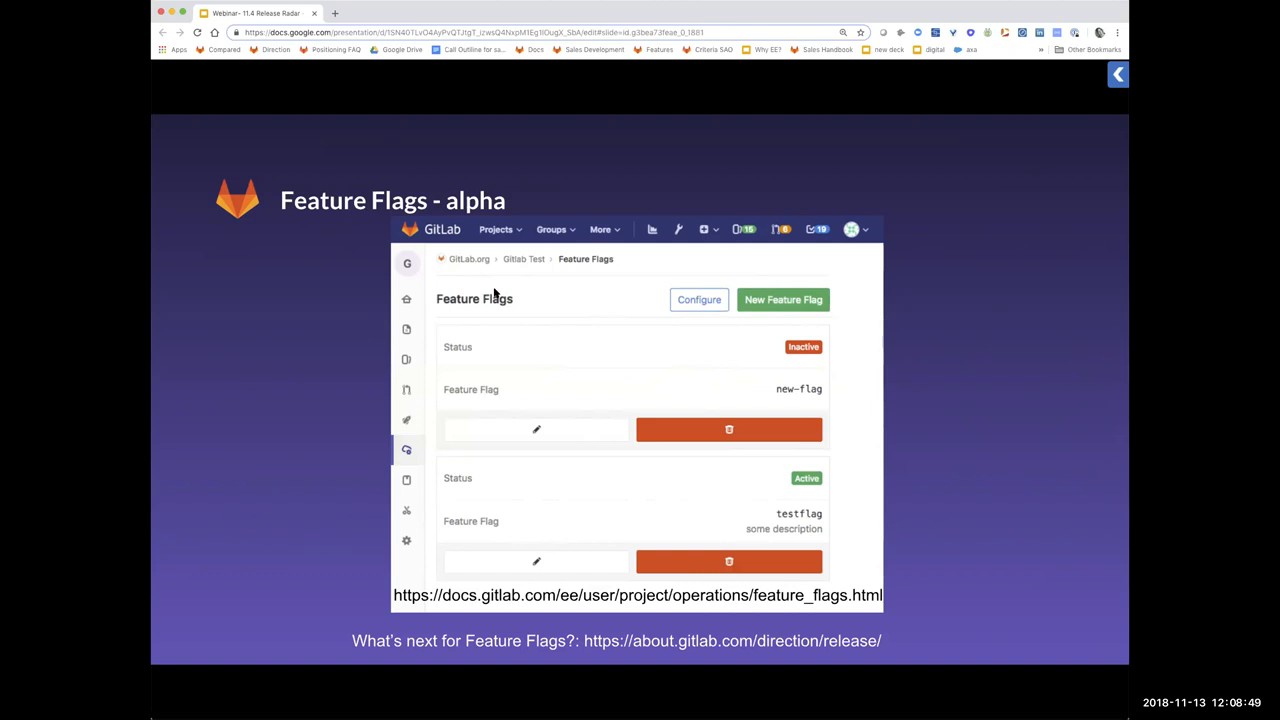
pyautogui.moveTo(528, 364)
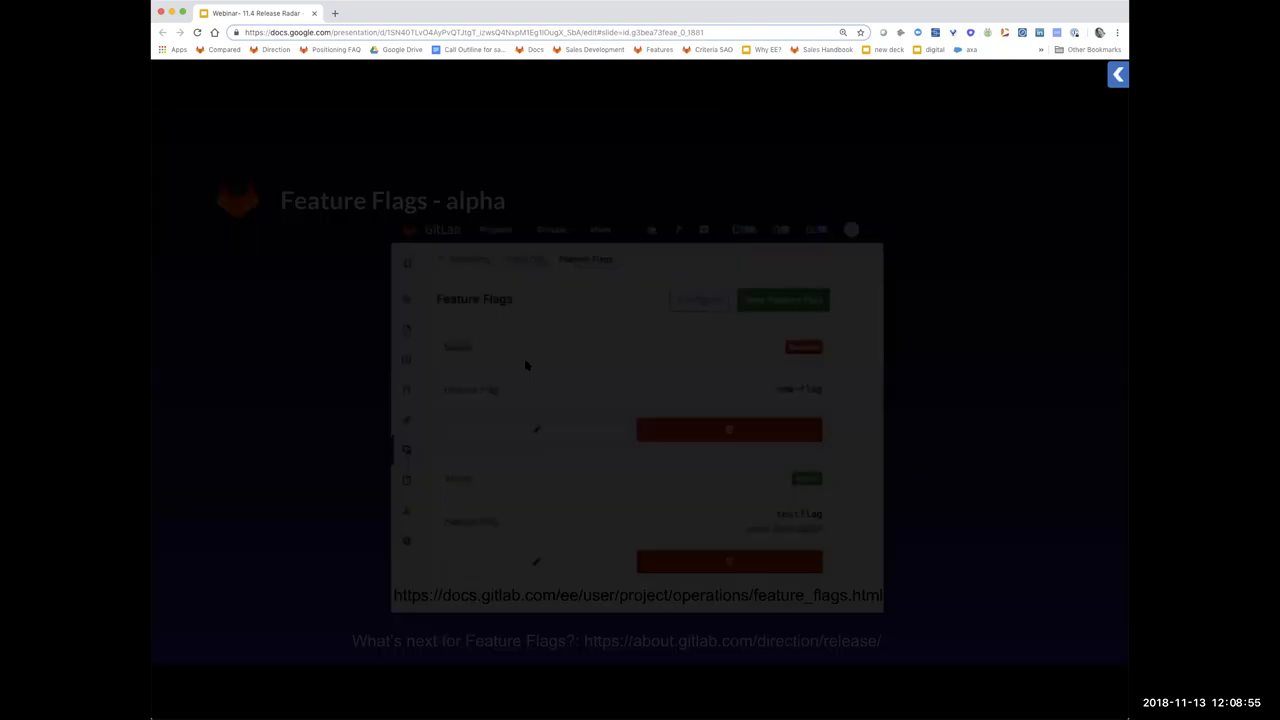
# Step: Advance the deck past the Feature Flags - alpha slide
pyautogui.press('Right')
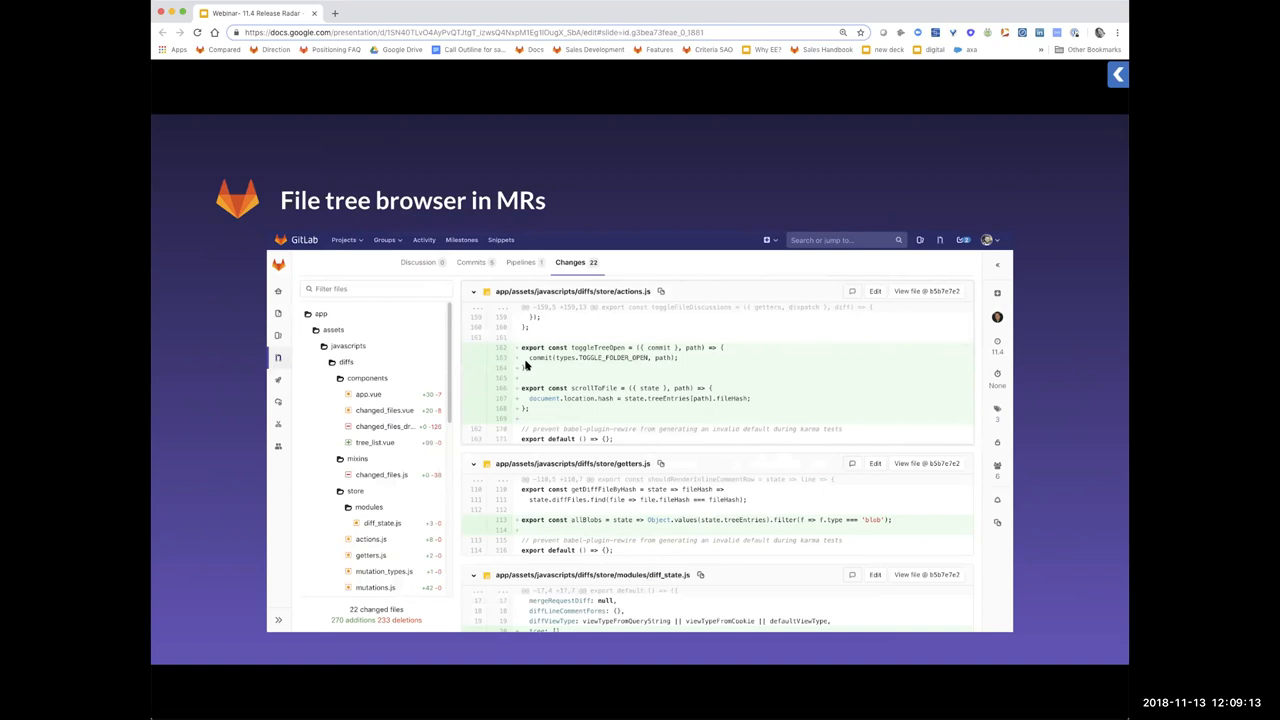
pyautogui.moveTo(338, 324)
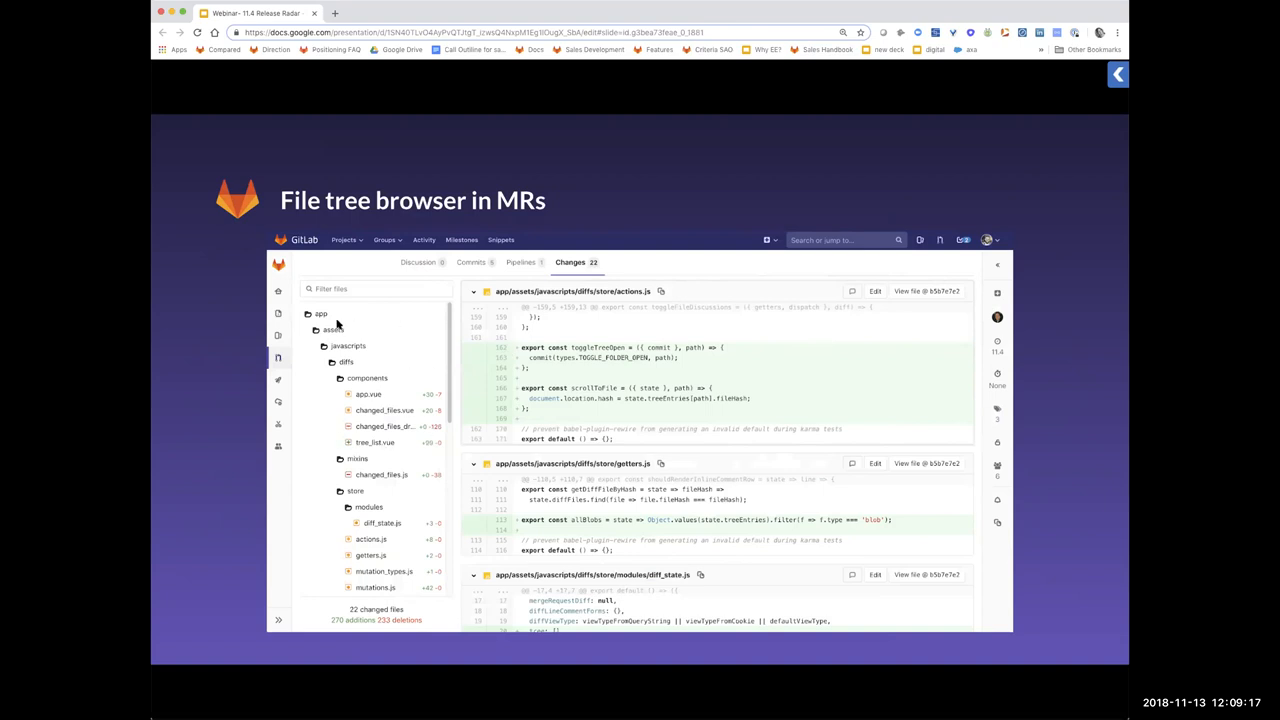
pyautogui.moveTo(324, 396)
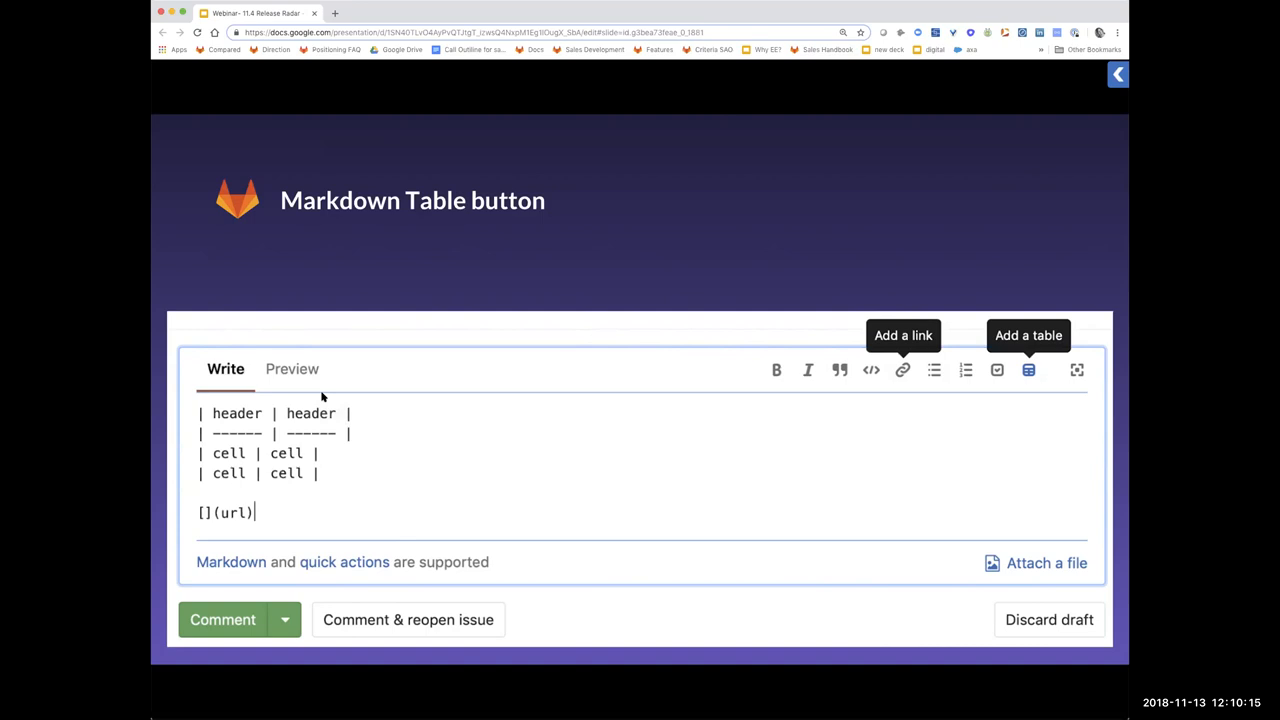
pyautogui.moveTo(552, 322)
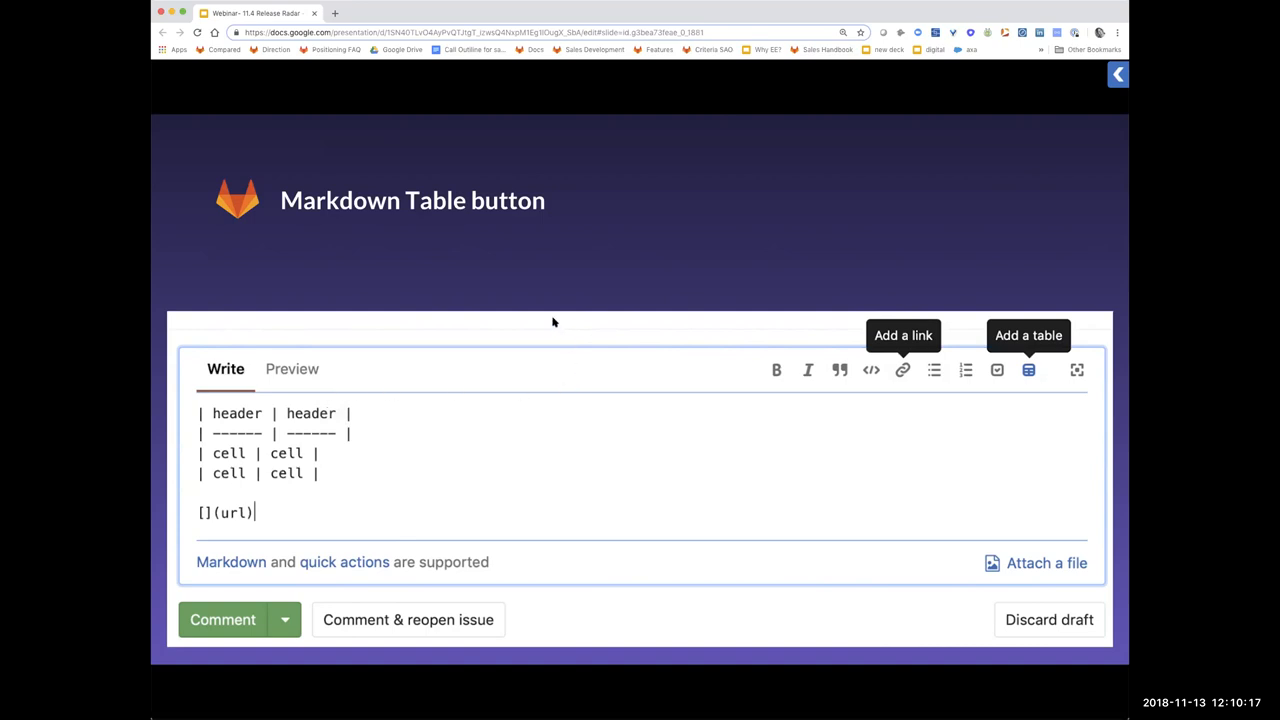
pyautogui.moveTo(520, 166)
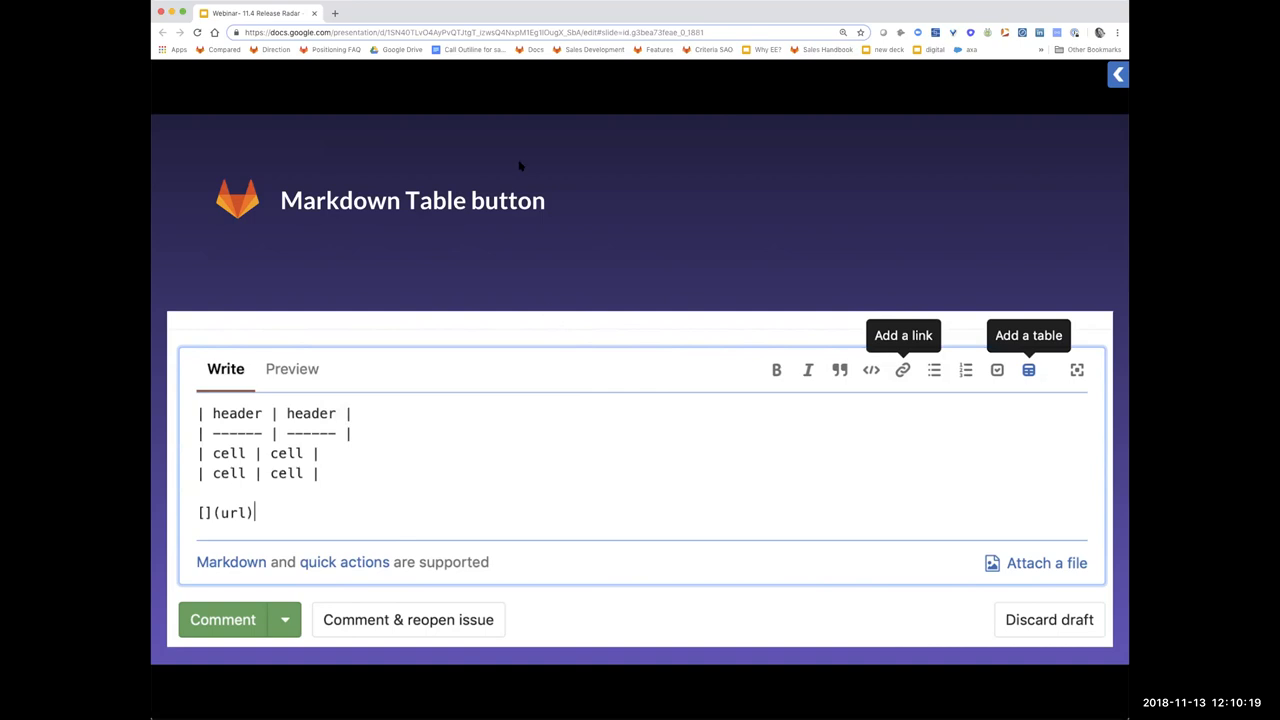
pyautogui.moveTo(776, 172)
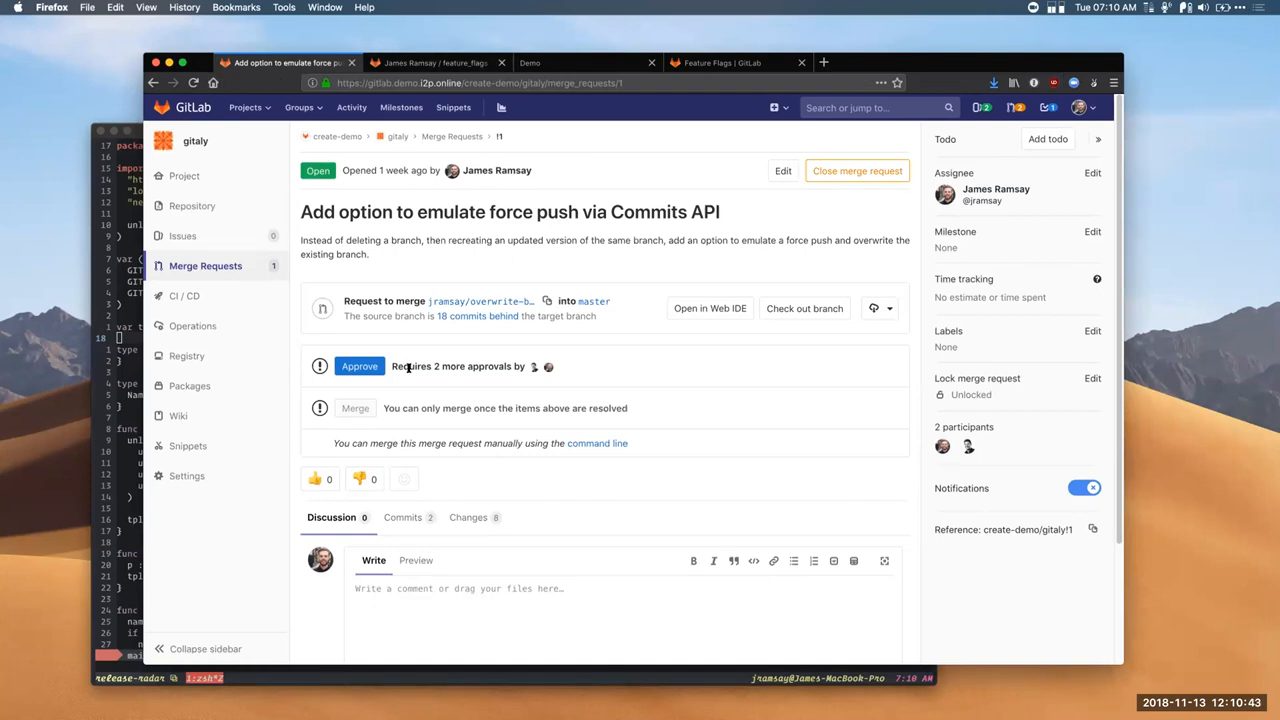
pyautogui.moveTo(548, 384)
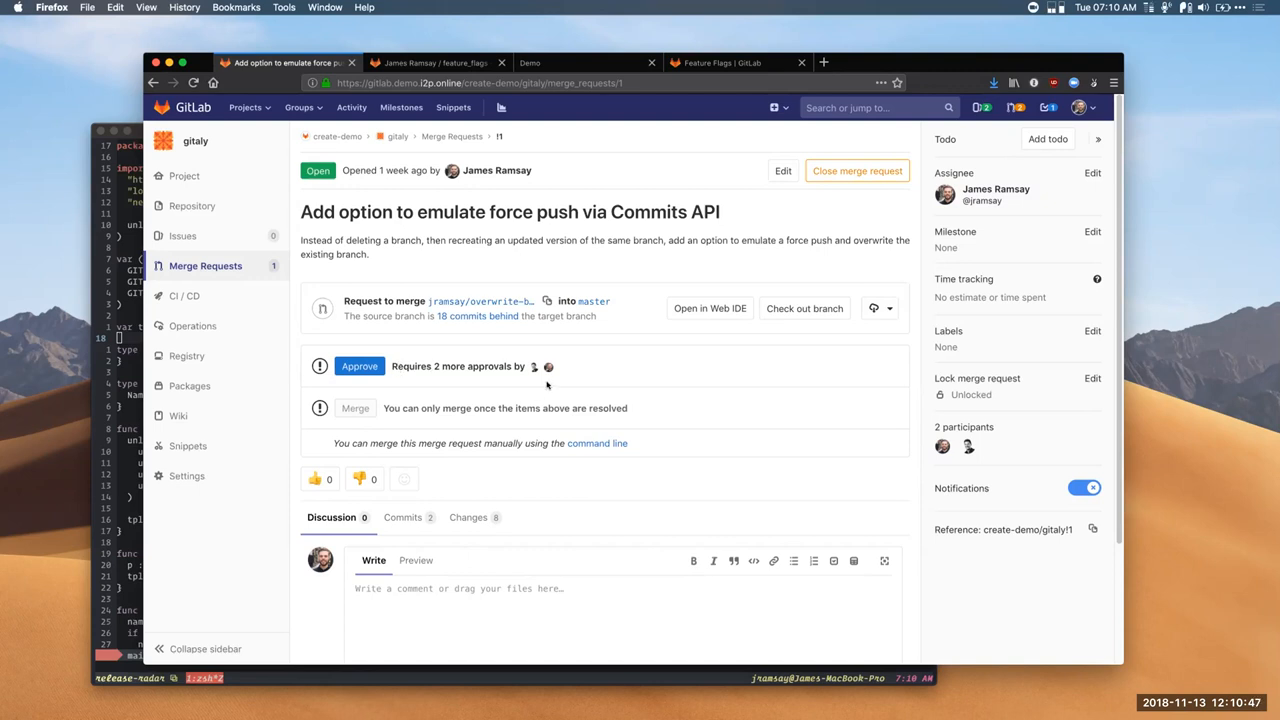
pyautogui.moveTo(640, 360)
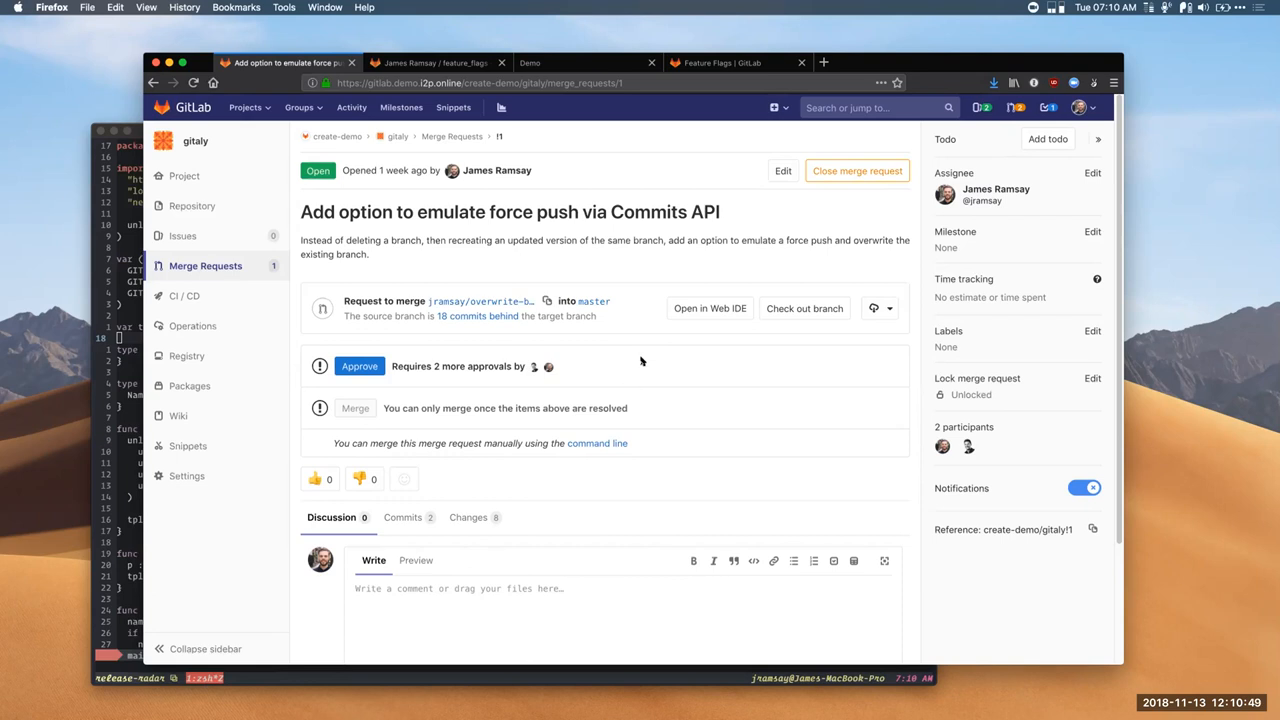
pyautogui.moveTo(488, 264)
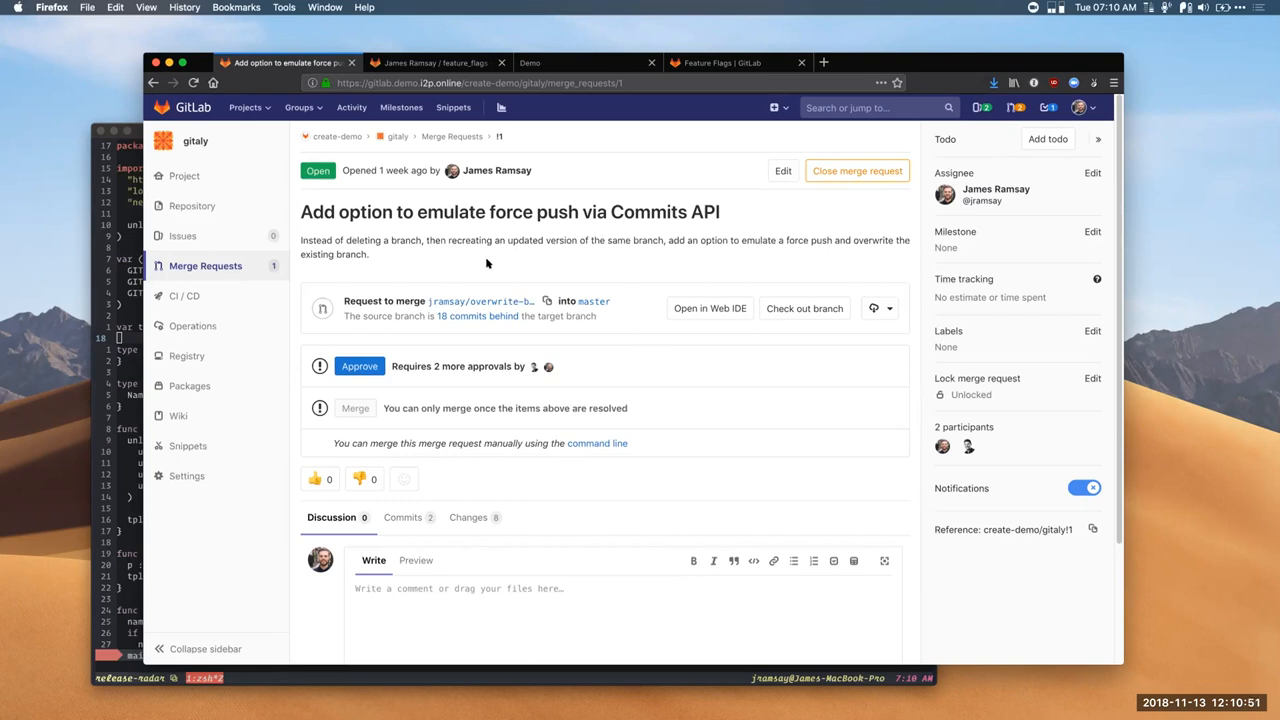
pyautogui.moveTo(570, 250)
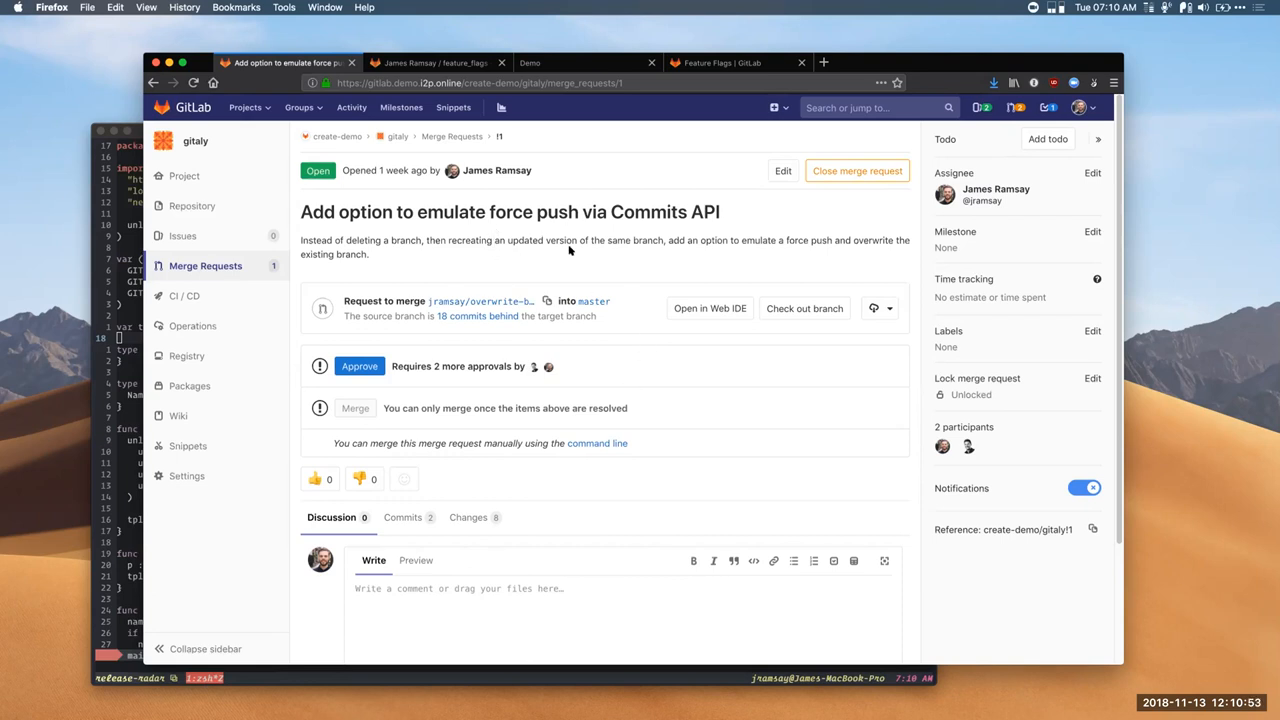
pyautogui.moveTo(612, 240)
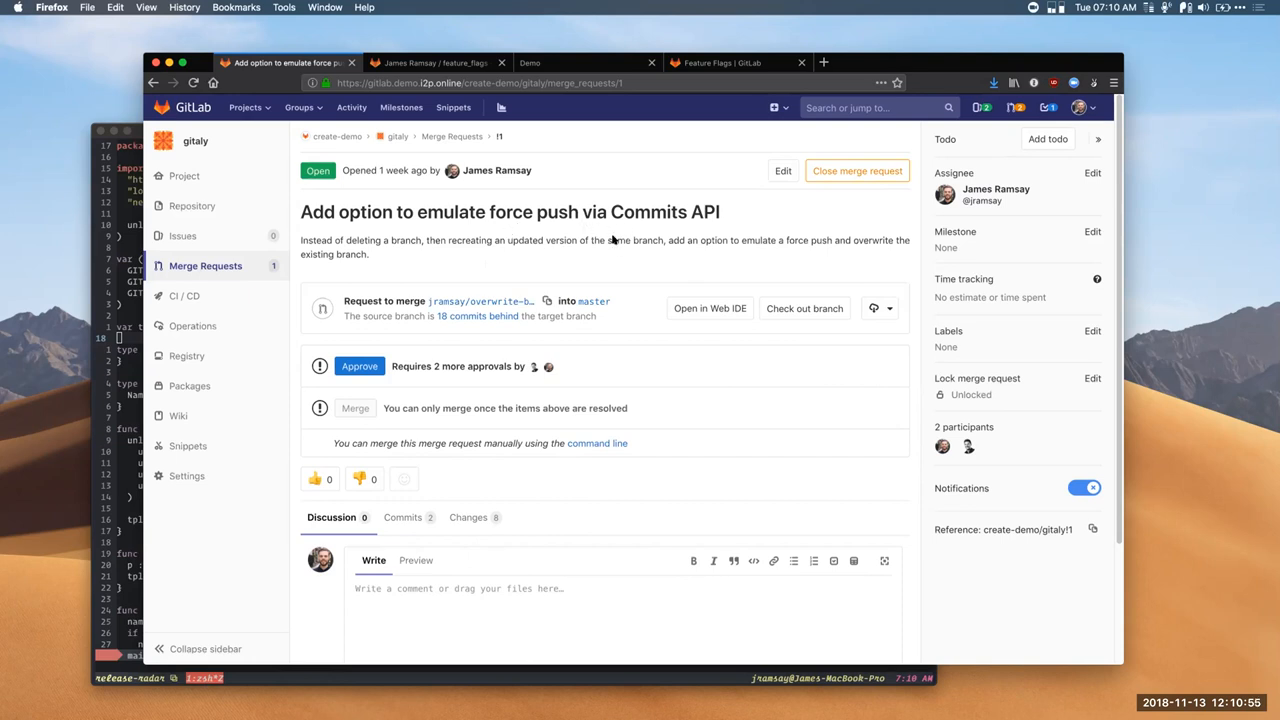
# Step: Switch the force-push merge request to its Changes view showing the diff
pyautogui.click(468, 516)
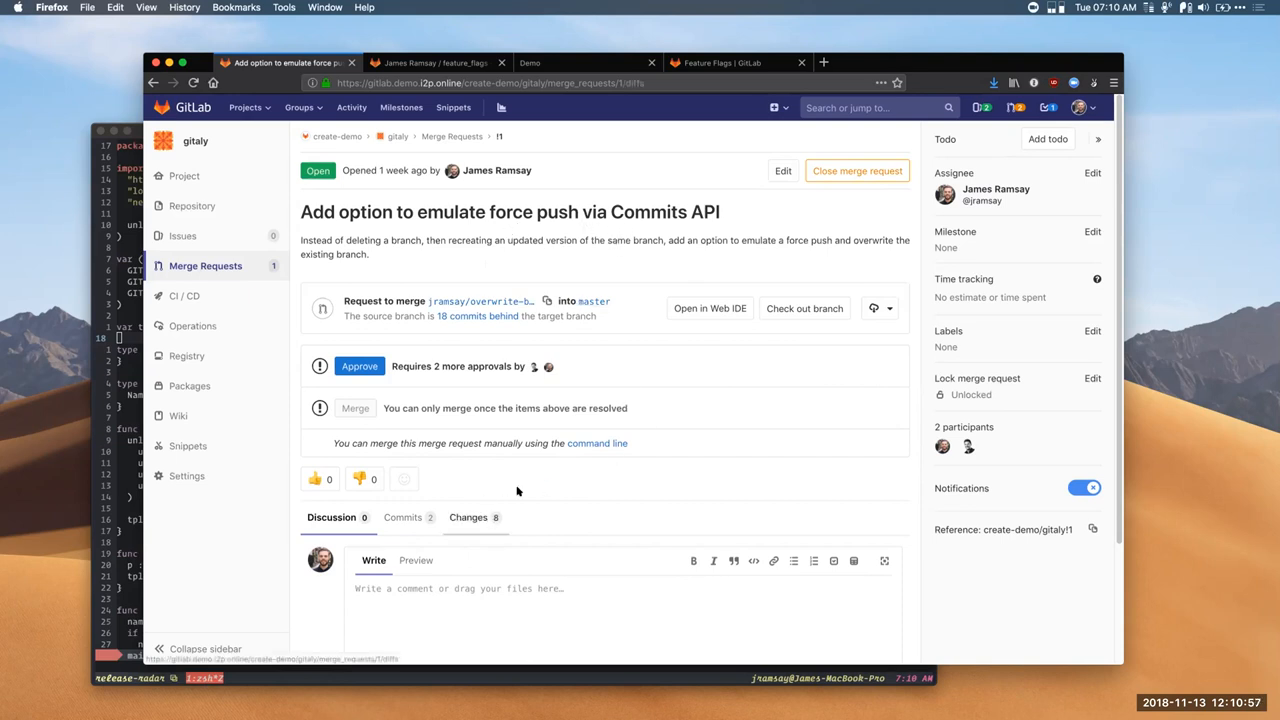
pyautogui.click(468, 516)
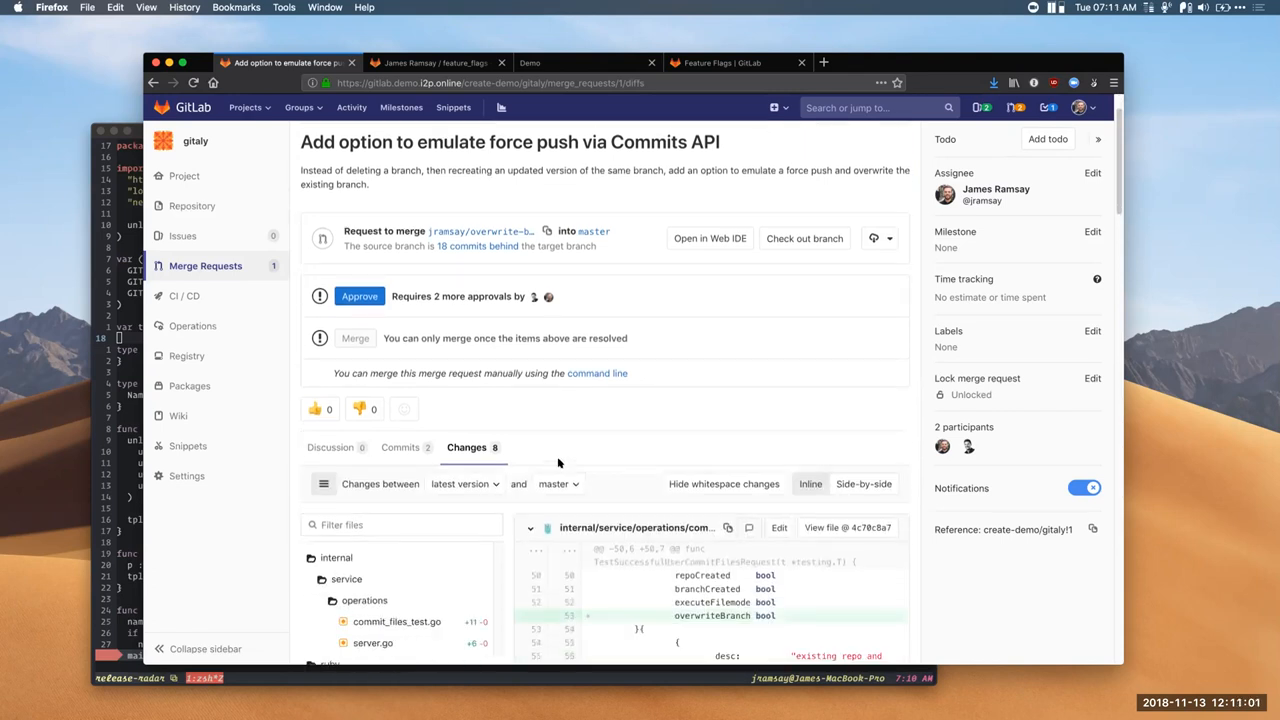
# Step: Start an empty line comment on the overwriteBranch line of commit_files_test.go
pyautogui.scroll(-3)
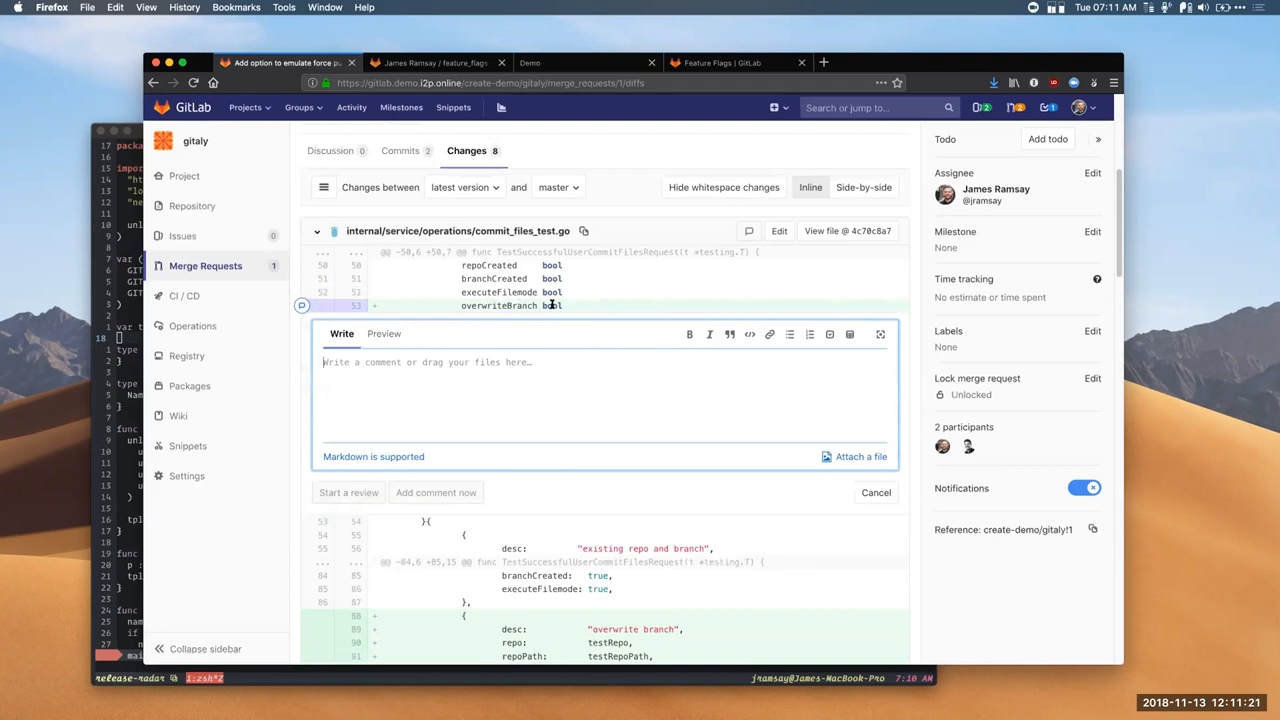
pyautogui.moveTo(562, 306)
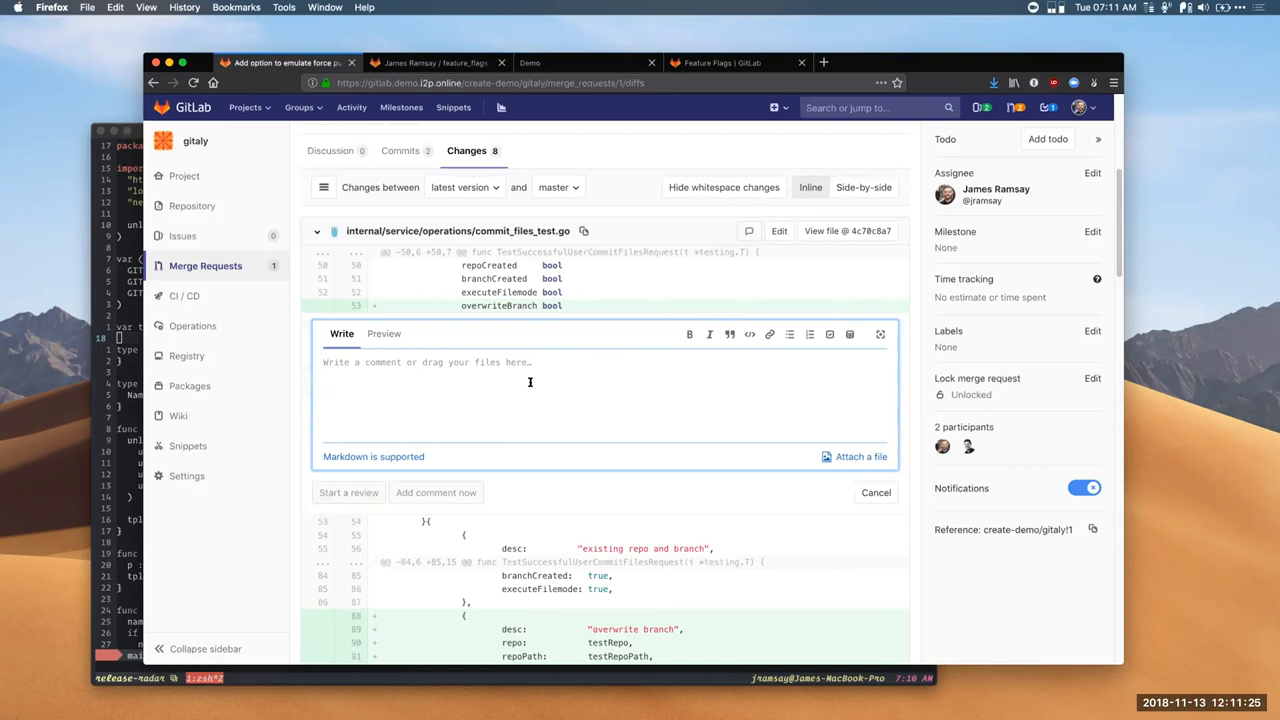
pyautogui.scroll(-3)
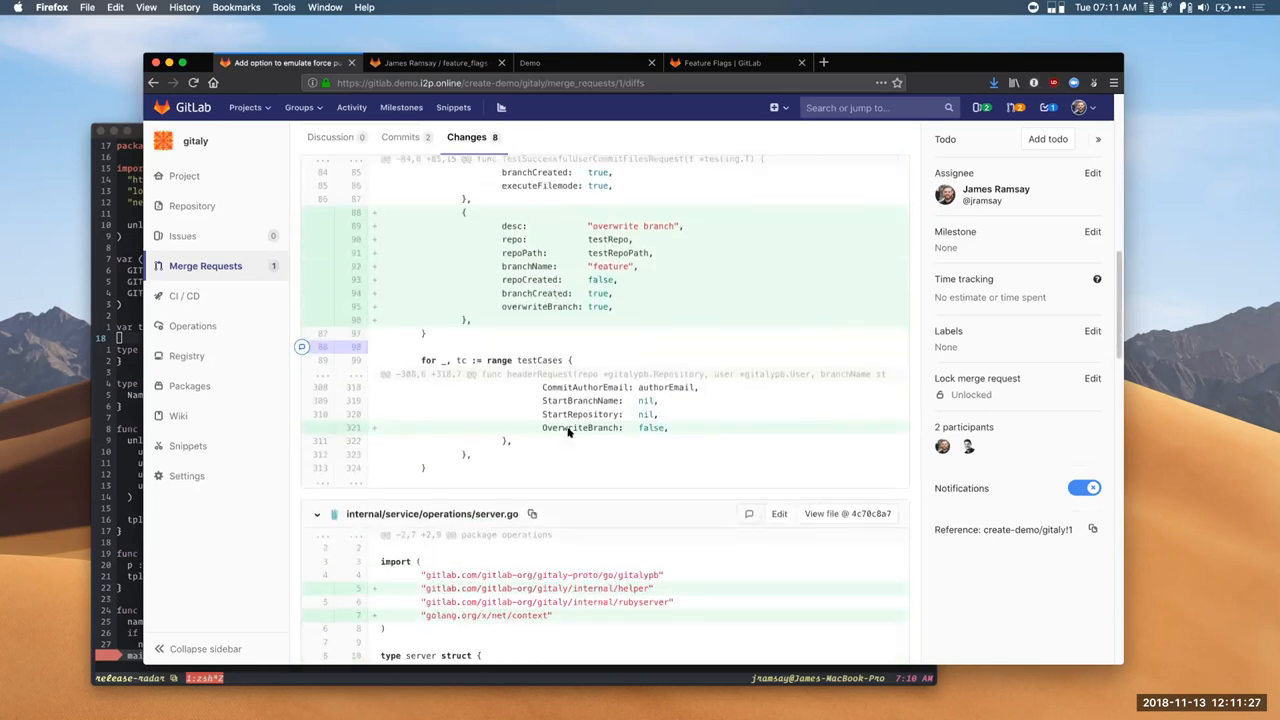
pyautogui.scroll(-3)
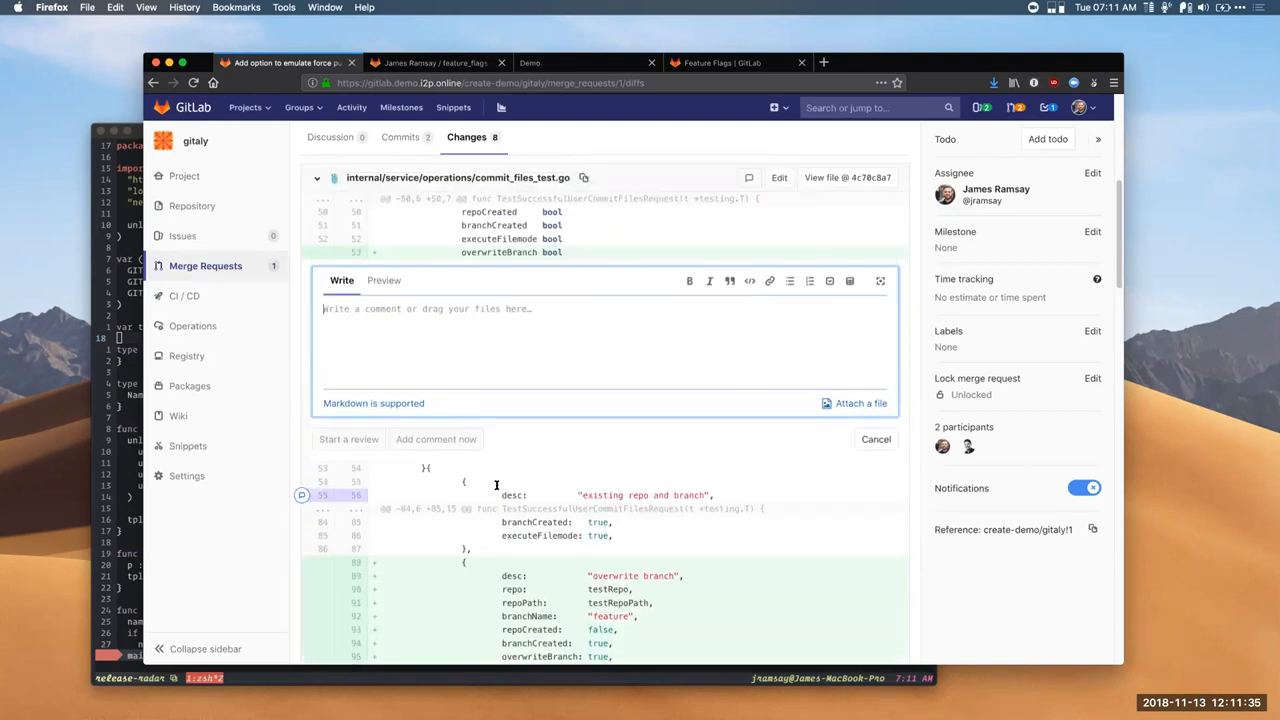
pyautogui.moveTo(536, 490)
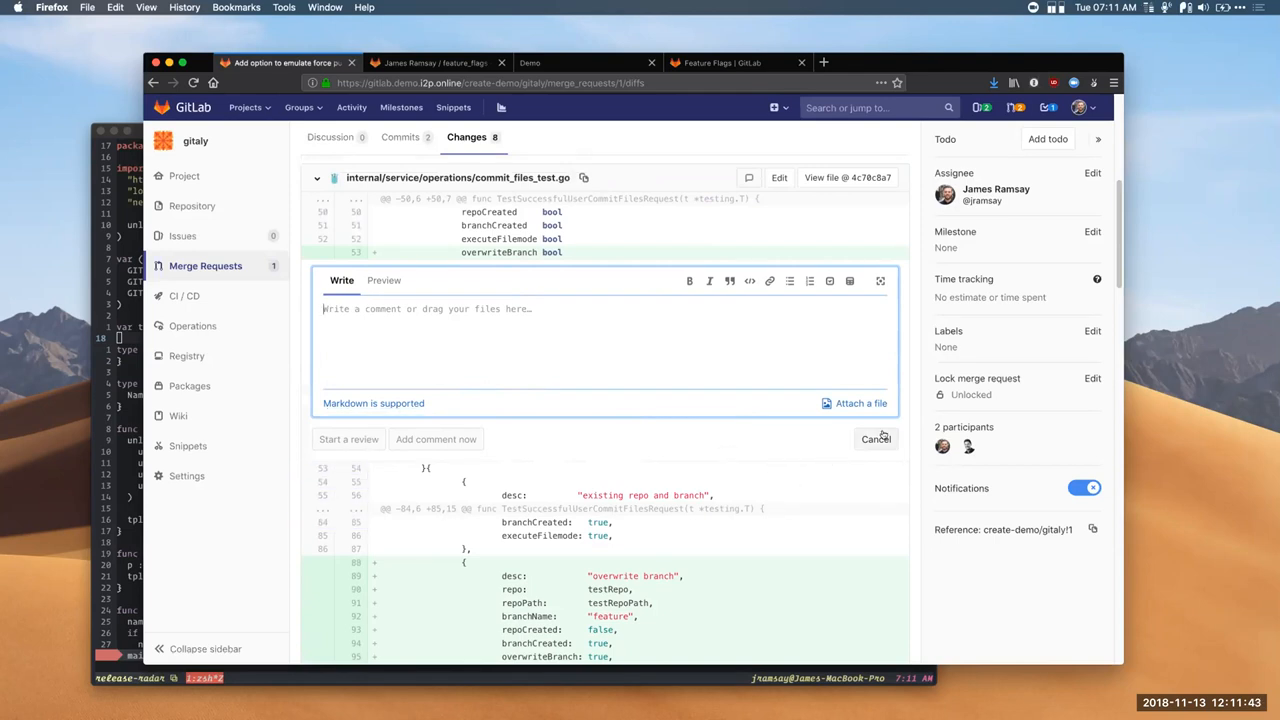
pyautogui.click(876, 440)
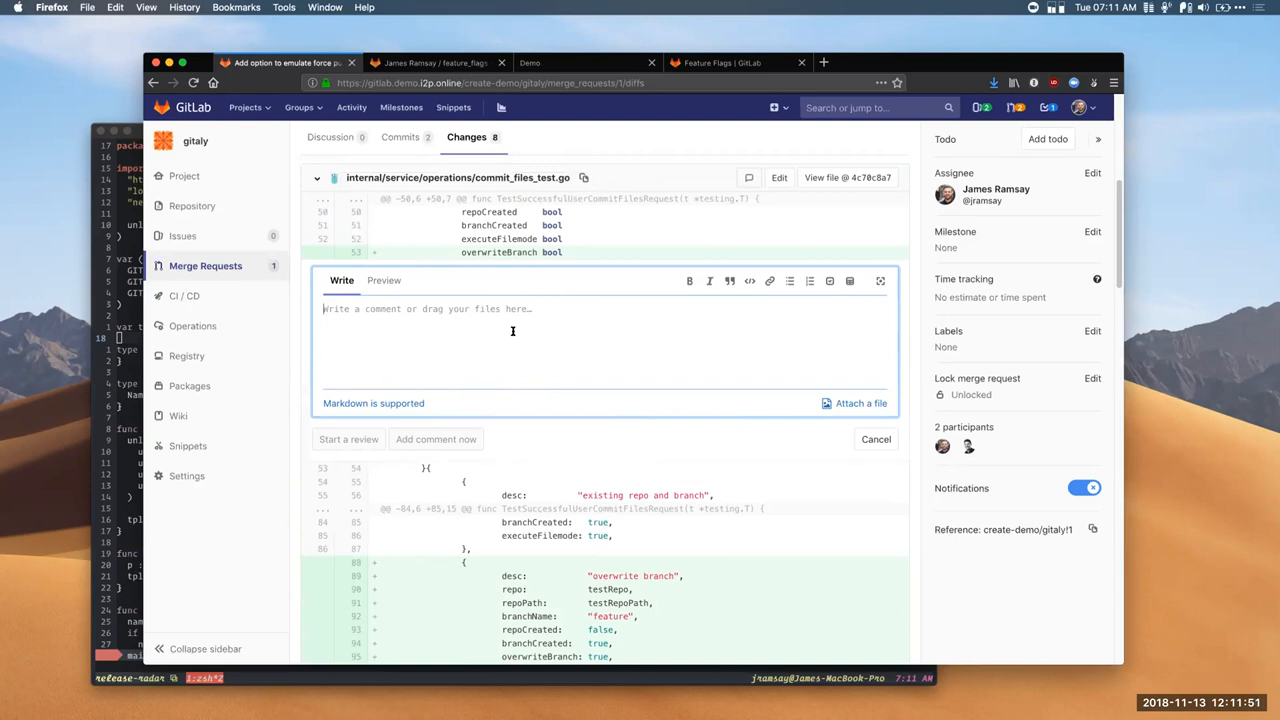
# Step: Begin a review with the comment "This should be an integer" on the overwriteBranch line
pyautogui.write('This should be an integer')
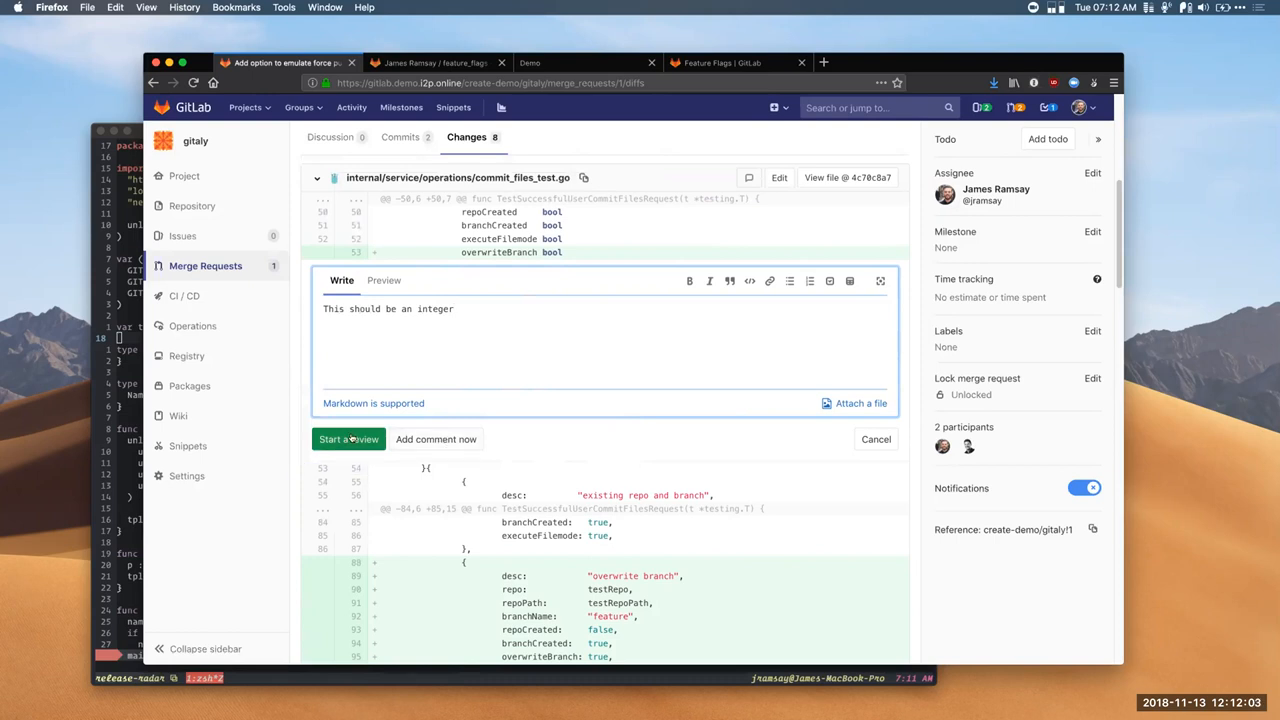
pyautogui.click(348, 440)
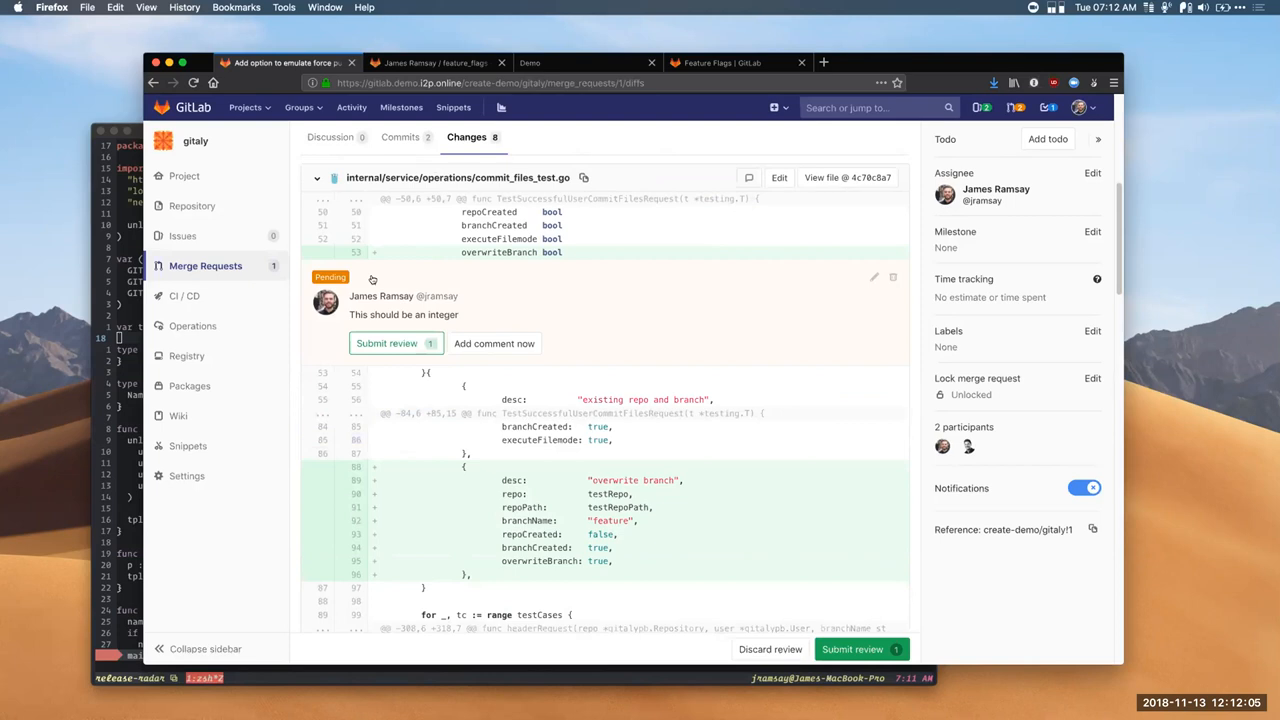
pyautogui.moveTo(344, 288)
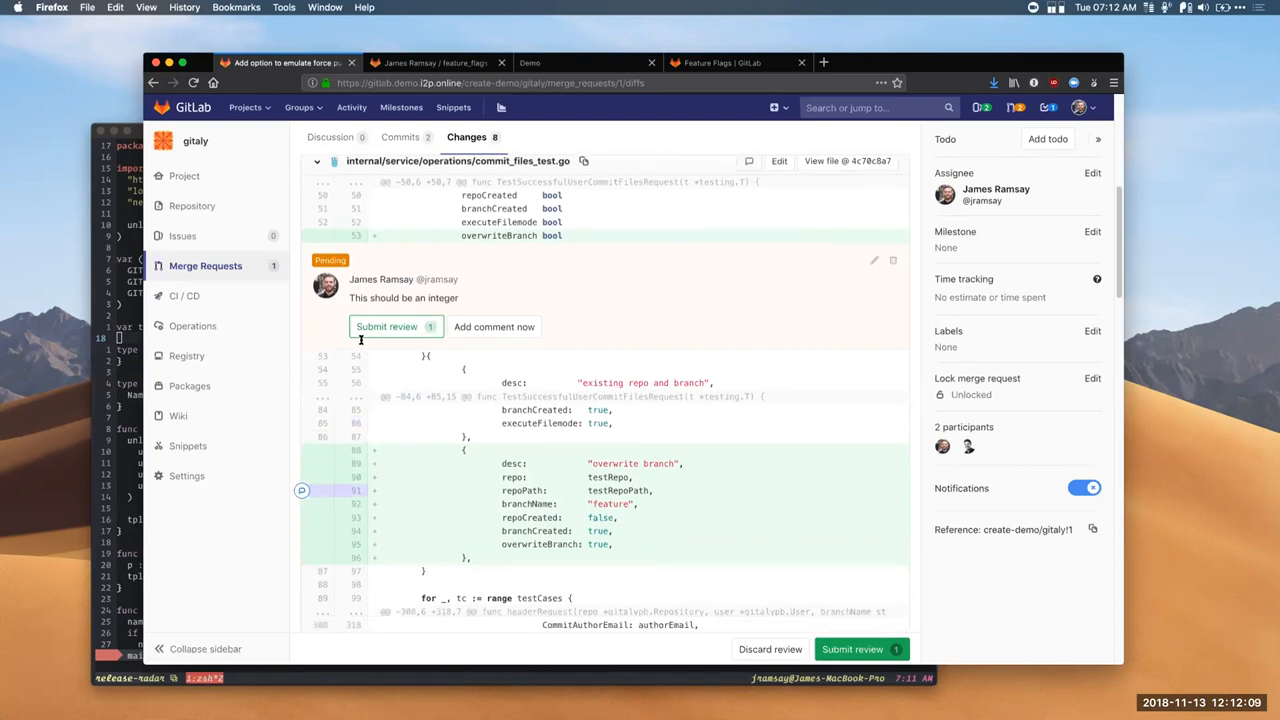
# Step: Add a review comment that the test case description isn't obvious
pyautogui.scroll(-3)
pyautogui.write('This test case d')
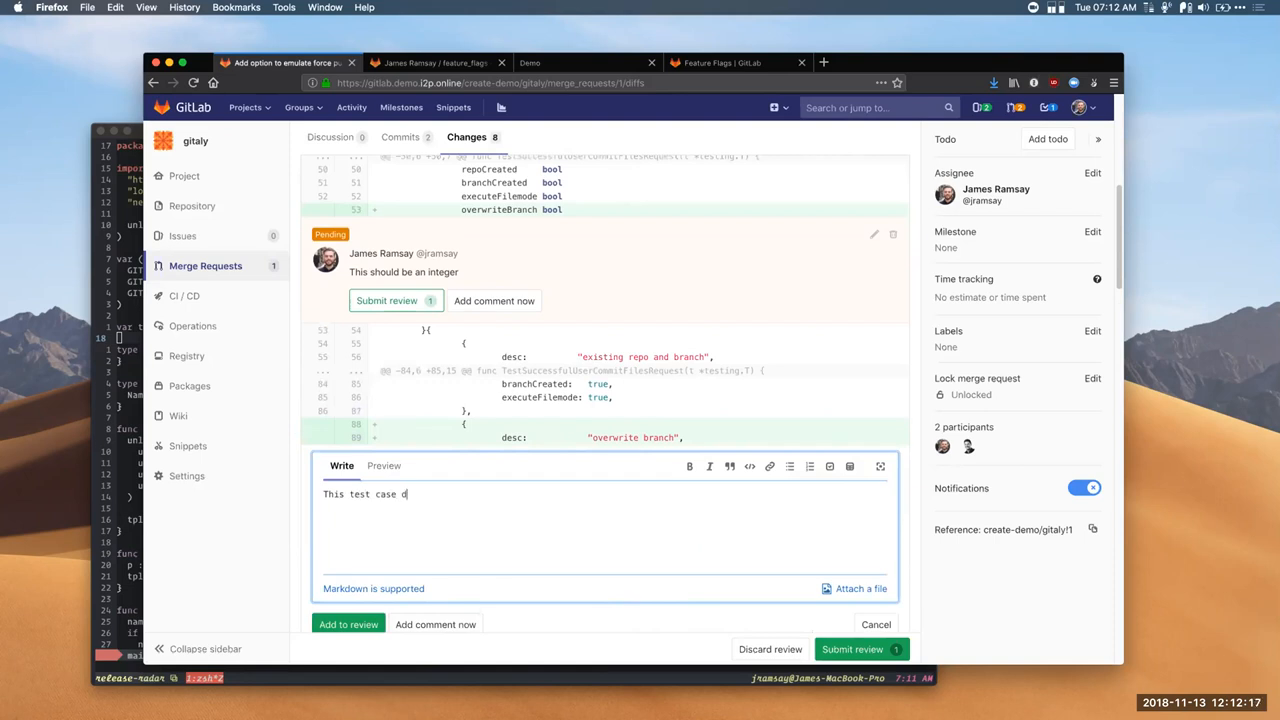
pyautogui.write("escription isn'")
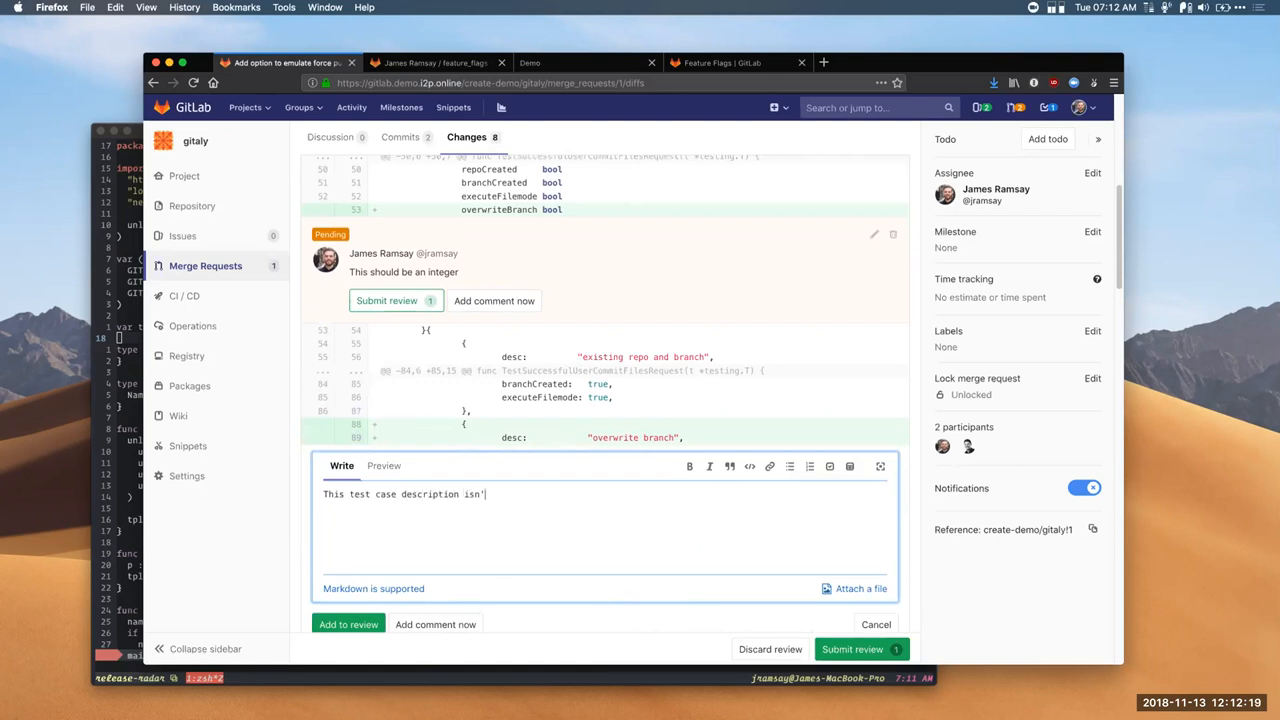
pyautogui.write('t obviou')
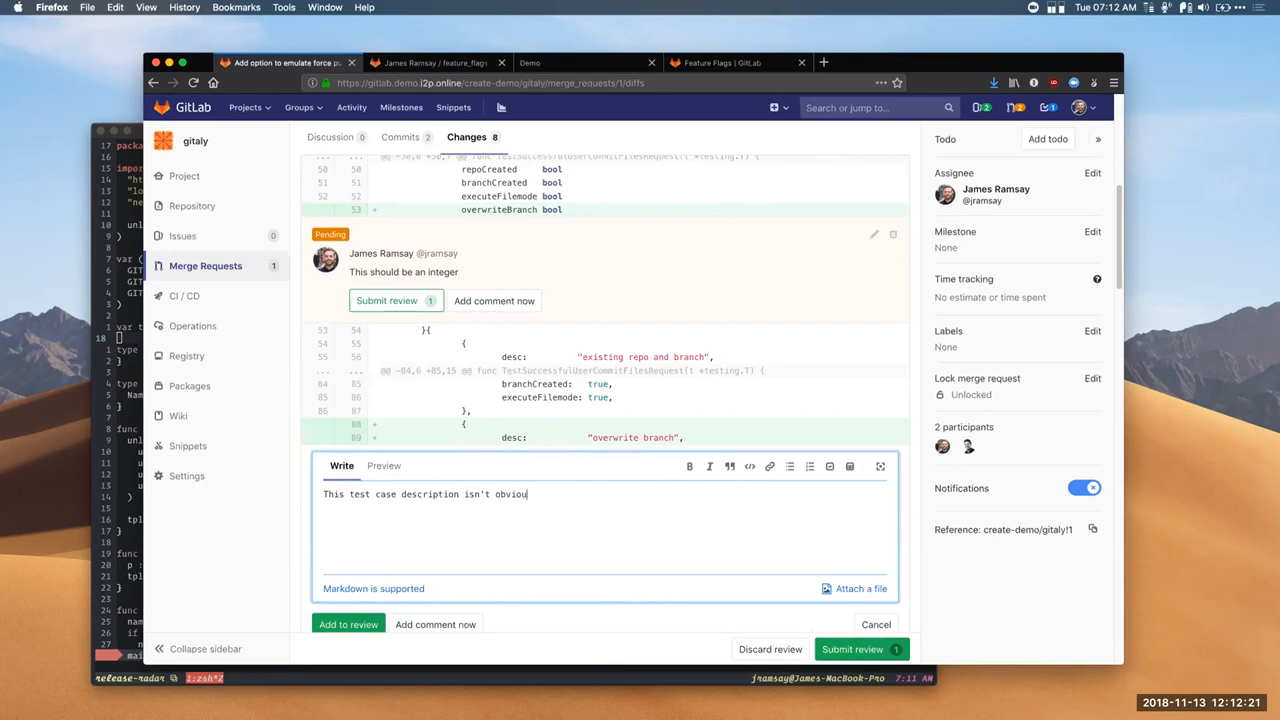
pyautogui.write('s.')
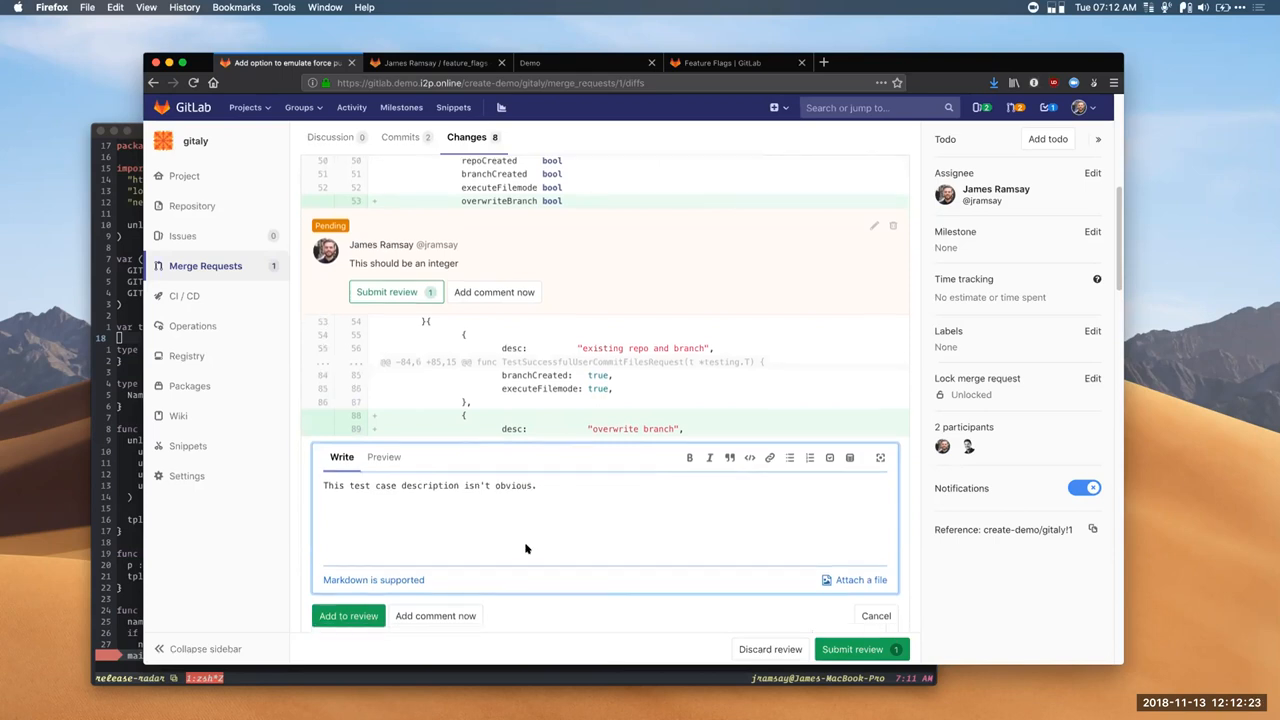
pyautogui.click(348, 616)
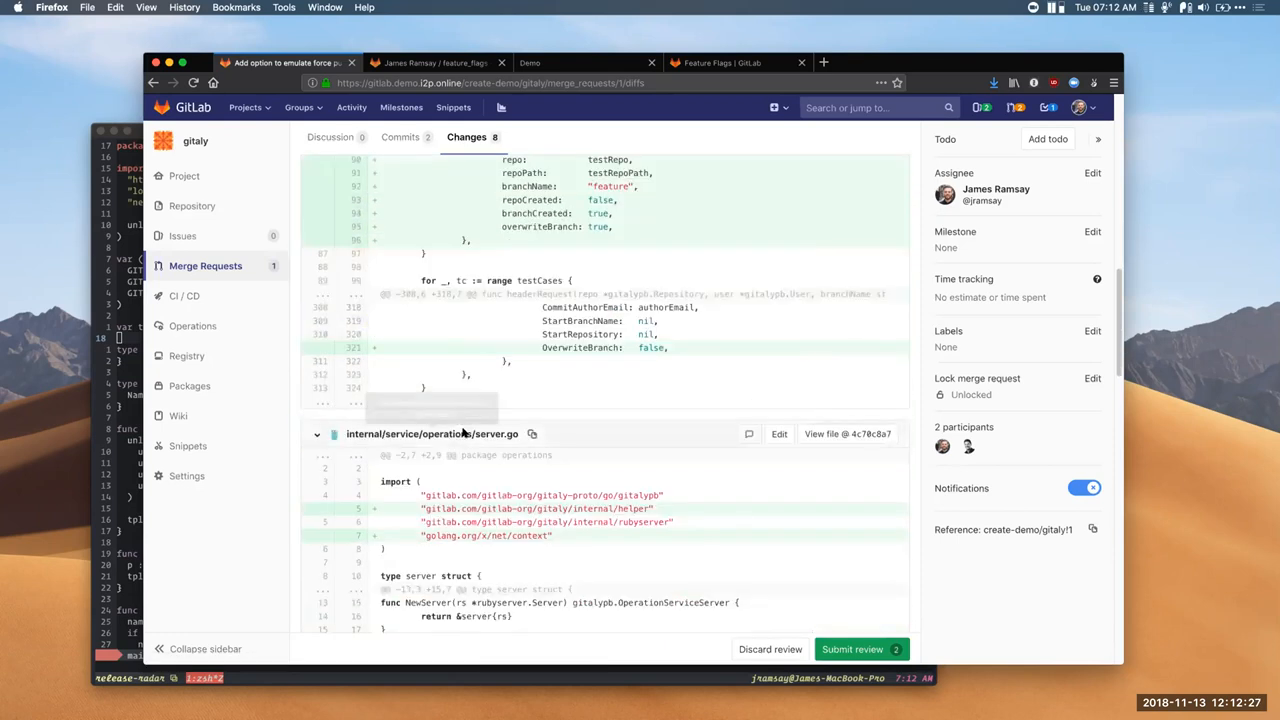
# Step: Add "This needs to be removed!" to the review on the new server.go function
pyautogui.scroll(-3)
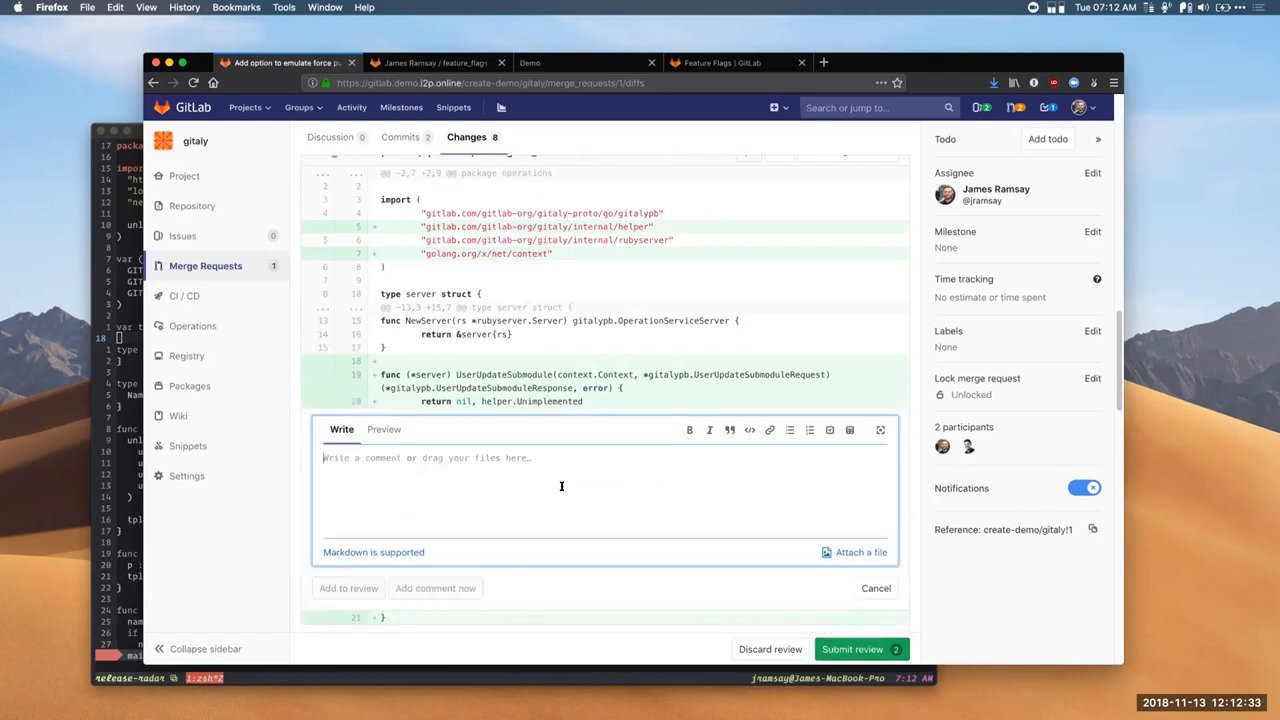
pyautogui.write('This needs t')
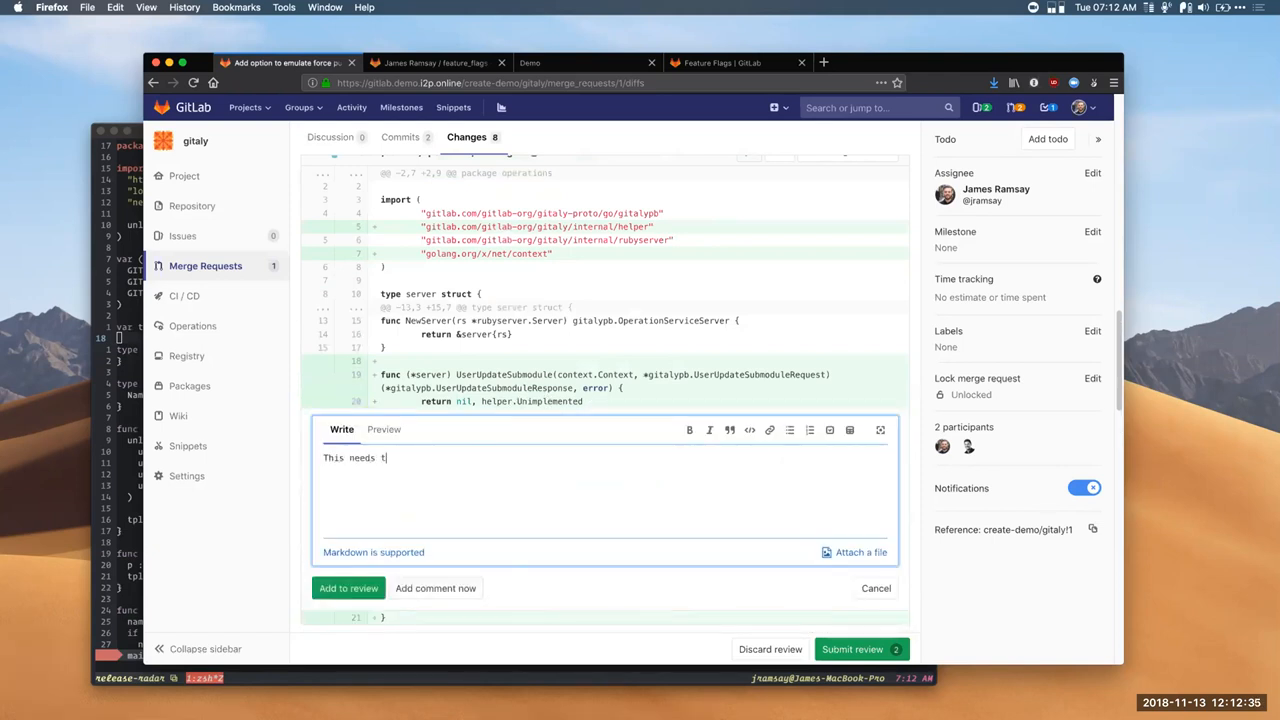
pyautogui.write('o be removed')
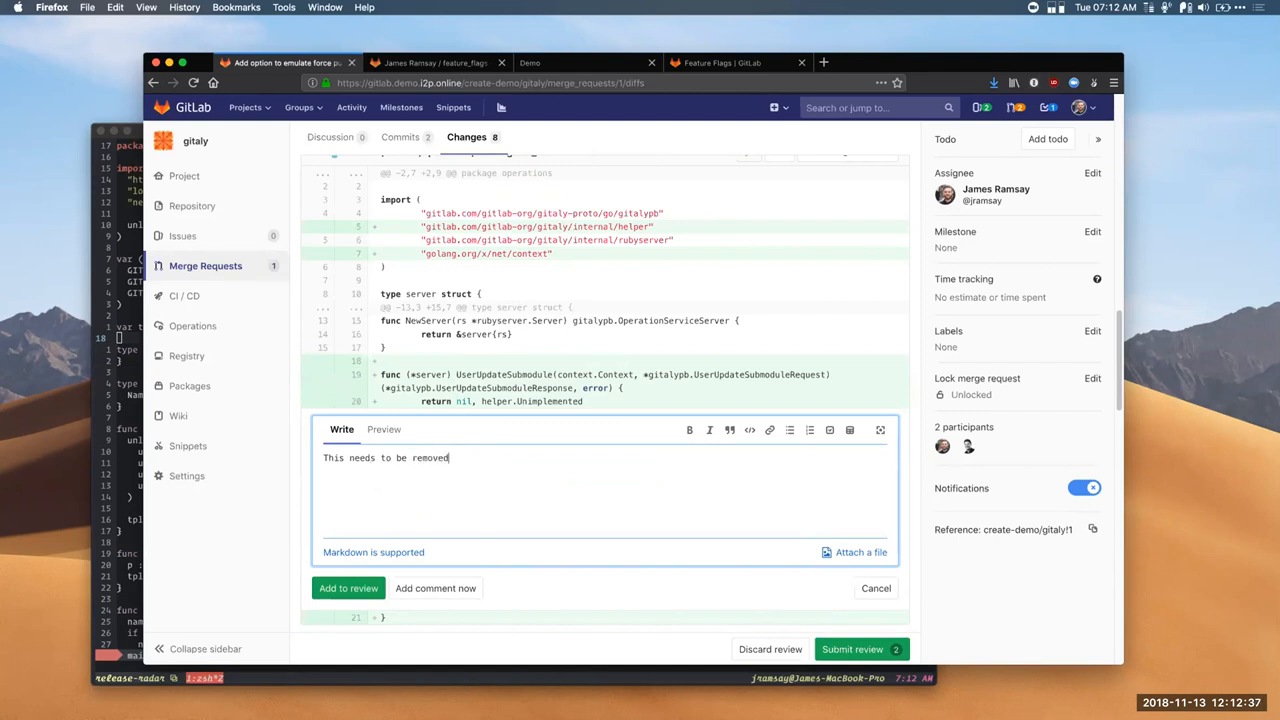
pyautogui.click(348, 588)
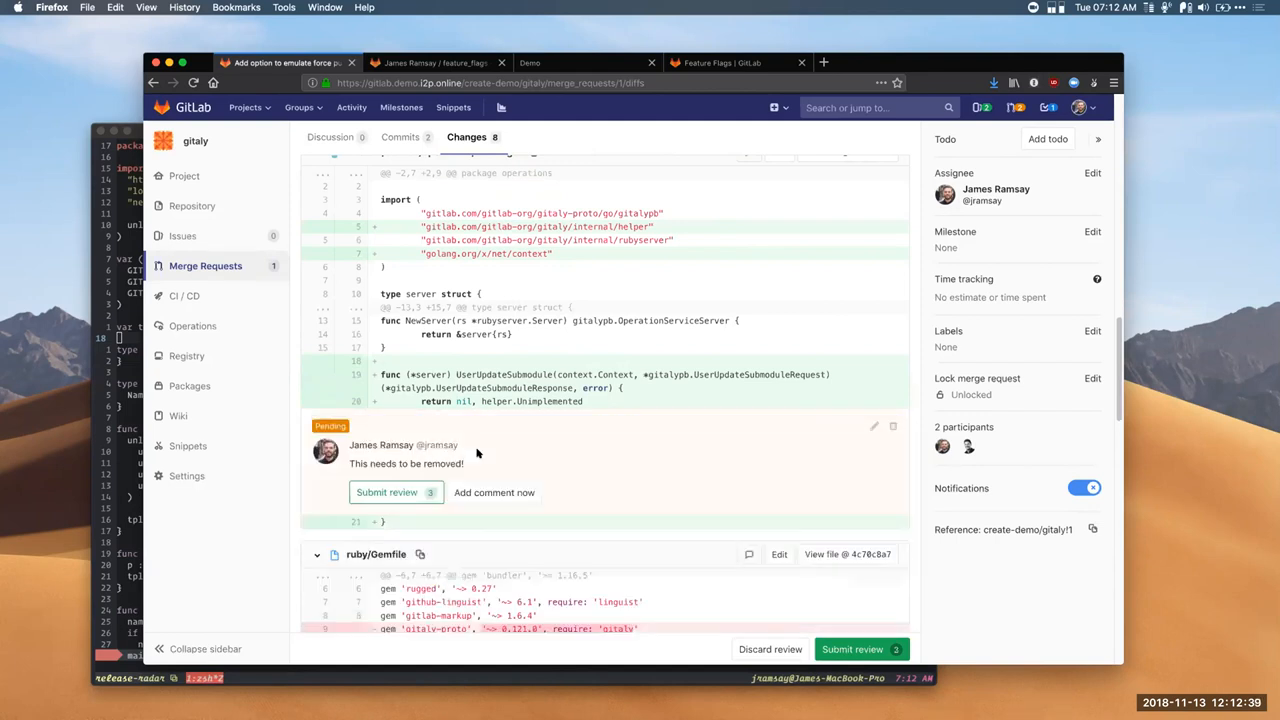
pyautogui.scroll(-3)
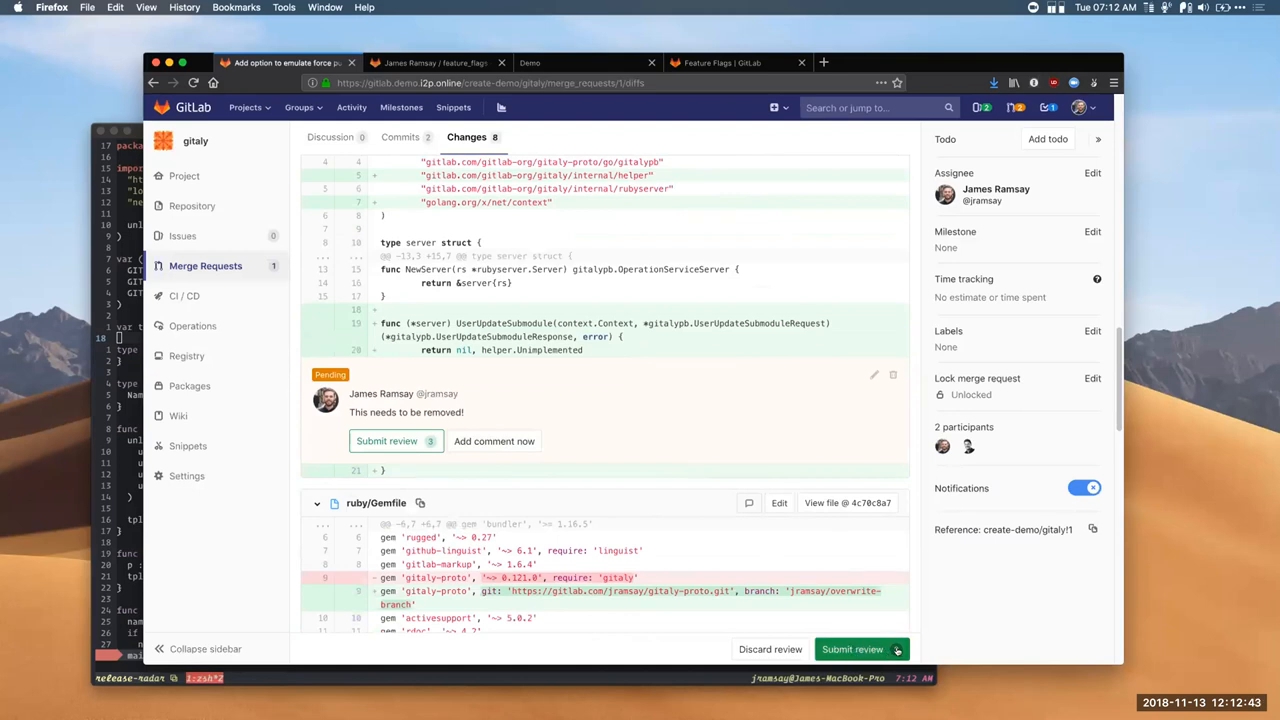
pyautogui.scroll(-3)
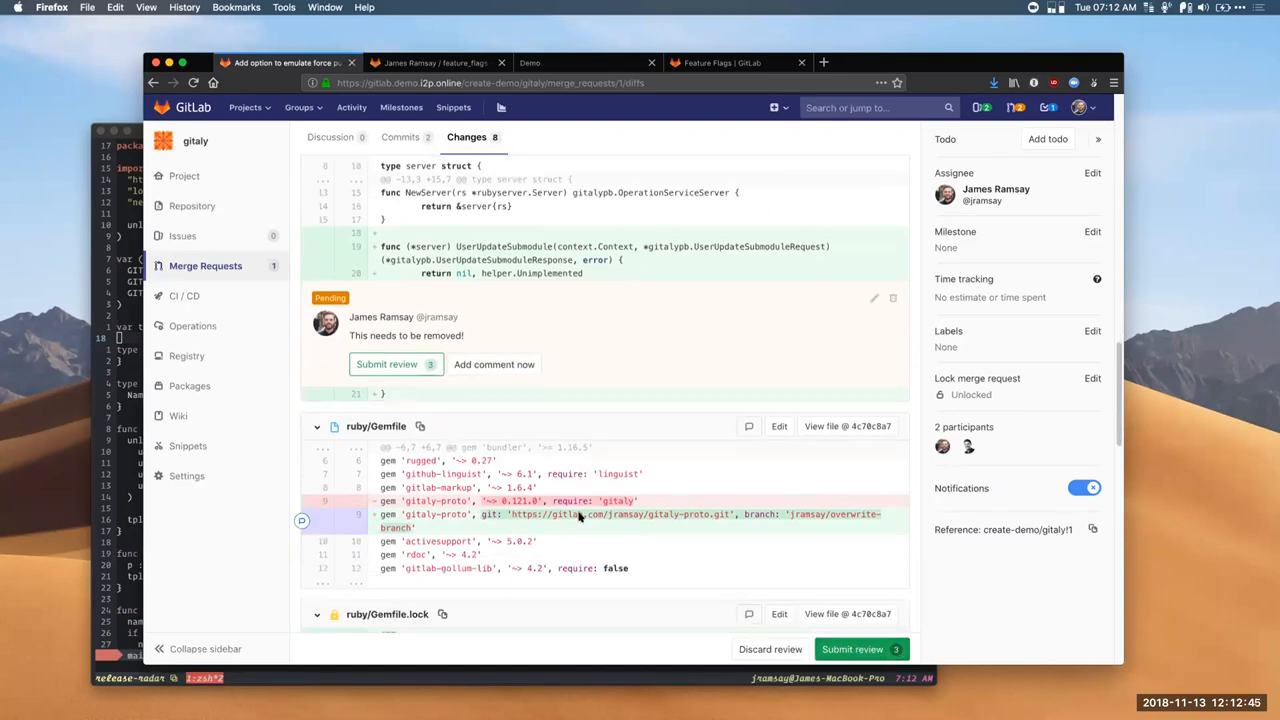
# Step: Add a "Remove!" review comment on the opening lines of Gemfile.lock
pyautogui.scroll(-3)
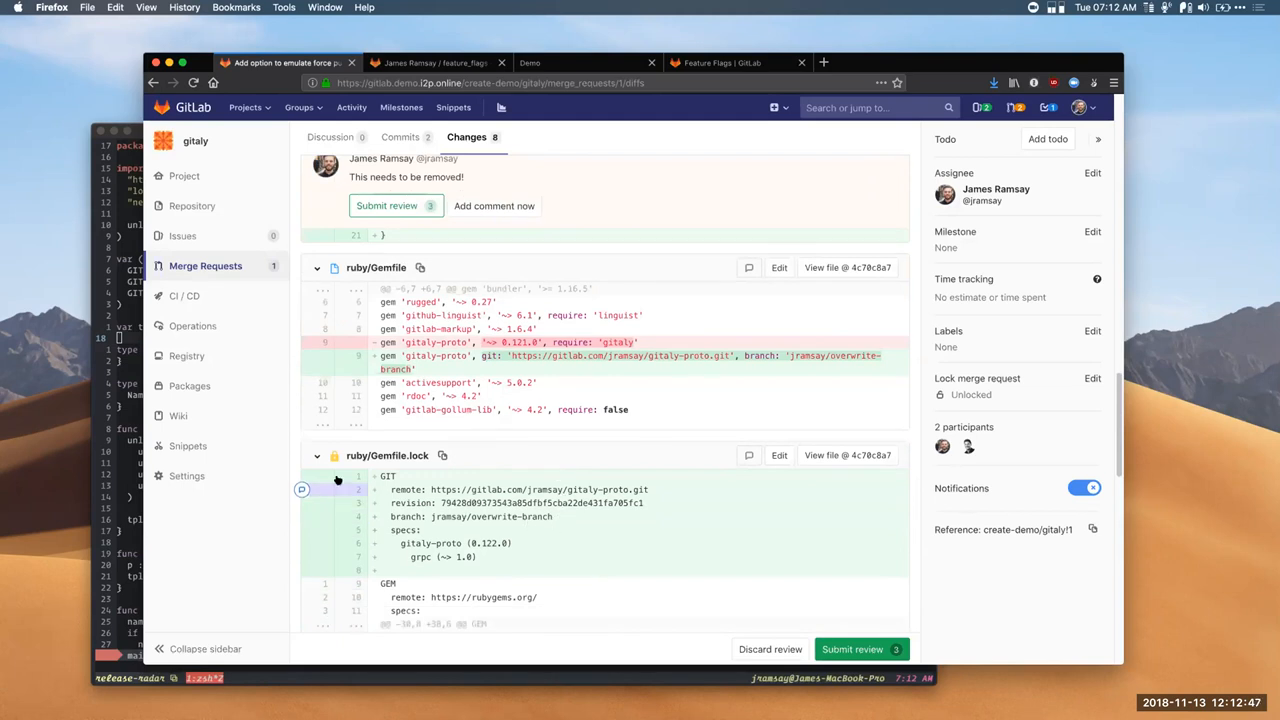
pyautogui.click(300, 488)
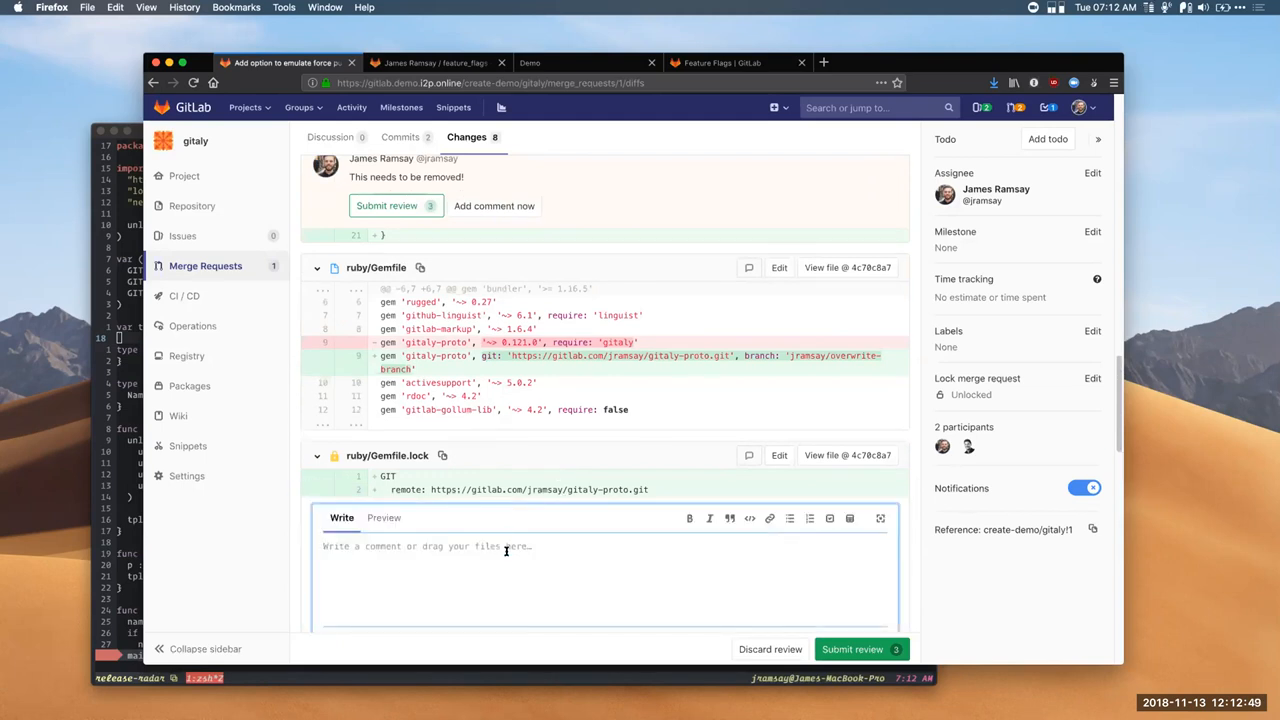
pyautogui.write('Remove b')
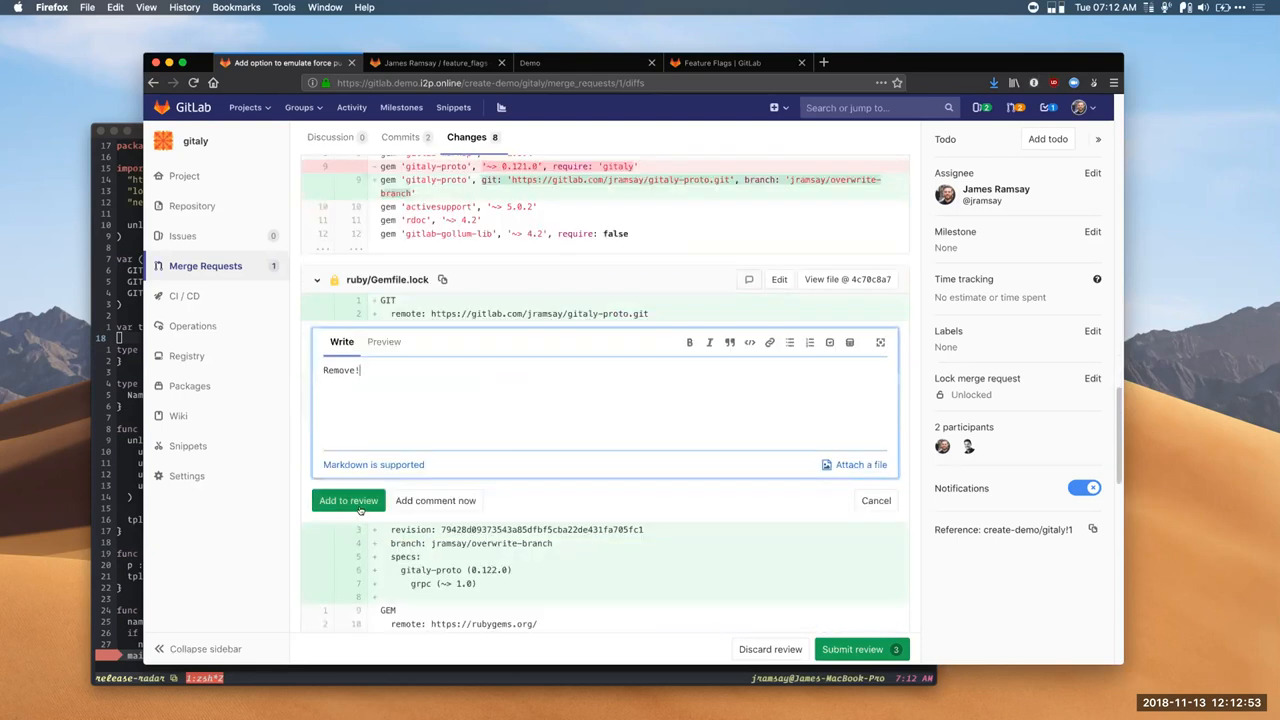
pyautogui.click(348, 500)
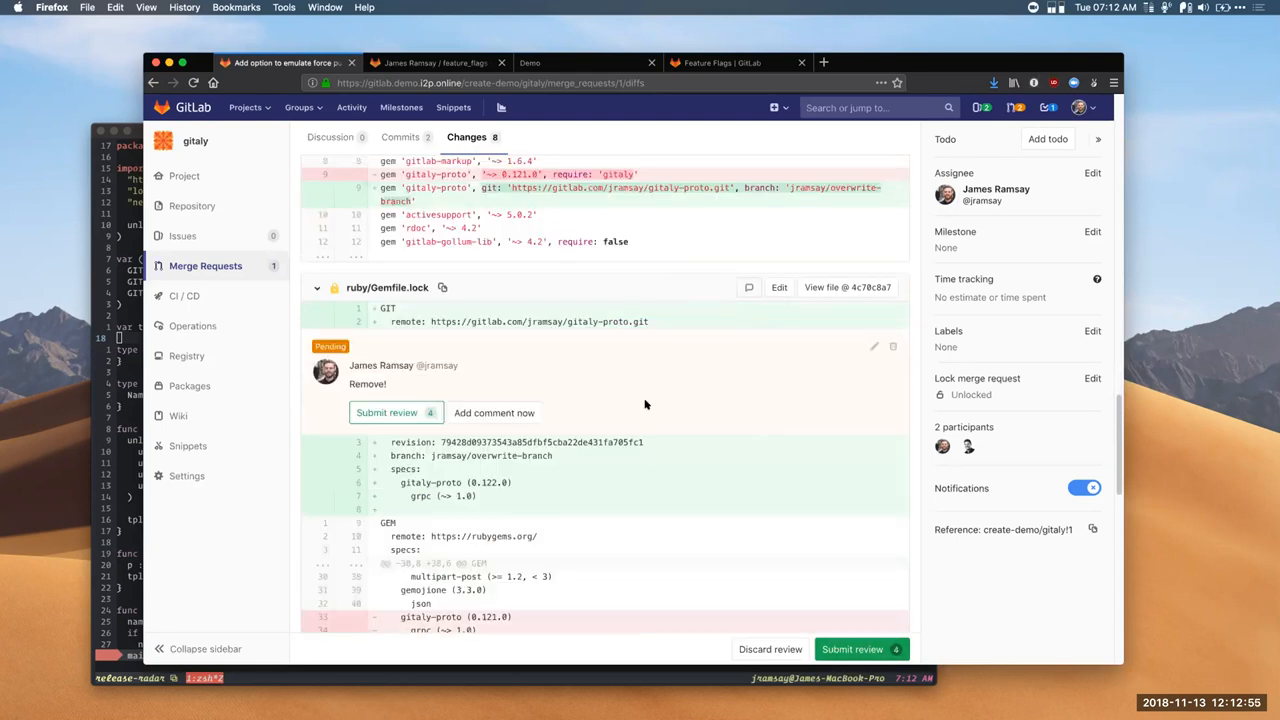
# Step: Delete the pending "This should be an integer" comment from the commit_files_test.go review
pyautogui.scroll(-3)
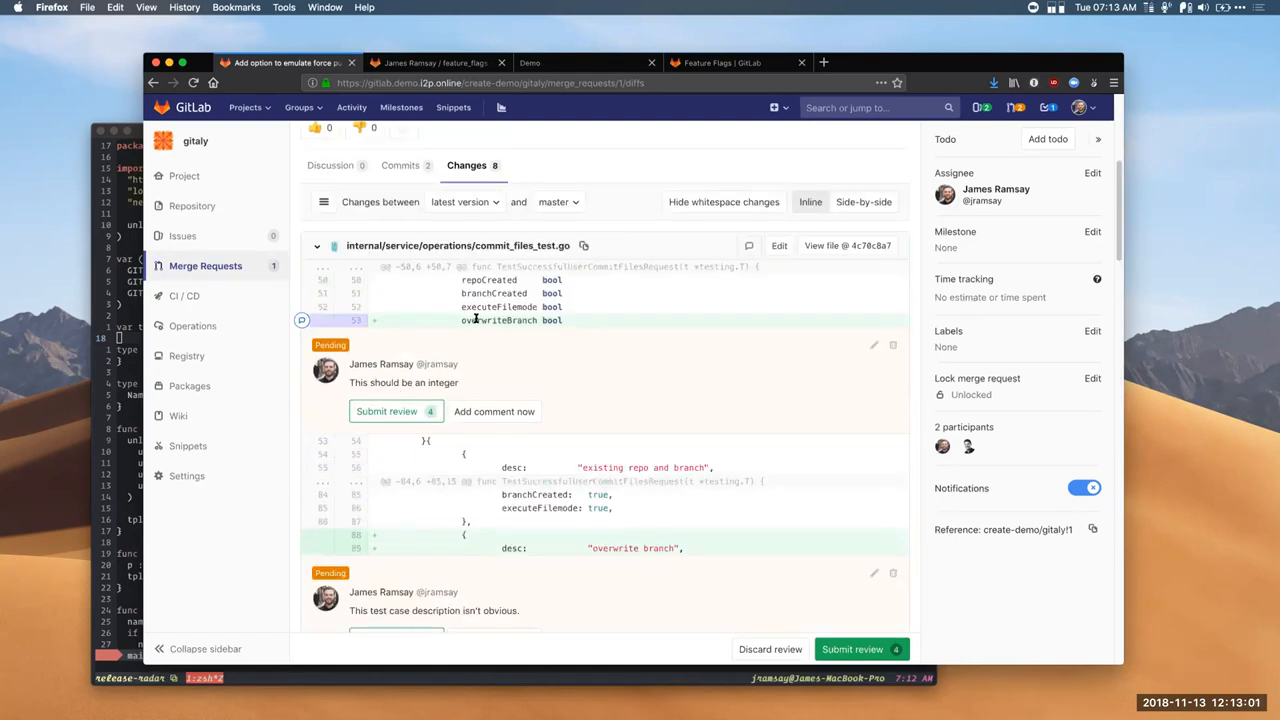
pyautogui.moveTo(892, 344)
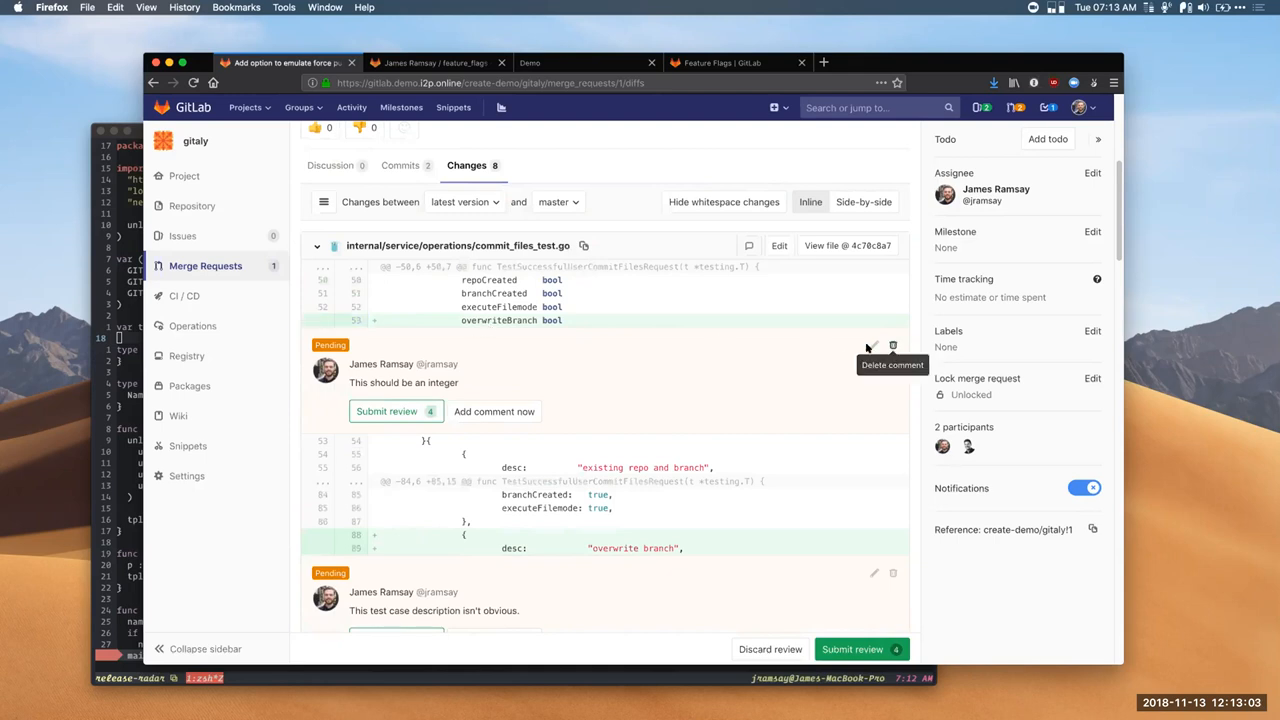
pyautogui.click(874, 344)
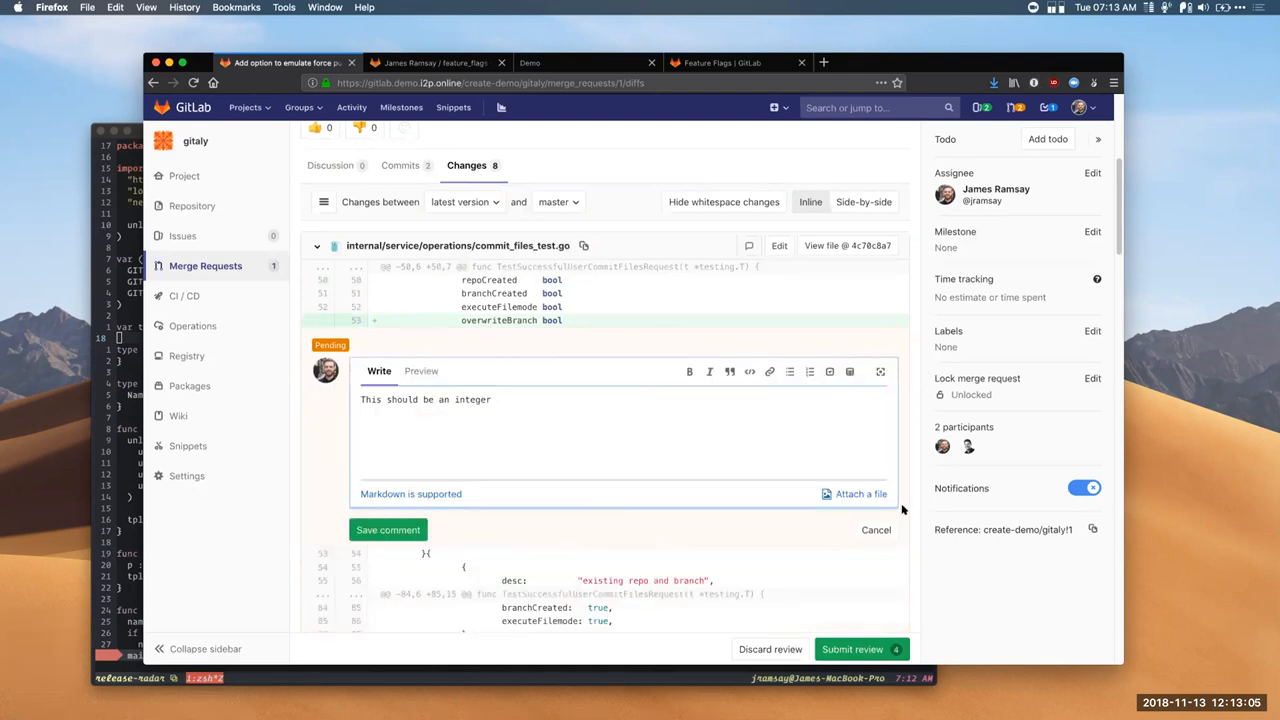
pyautogui.click(388, 528)
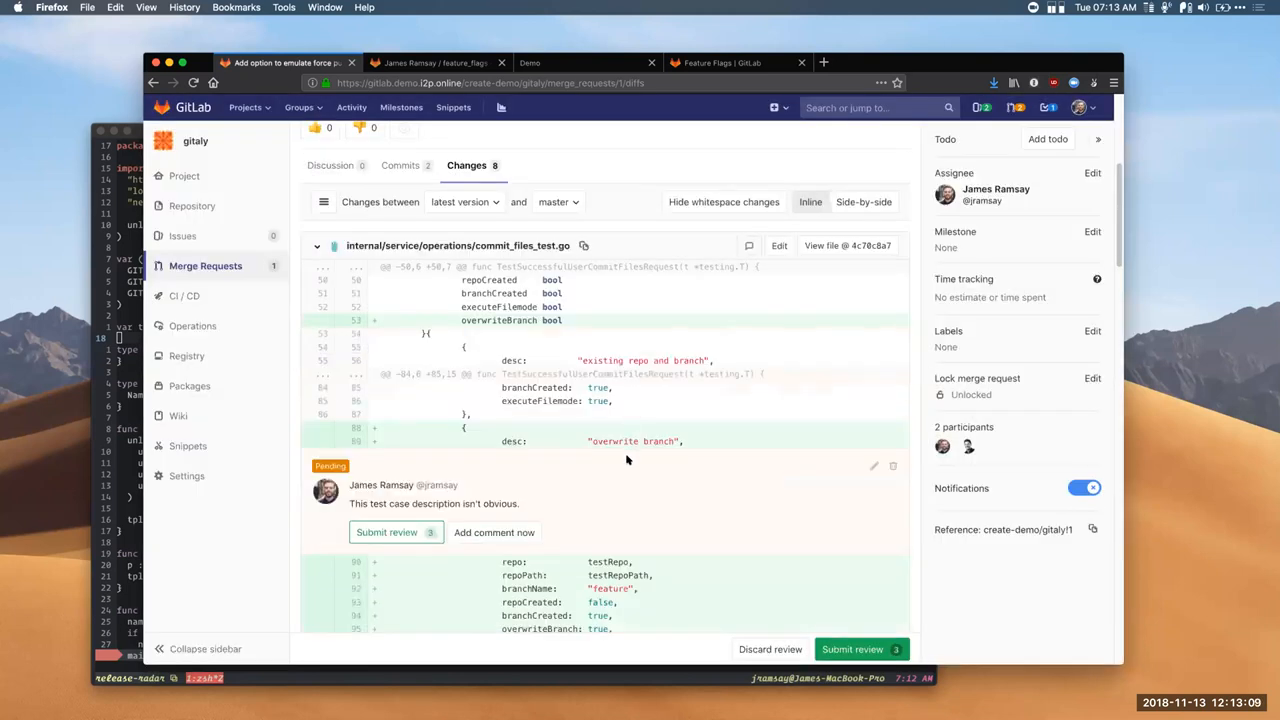
pyautogui.scroll(-3)
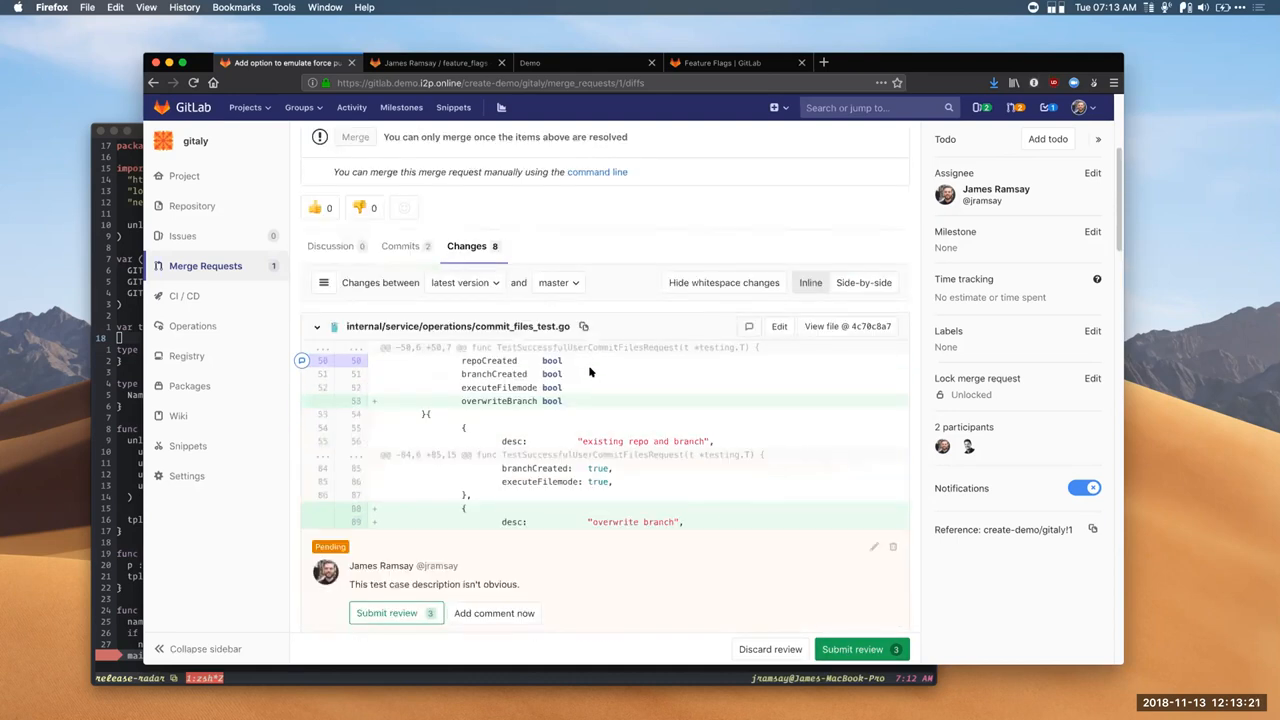
pyautogui.scroll(-3)
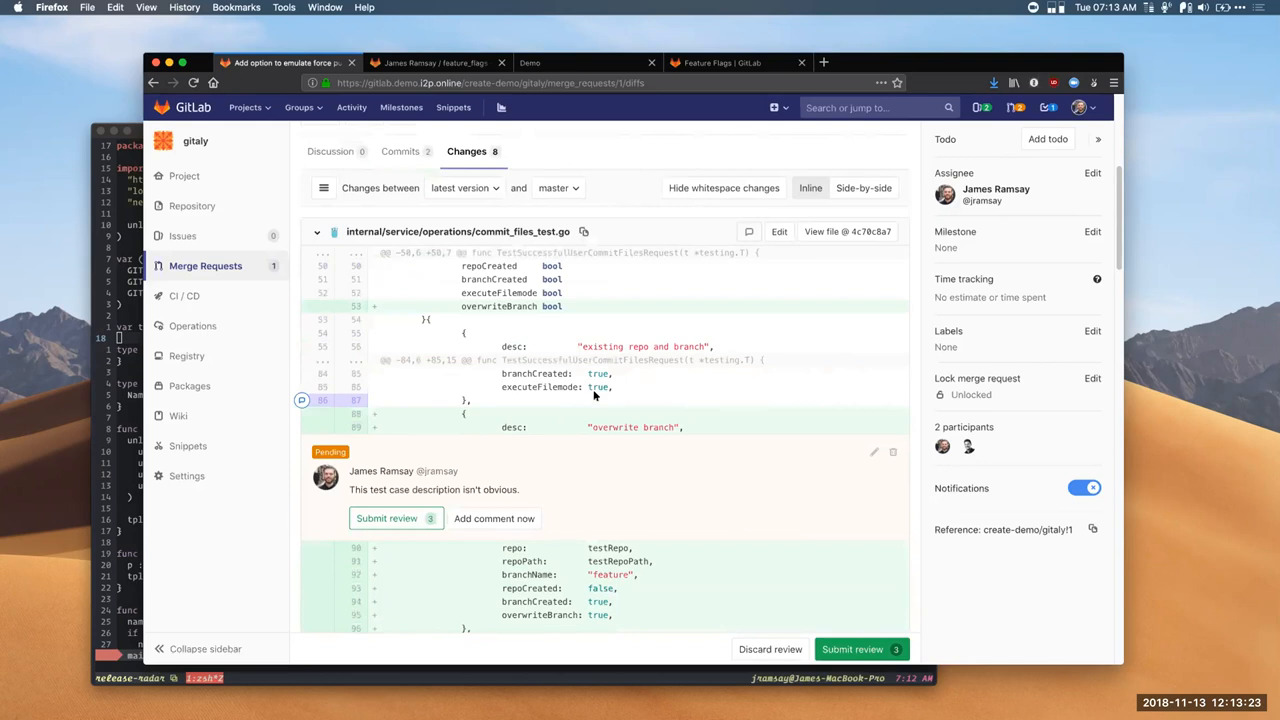
pyautogui.scroll(-3)
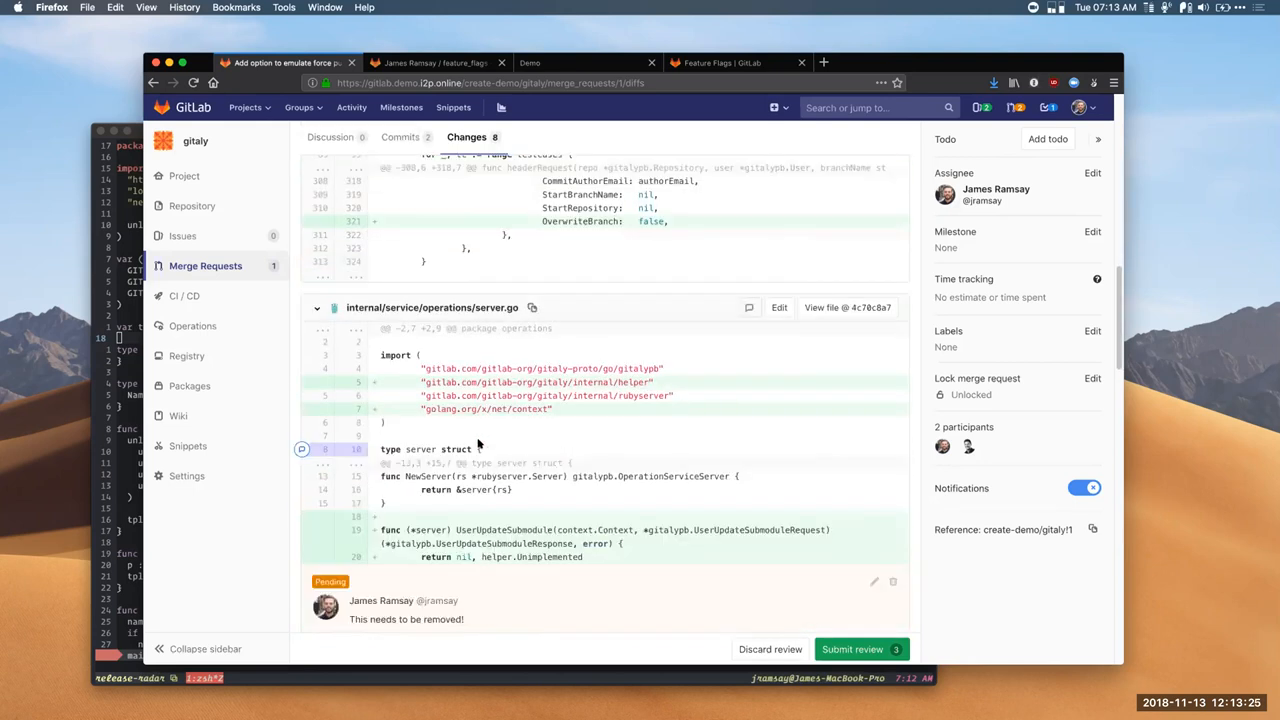
pyautogui.scroll(-3)
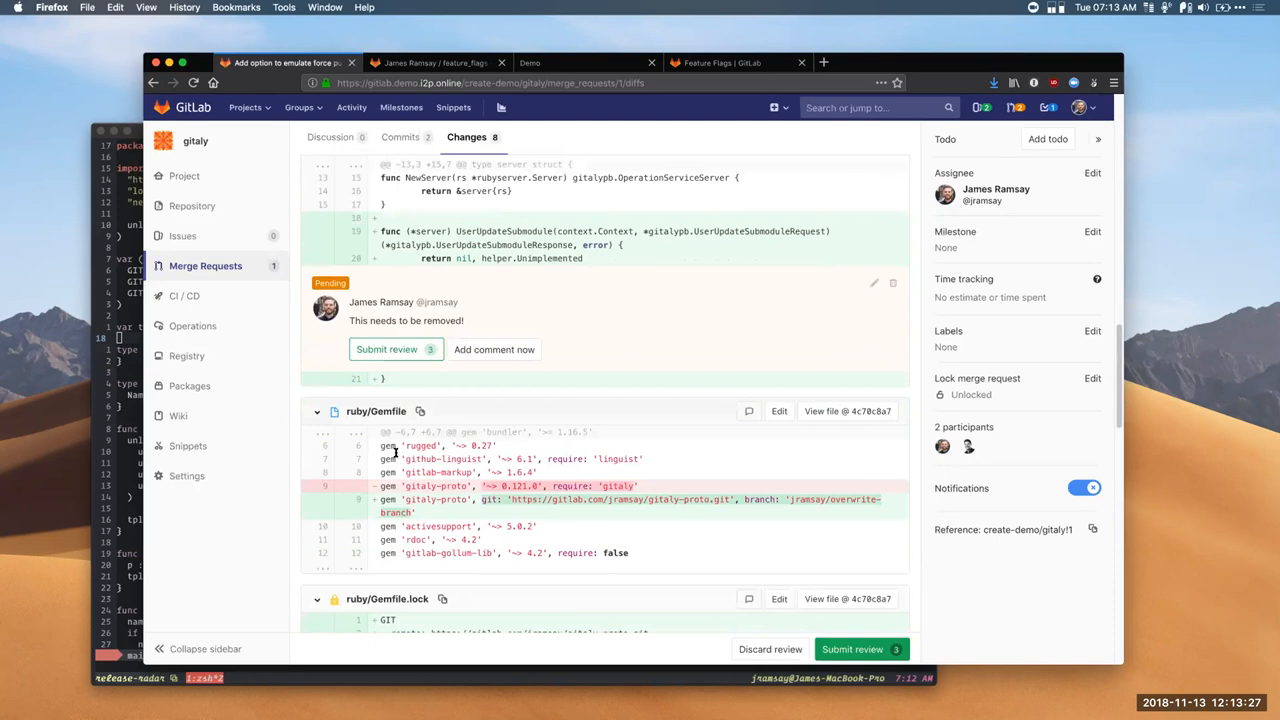
pyautogui.scroll(-3)
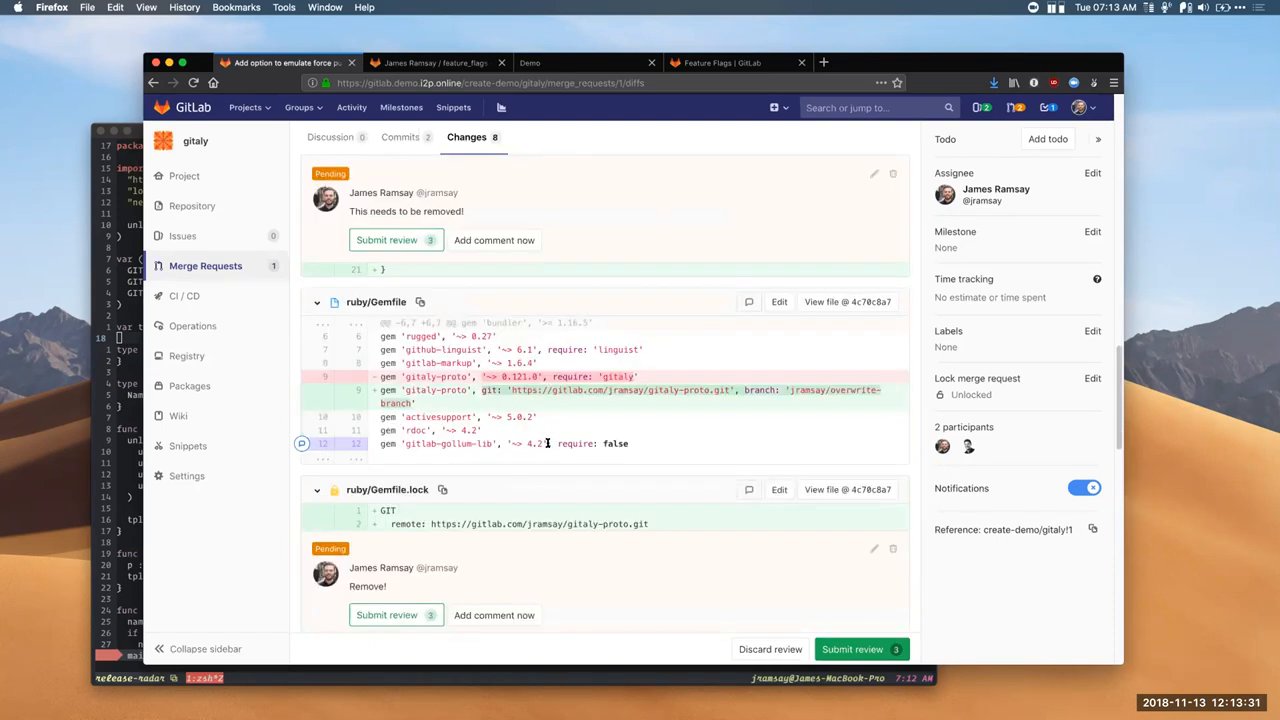
pyautogui.scroll(-3)
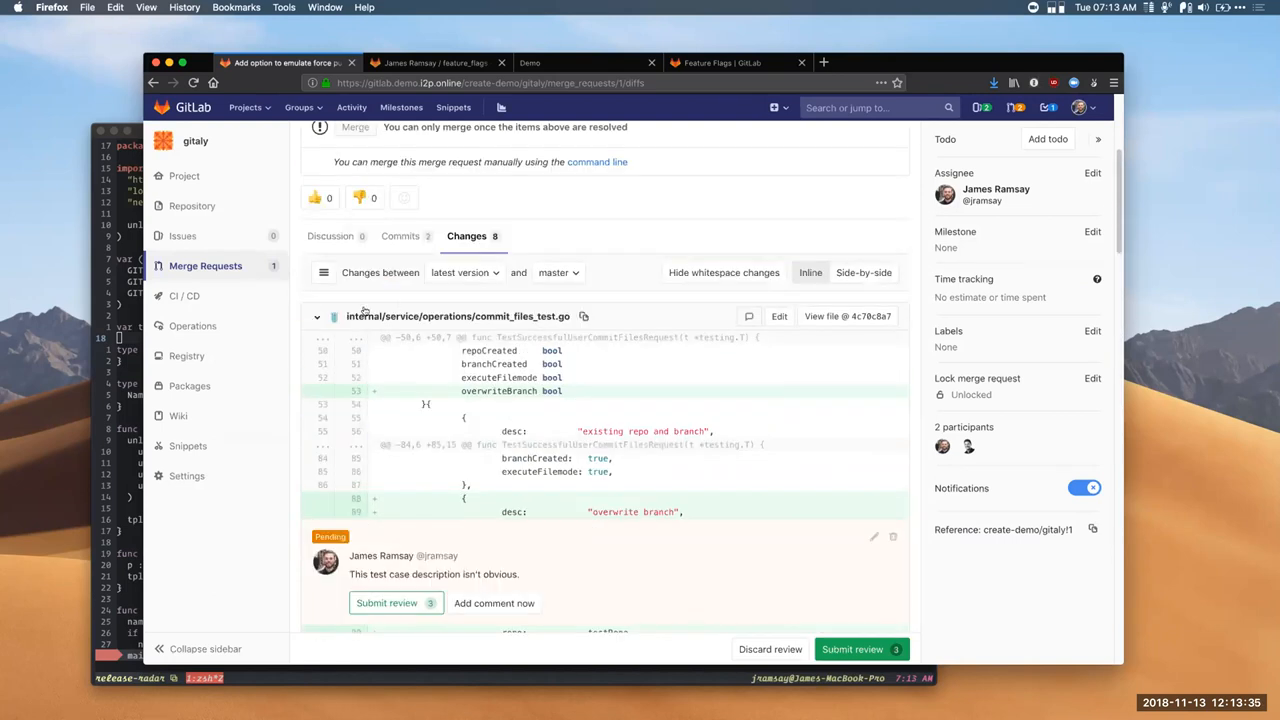
# Step: Show the changed-file tree and filter it with 'json' to reach vendor/vendor.json
pyautogui.click(324, 272)
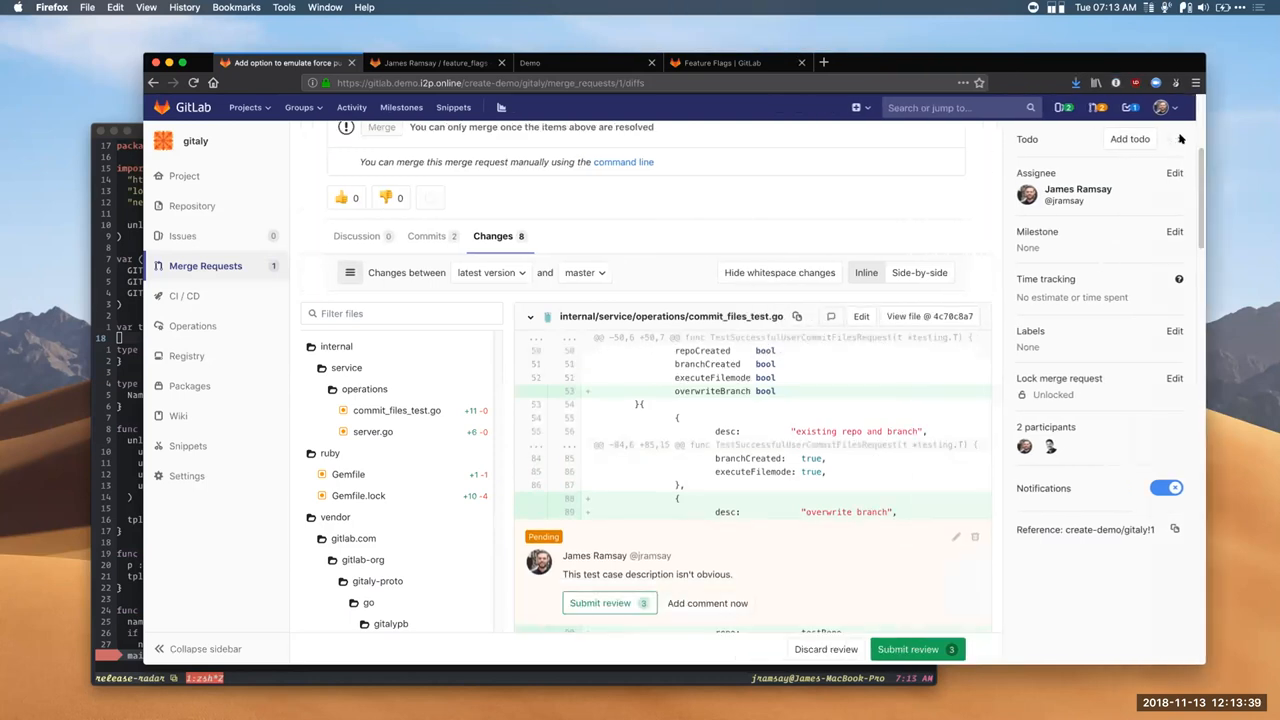
pyautogui.moveTo(1176, 140)
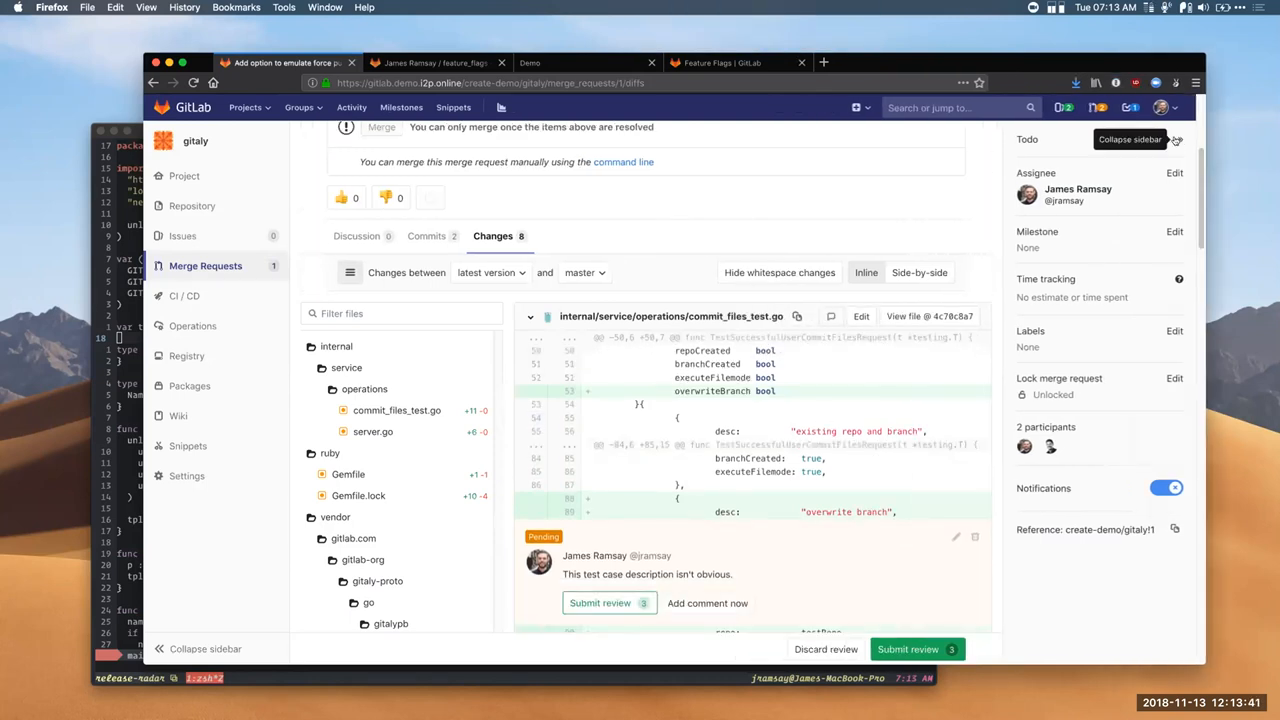
pyautogui.click(1176, 140)
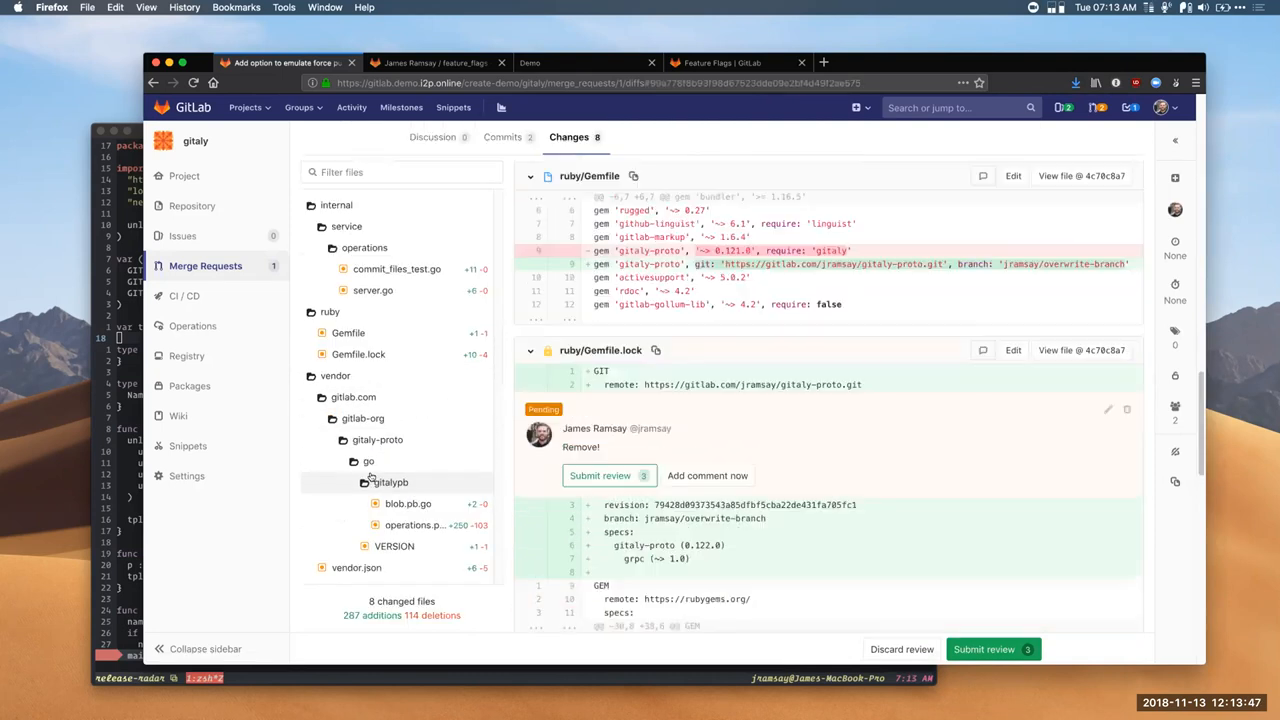
pyautogui.click(396, 268)
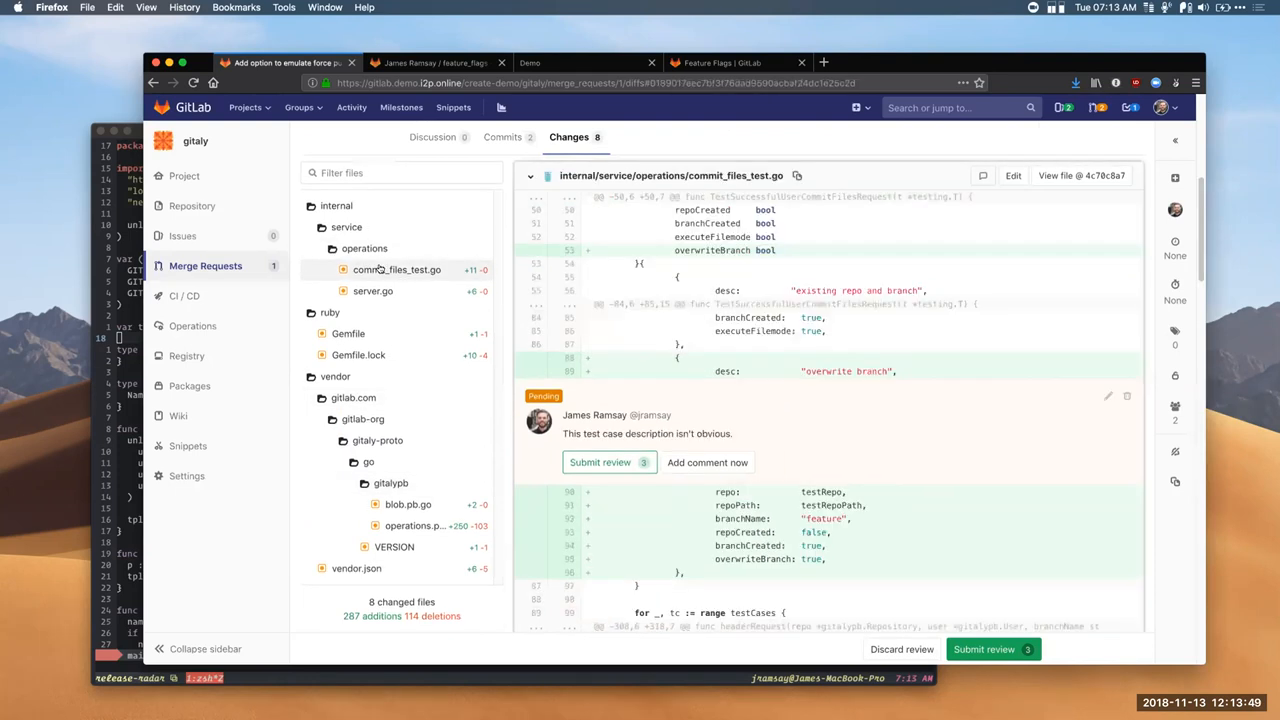
pyautogui.click(372, 290)
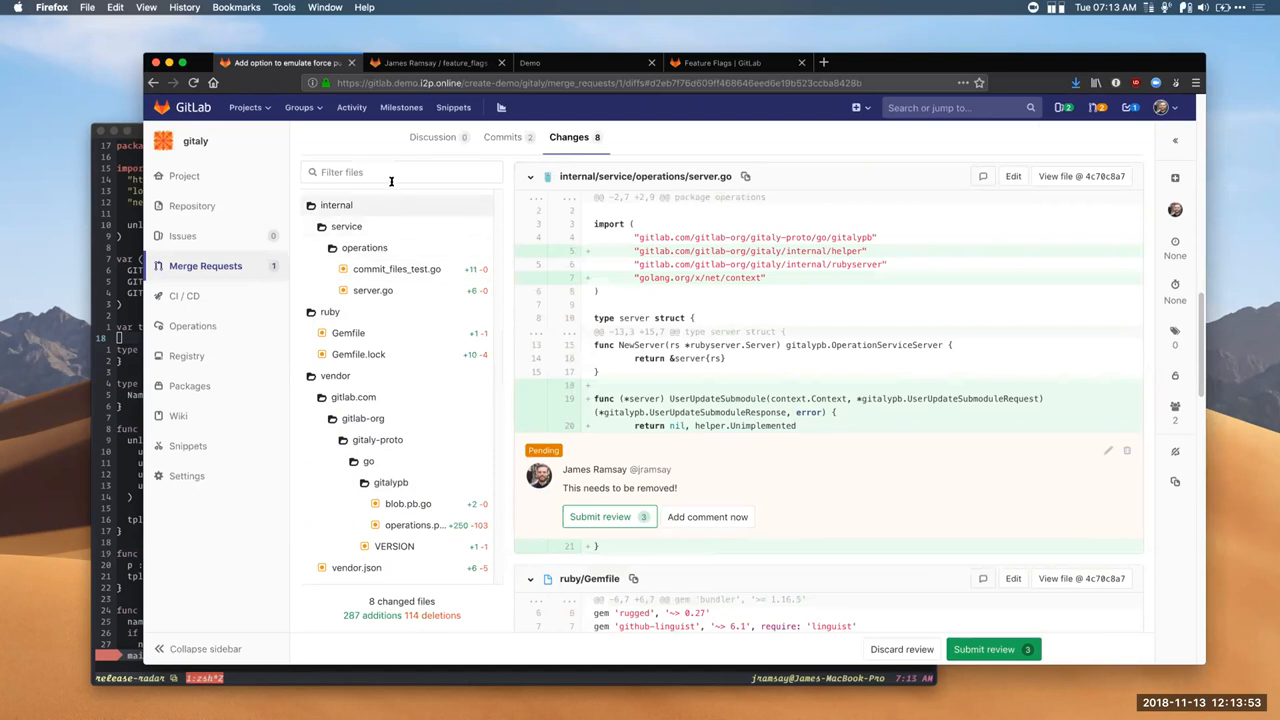
pyautogui.write('json')
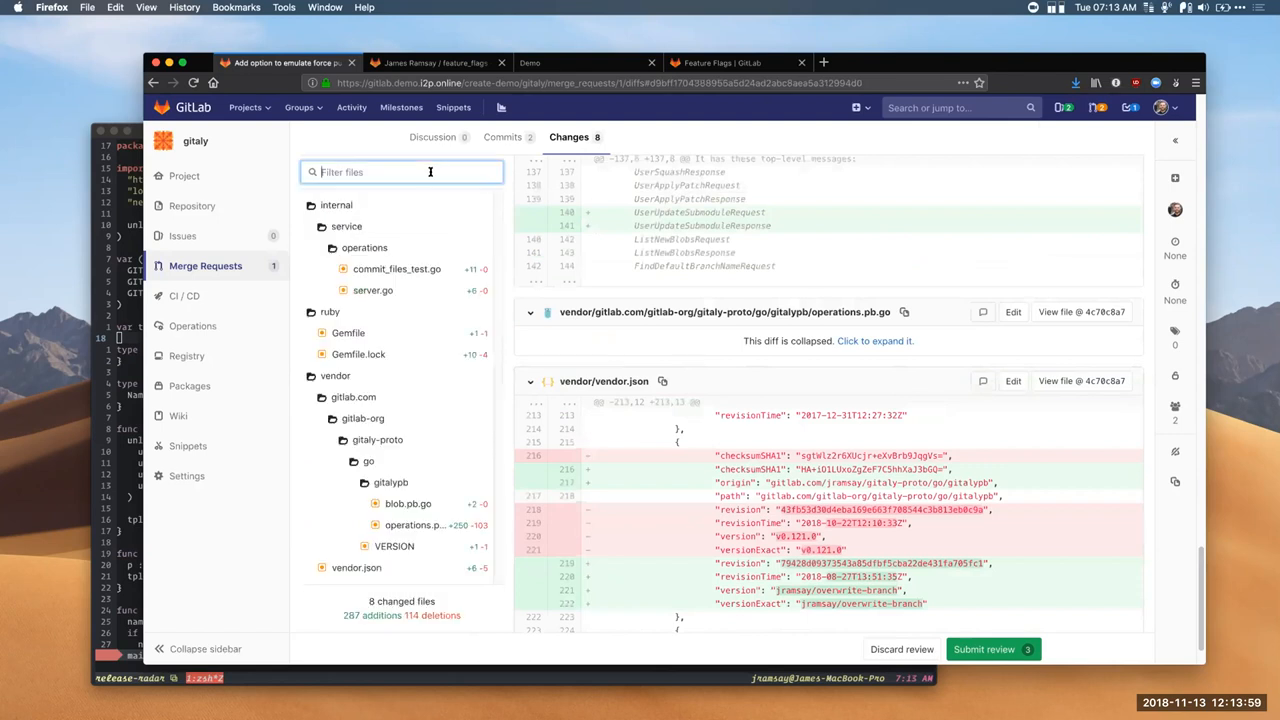
# Step: Filter files by 'tes' and jump to the commit_files_test.go changes with the pending comment
pyautogui.write('tes')
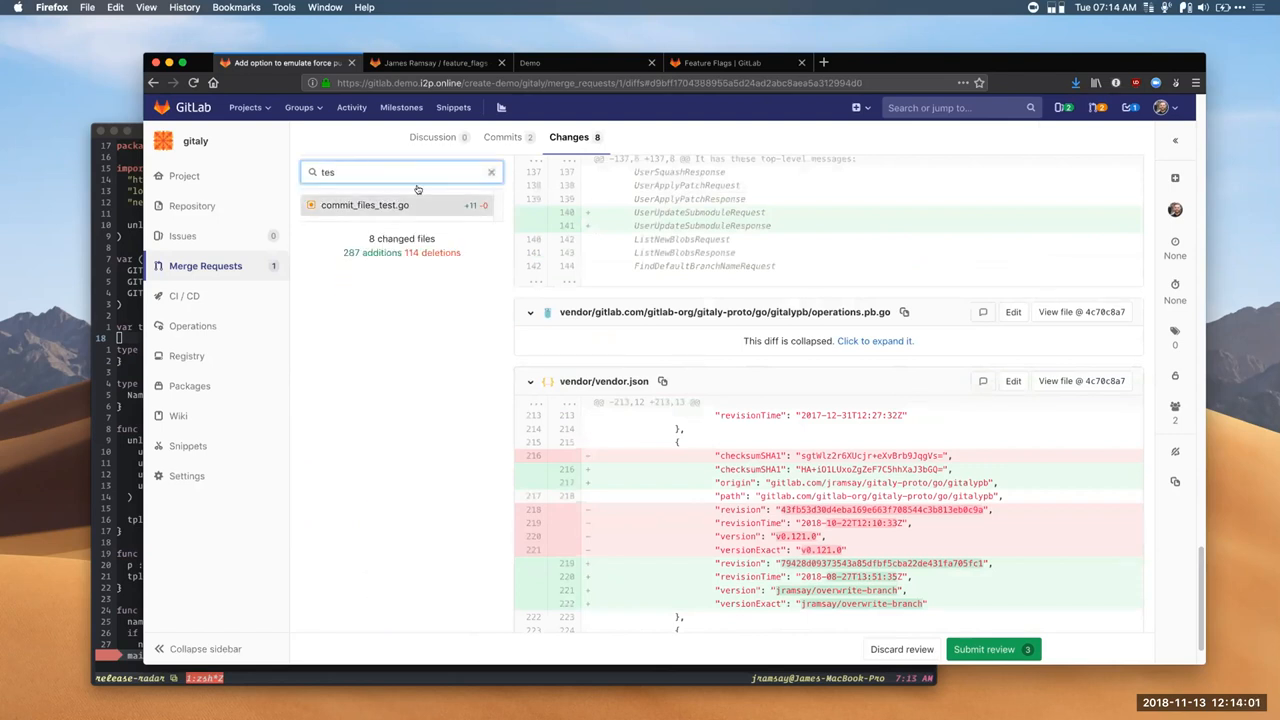
pyautogui.click(364, 204)
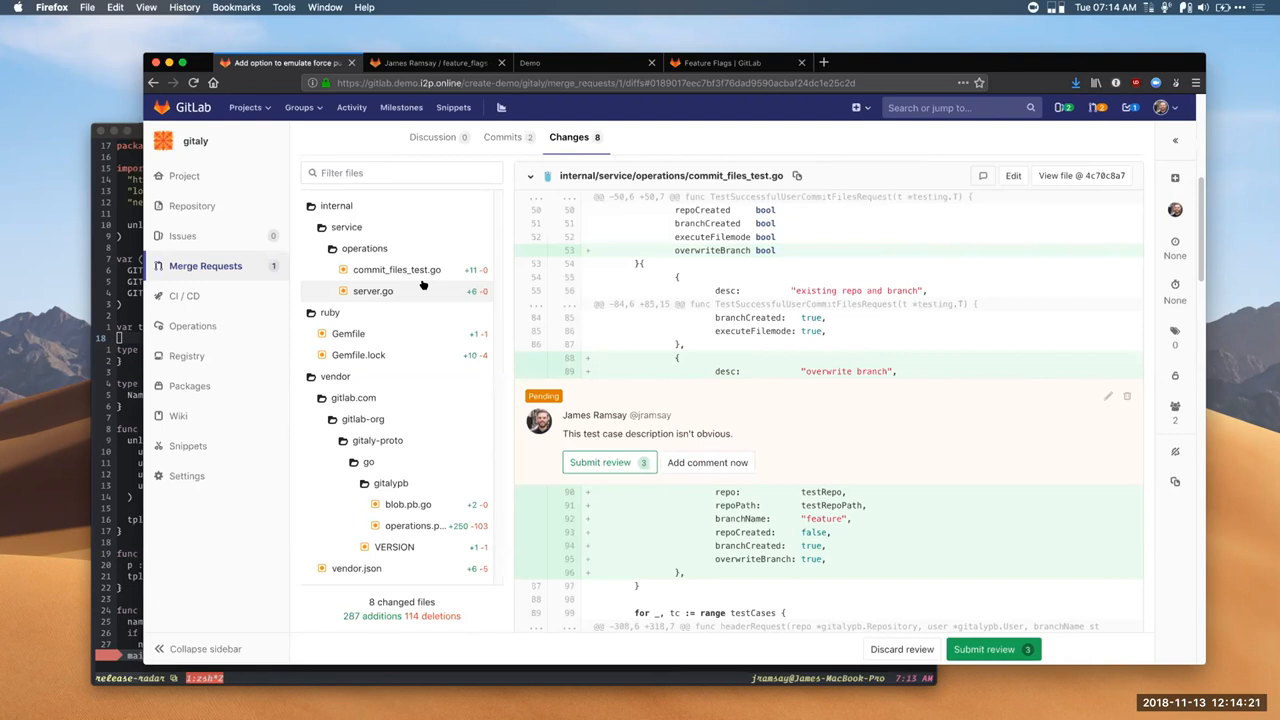
pyautogui.moveTo(420, 284)
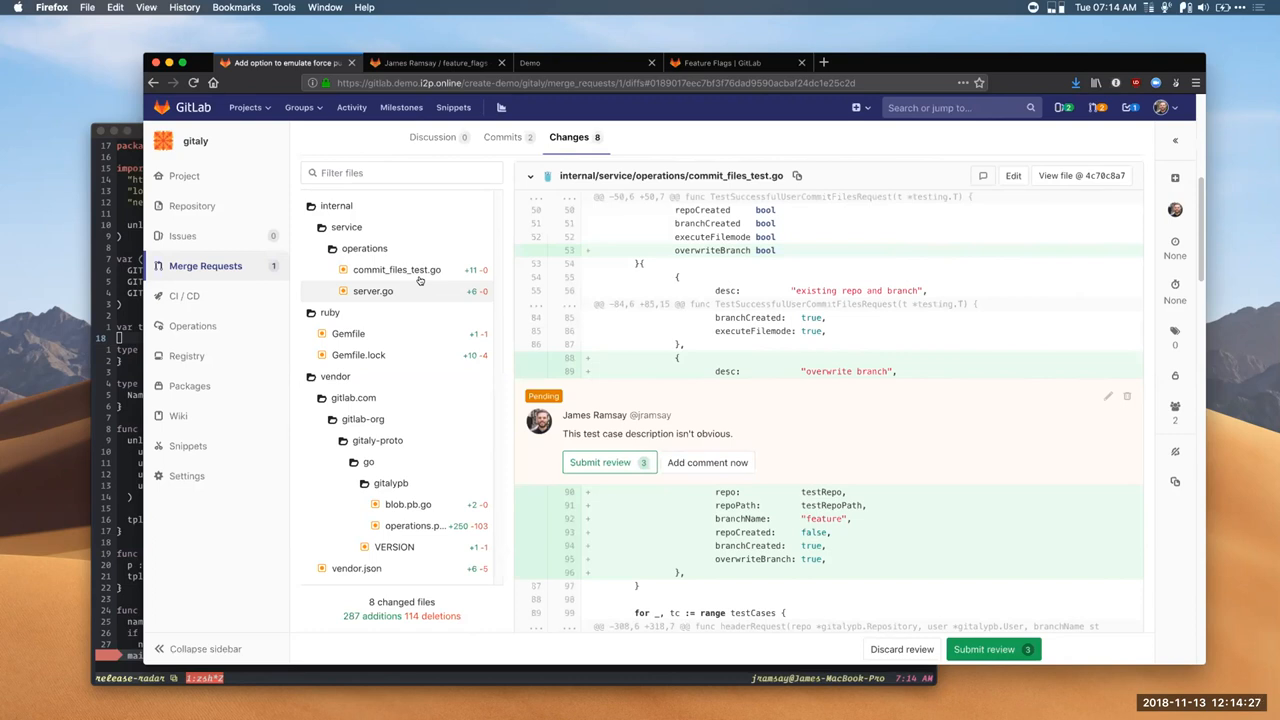
pyautogui.moveTo(416, 288)
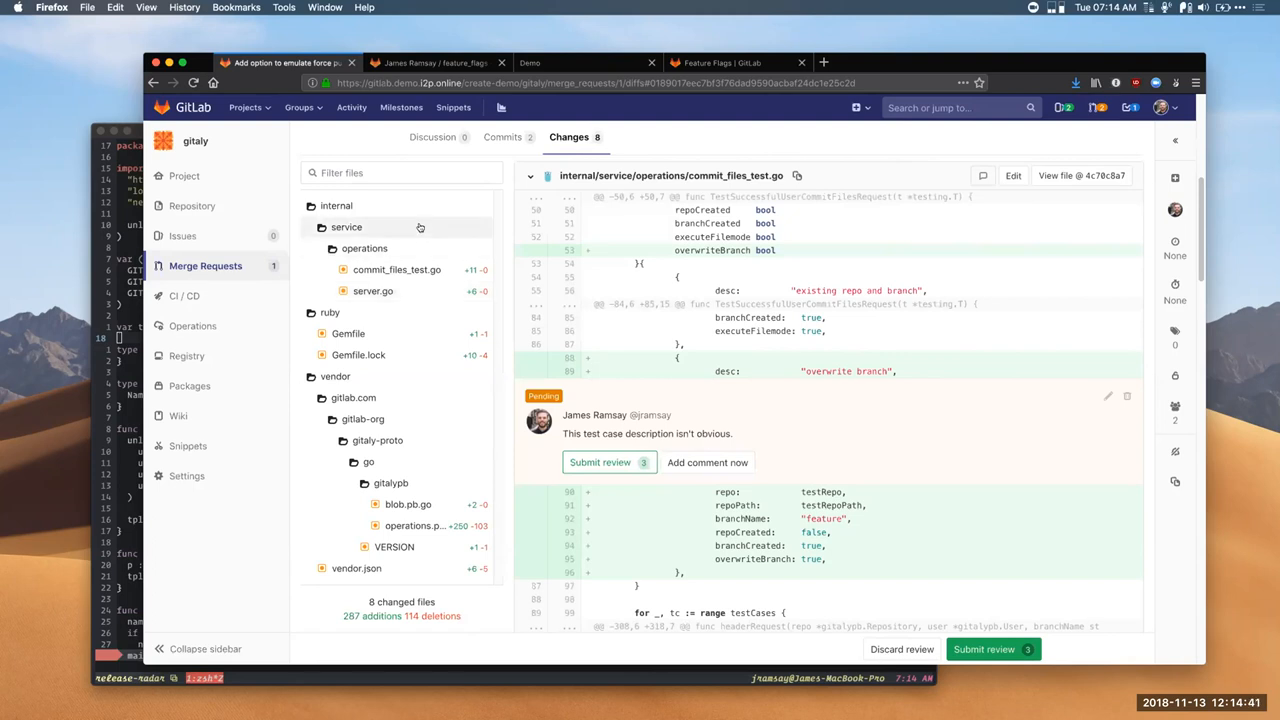
pyautogui.moveTo(456, 44)
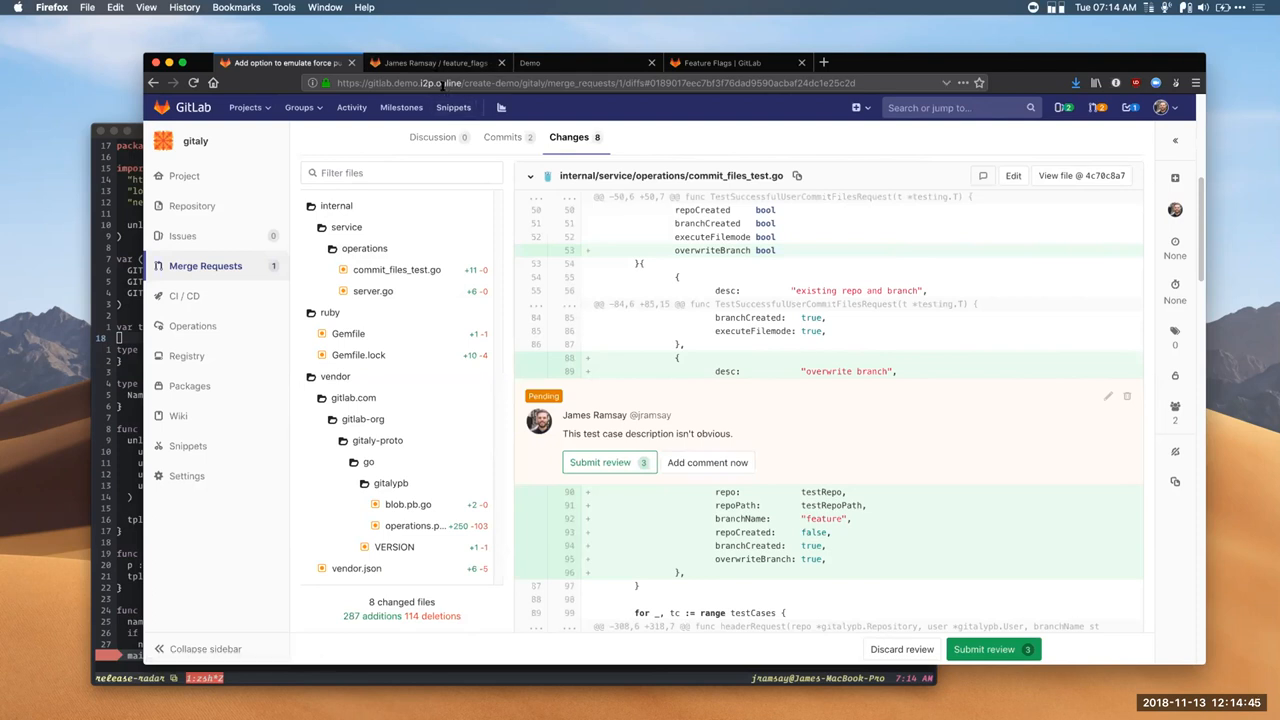
# Step: Bring up the feature_flags project overview page in its browser tab
pyautogui.click(430, 62)
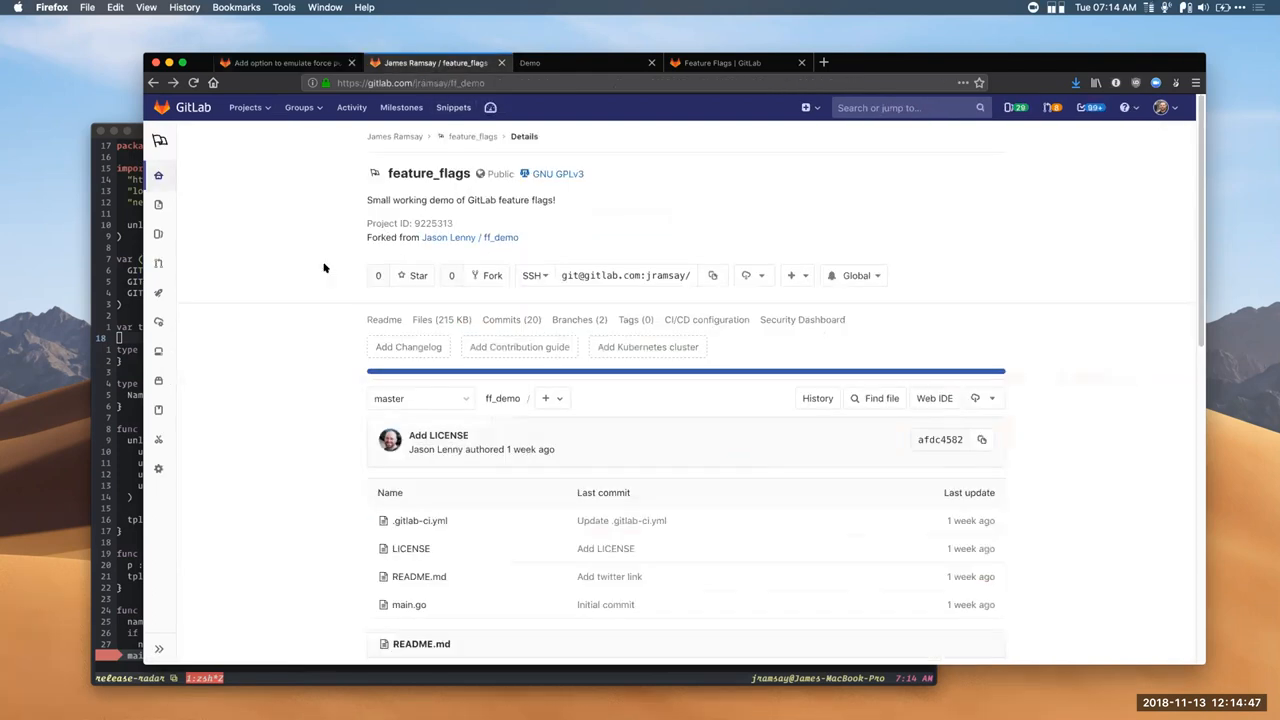
pyautogui.moveTo(312, 284)
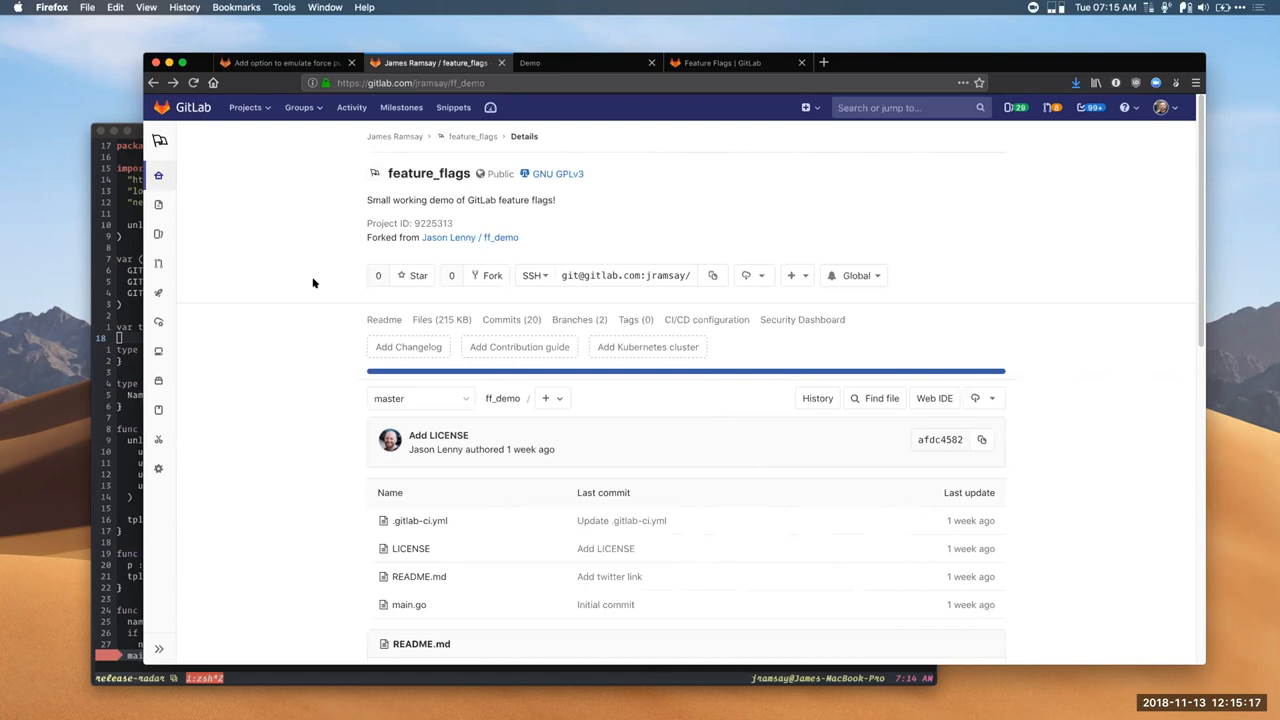
pyautogui.moveTo(320, 290)
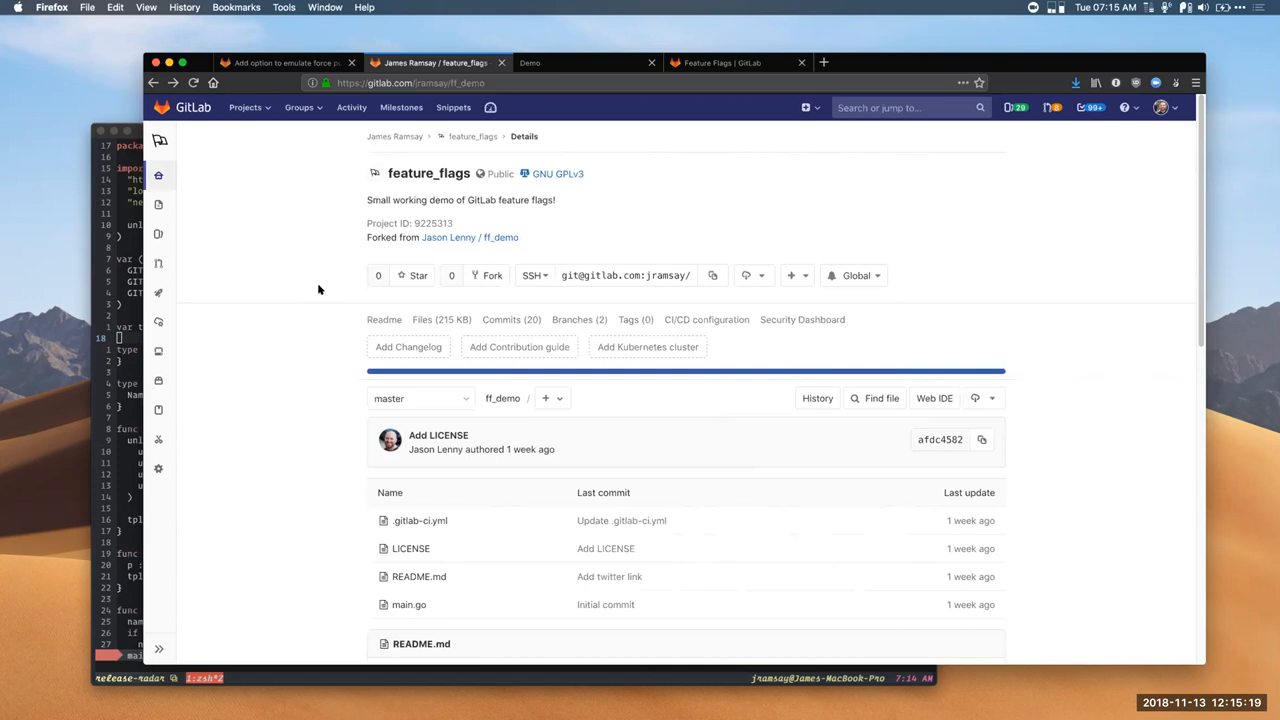
pyautogui.moveTo(448, 218)
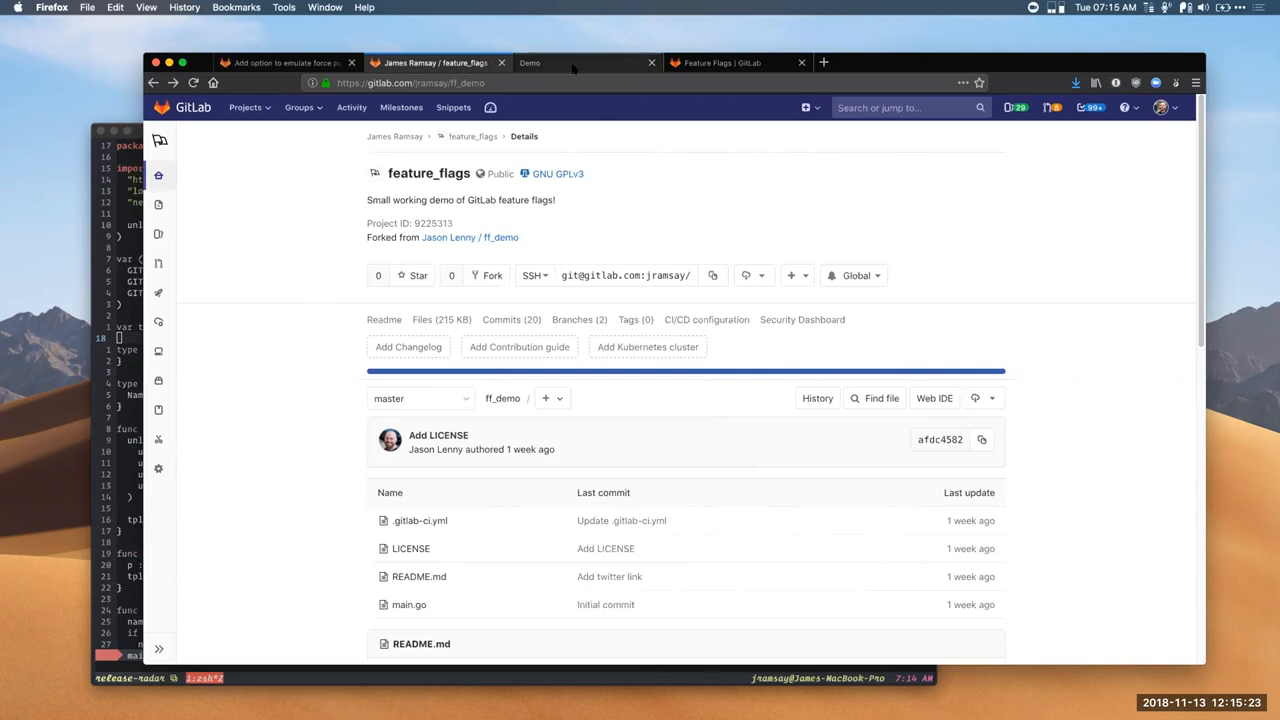
# Step: Reload the localhost:8080 demo app with a ?name= query; it still reads Hello, World!
pyautogui.click(580, 62)
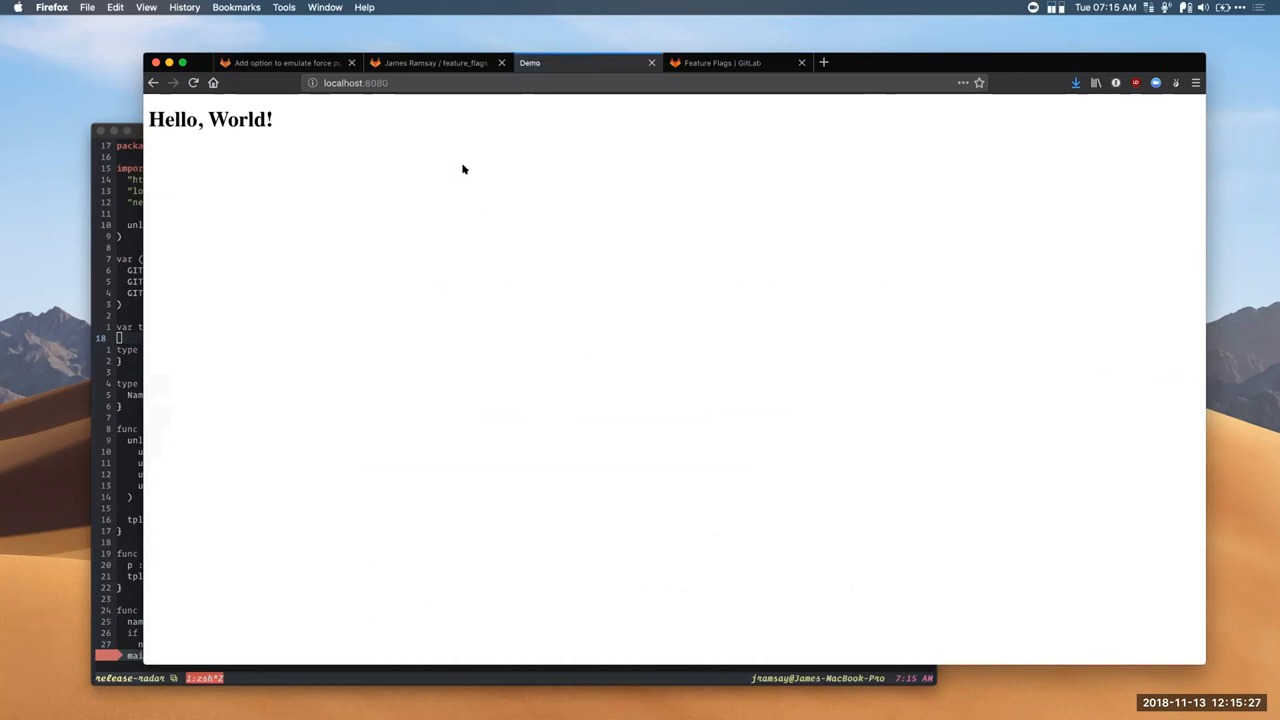
pyautogui.moveTo(444, 62)
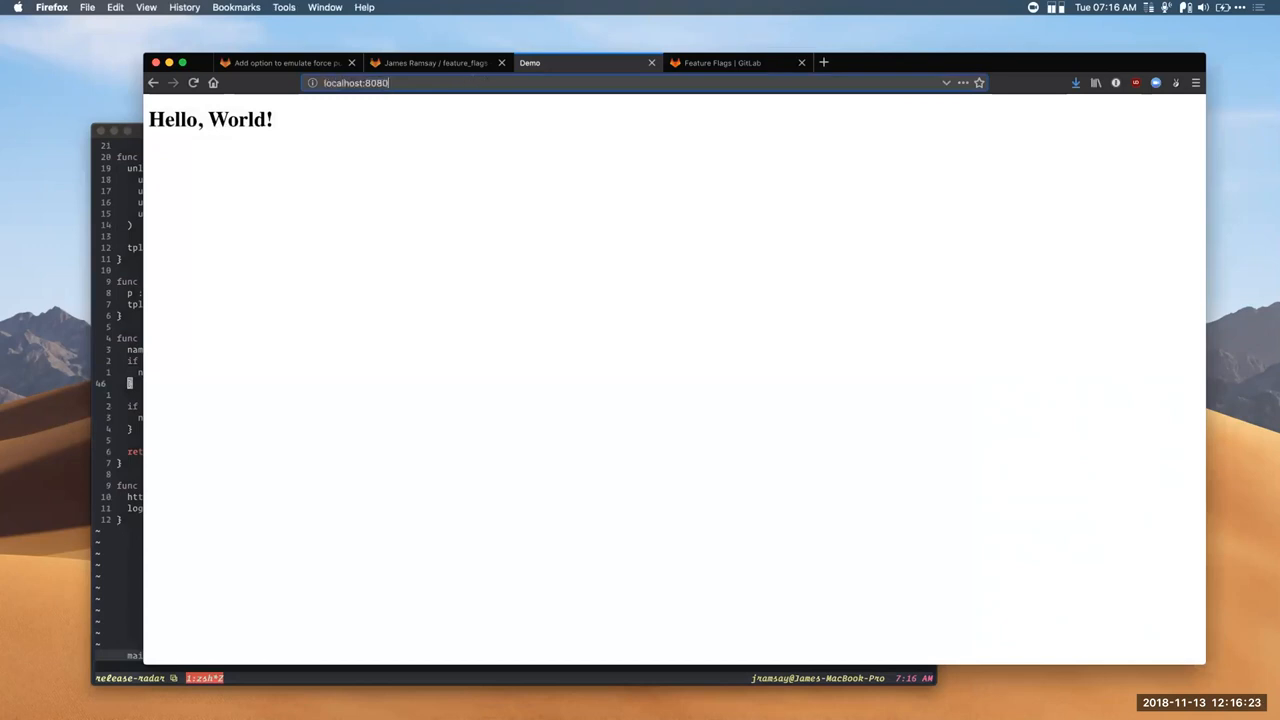
pyautogui.write('/na')
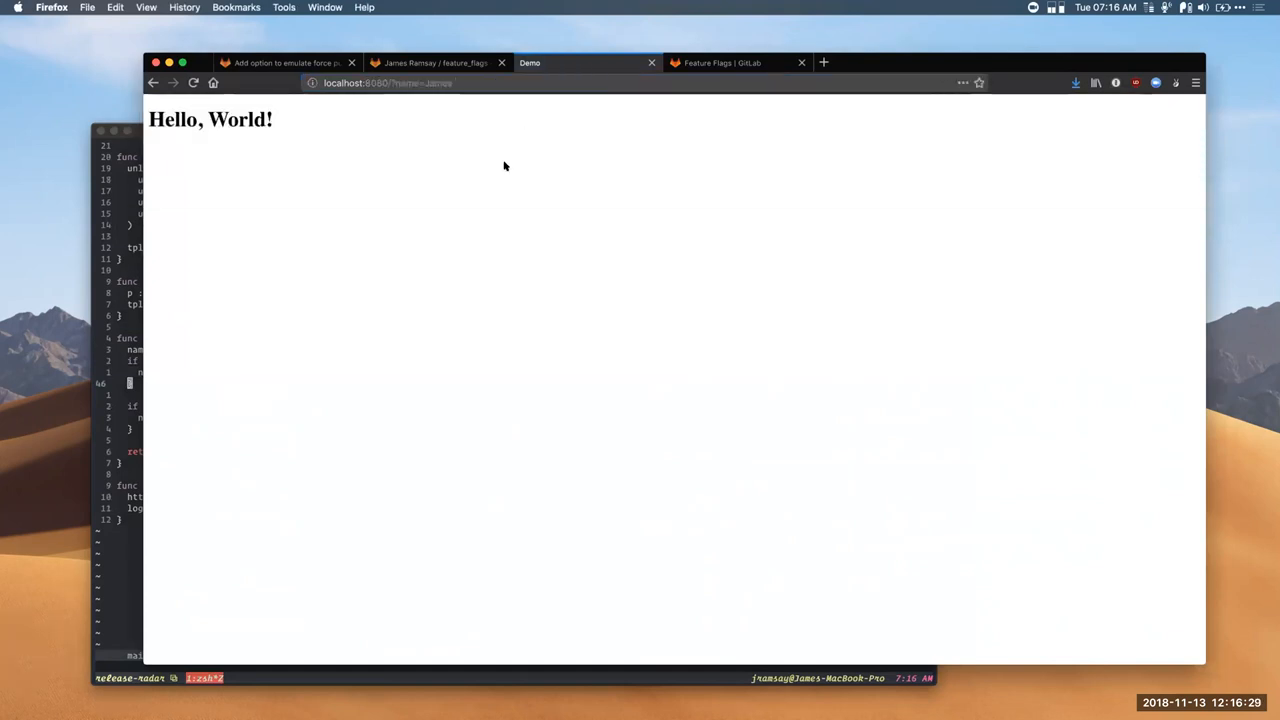
pyautogui.moveTo(666, 116)
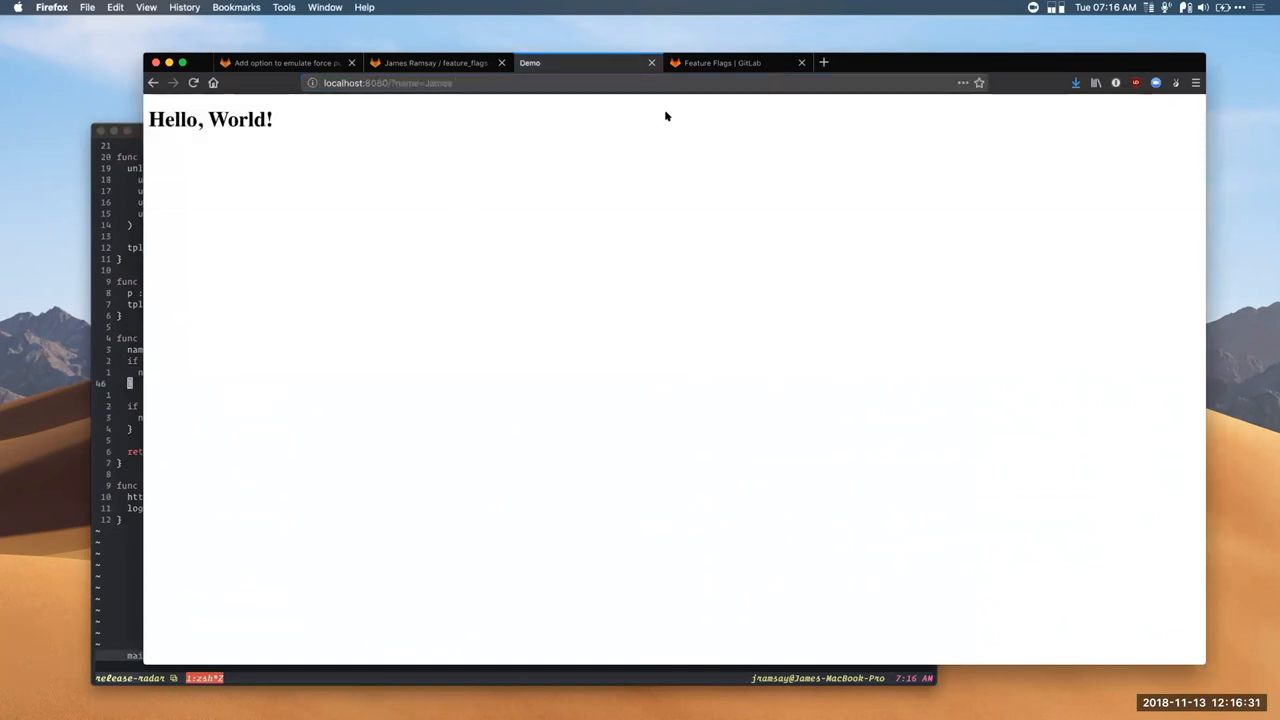
# Step: Navigate via Operations to the Feature Flags list showing the inactive greeting flag
pyautogui.click(434, 62)
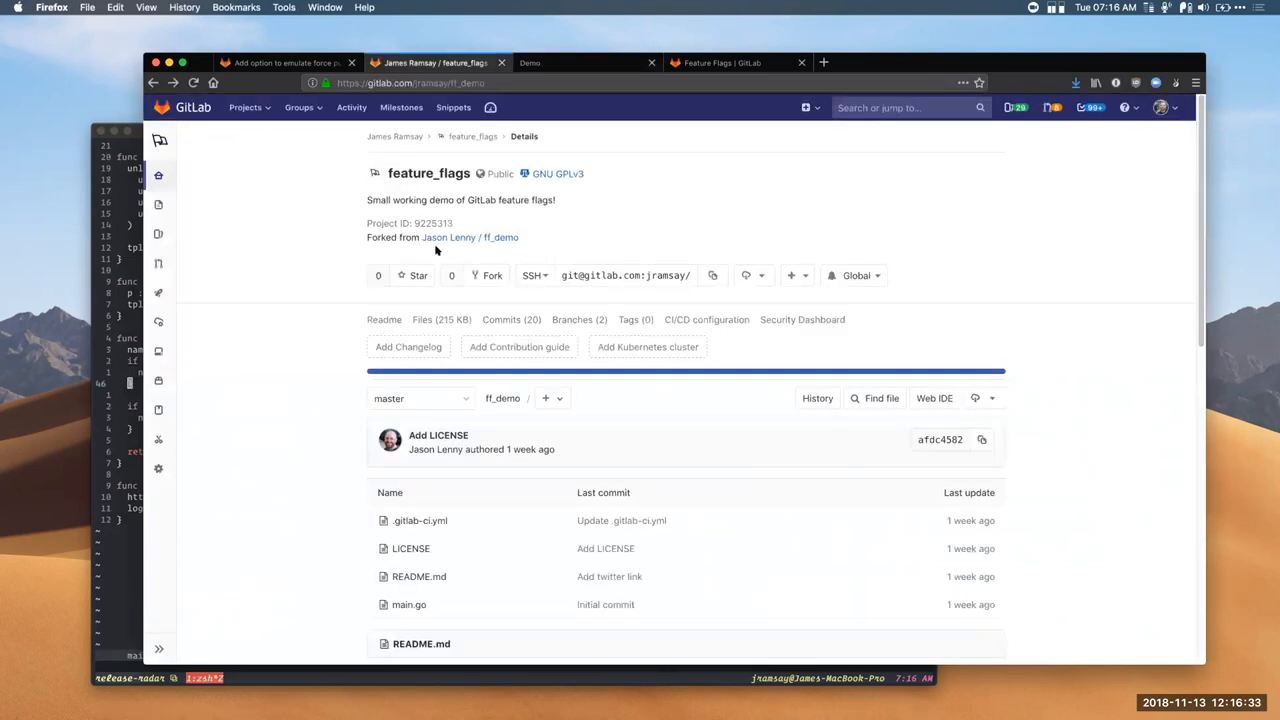
pyautogui.moveTo(220, 332)
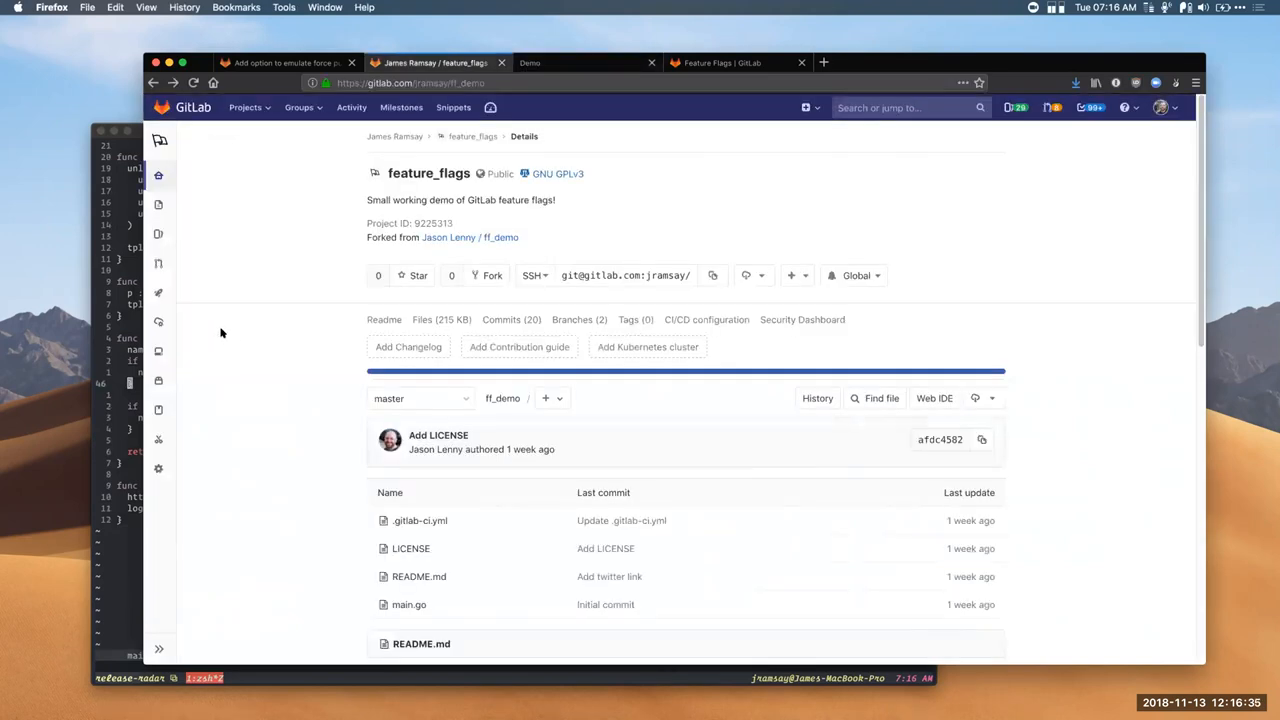
pyautogui.click(158, 322)
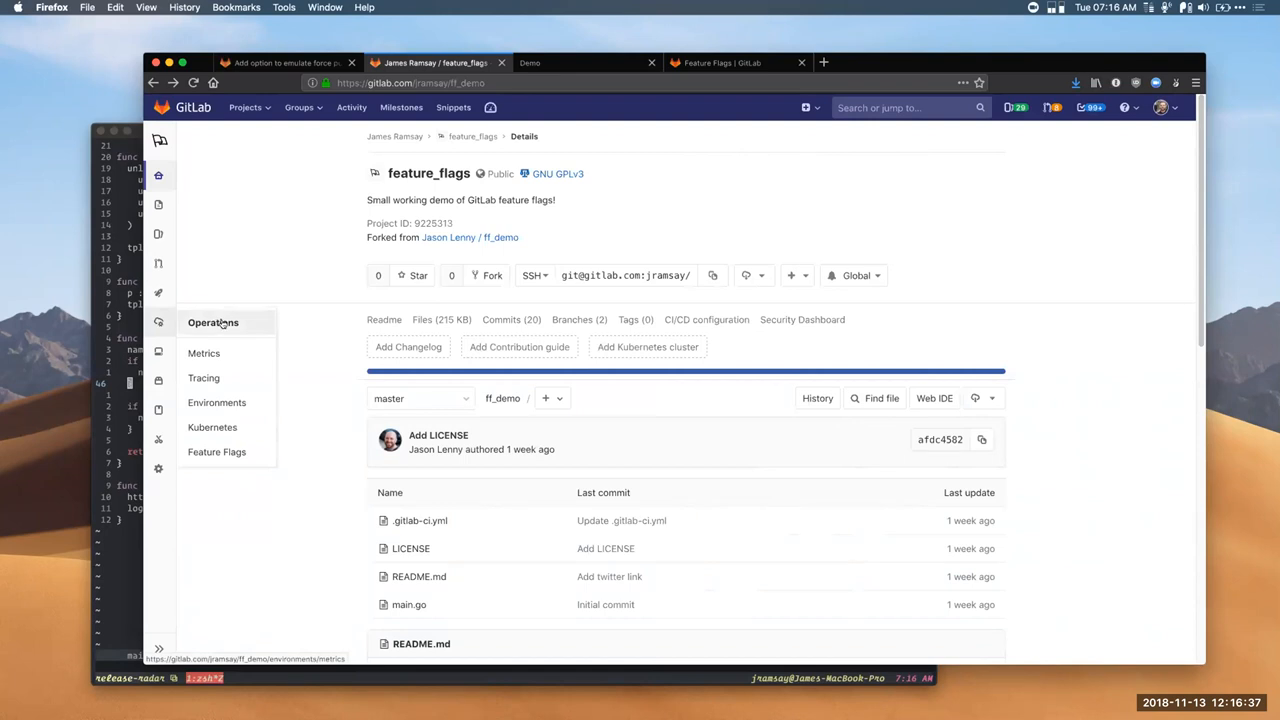
pyautogui.moveTo(216, 452)
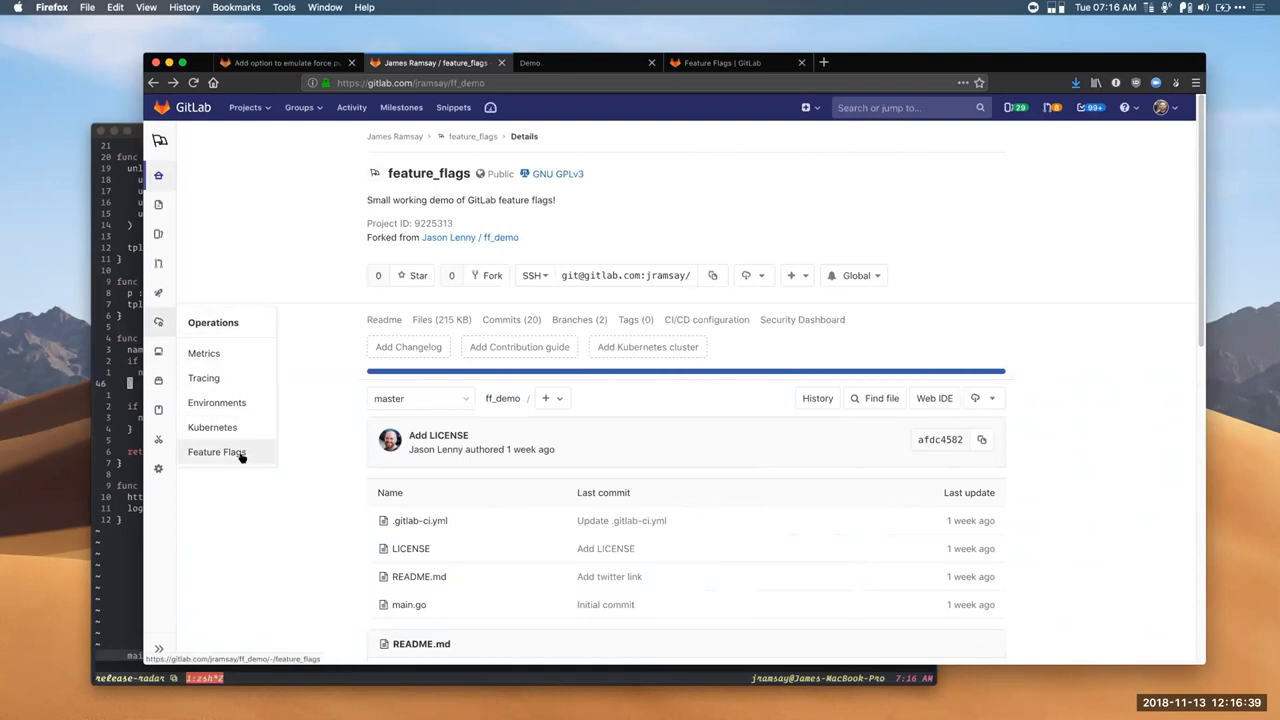
pyautogui.click(216, 452)
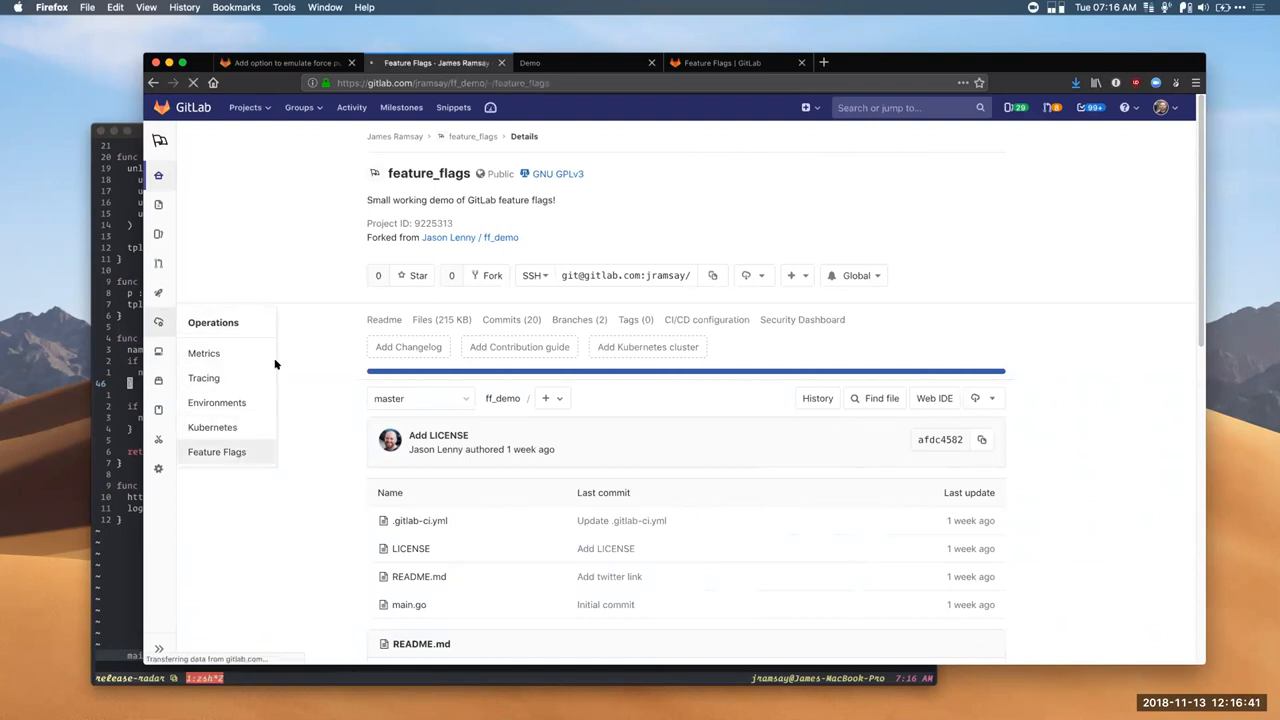
pyautogui.click(216, 452)
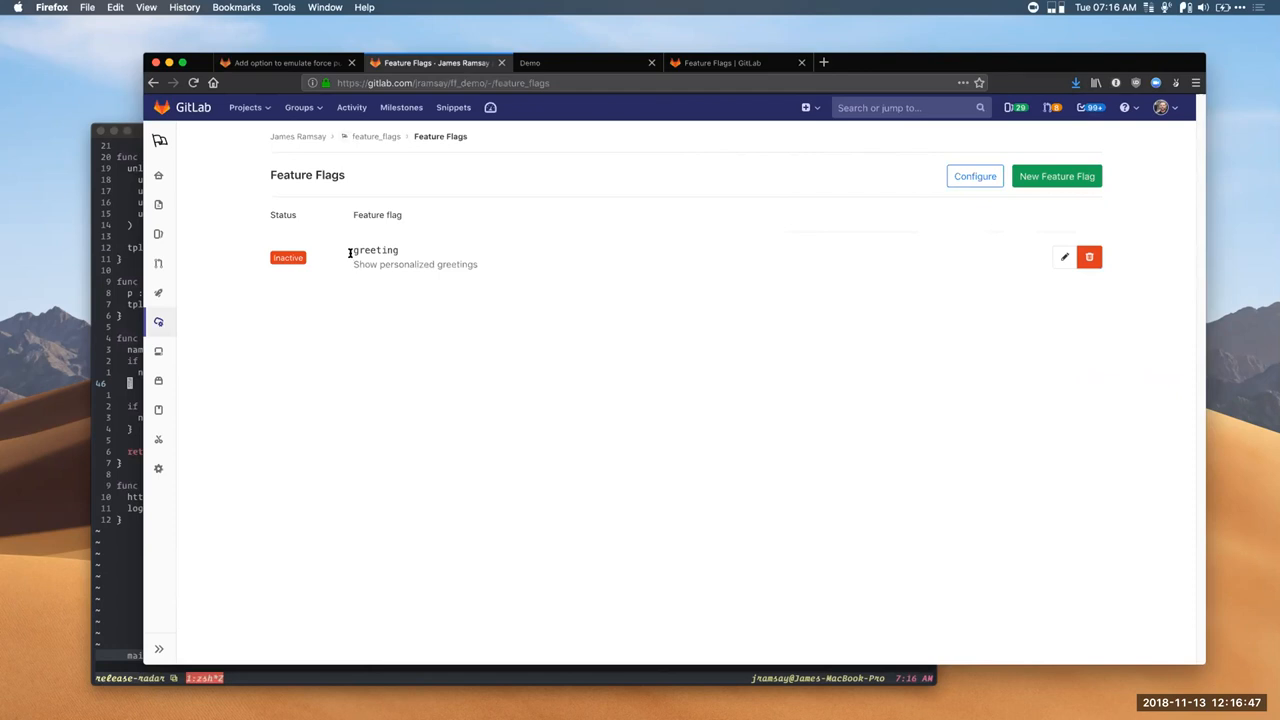
pyautogui.moveTo(994, 290)
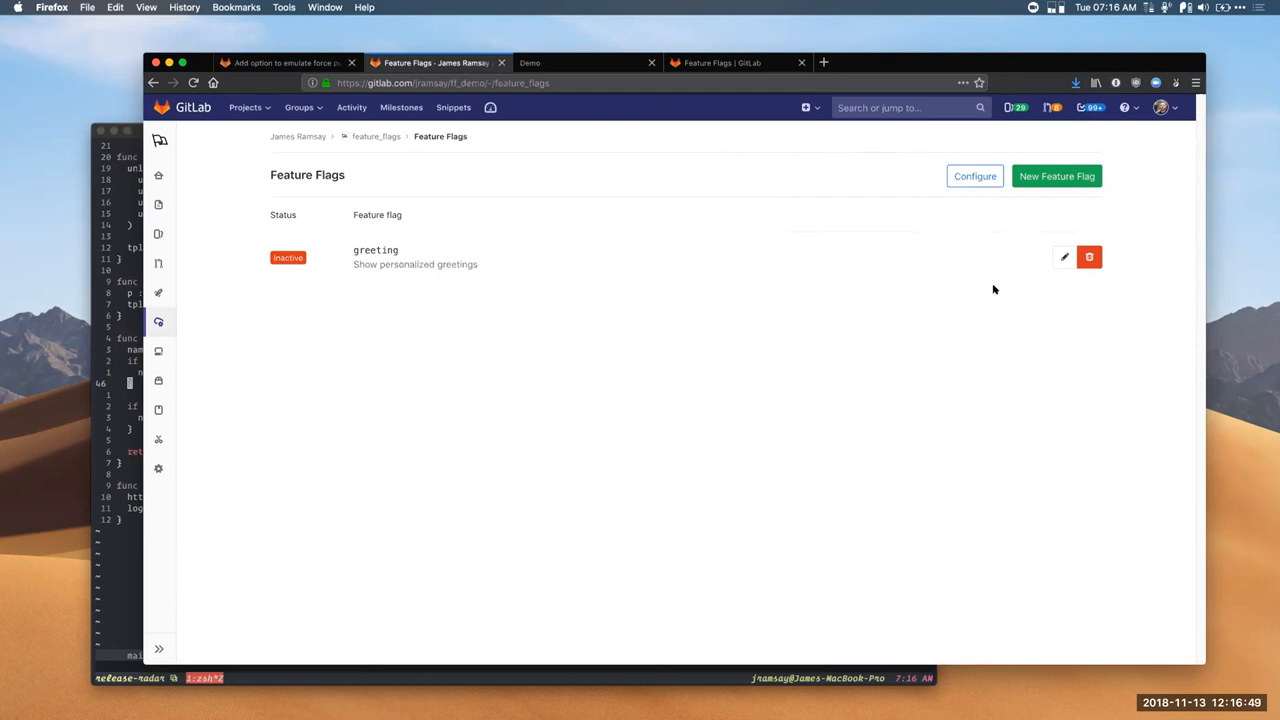
pyautogui.moveTo(1064, 256)
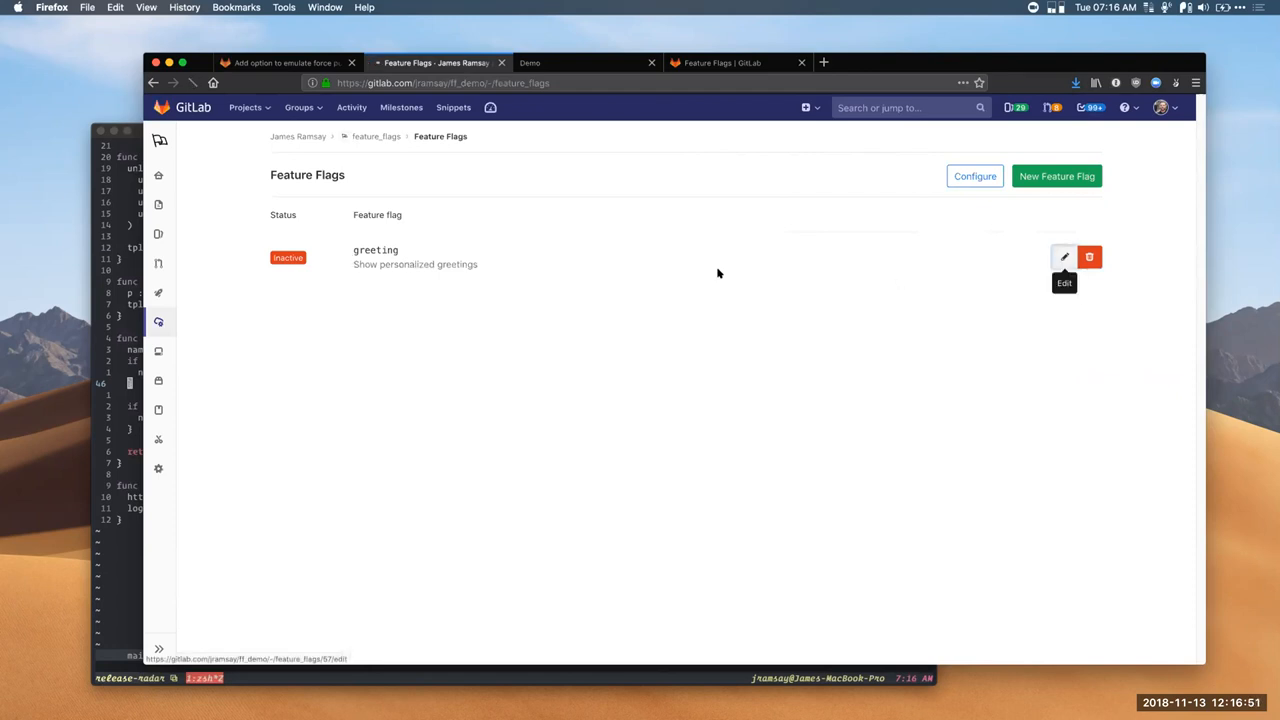
# Step: Save the greeting flag as Active and return to the demo app, still showing Hello, World!
pyautogui.click(1064, 256)
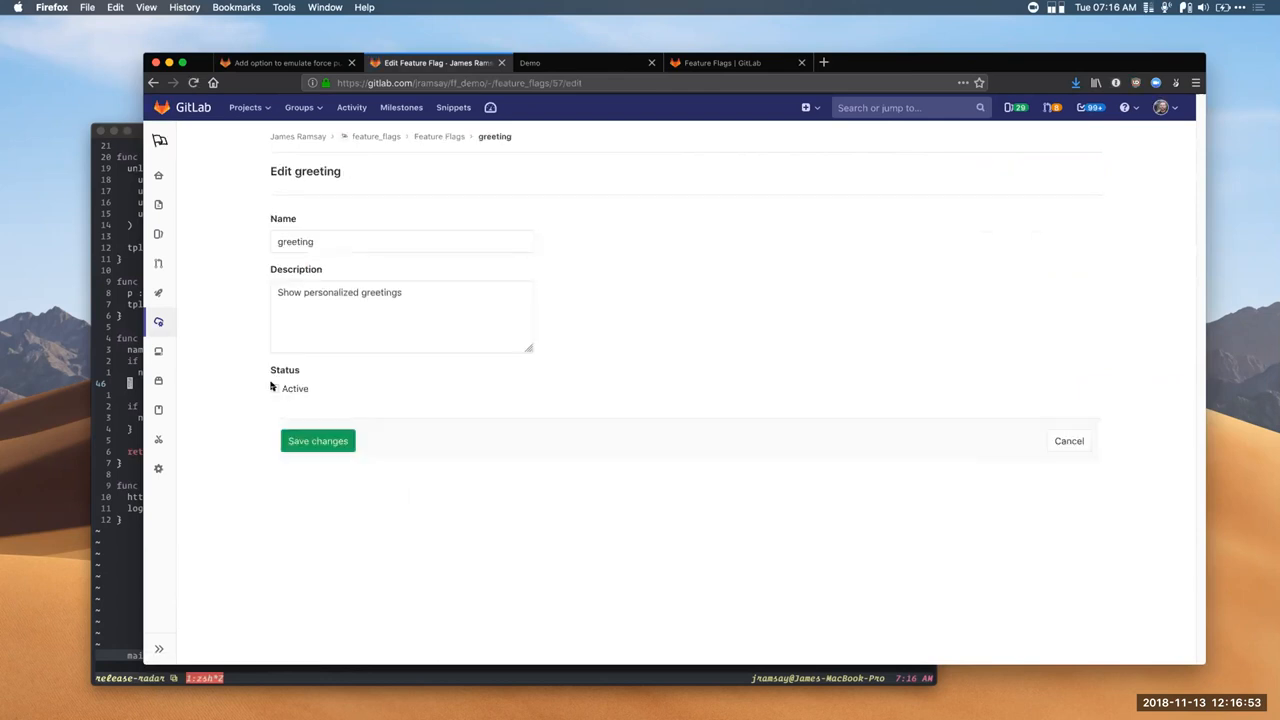
pyautogui.click(316, 440)
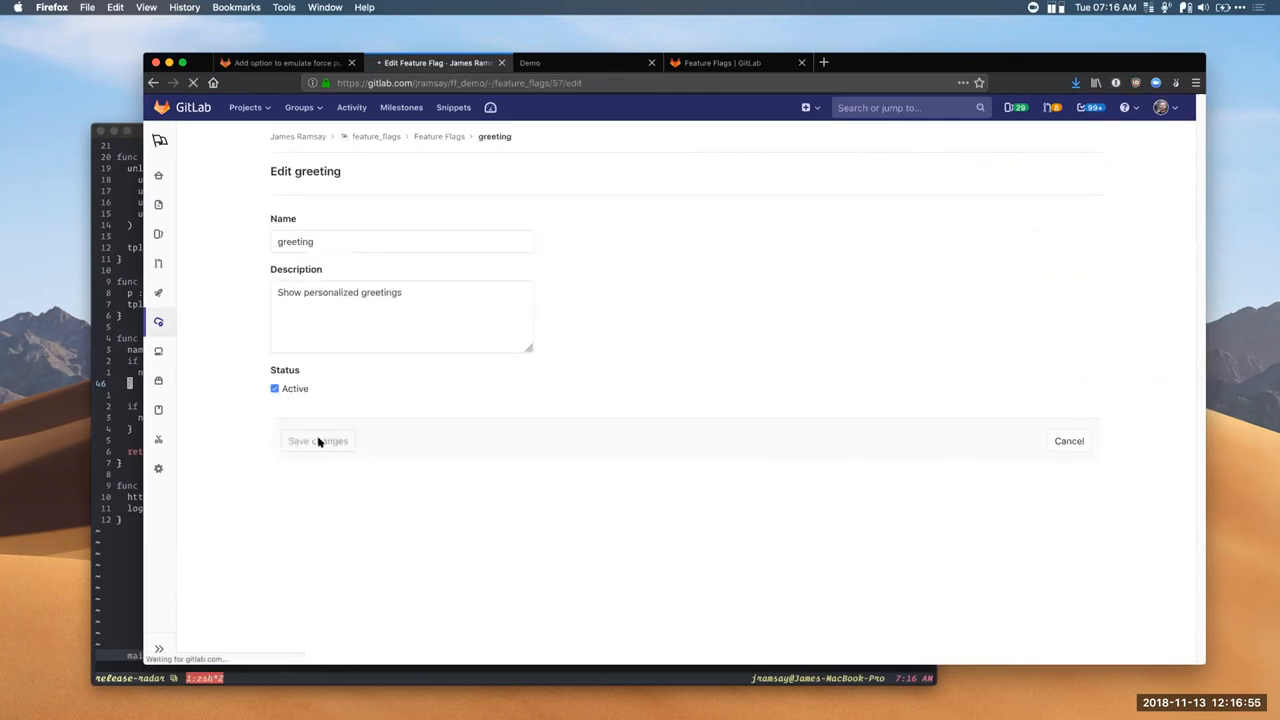
pyautogui.click(316, 442)
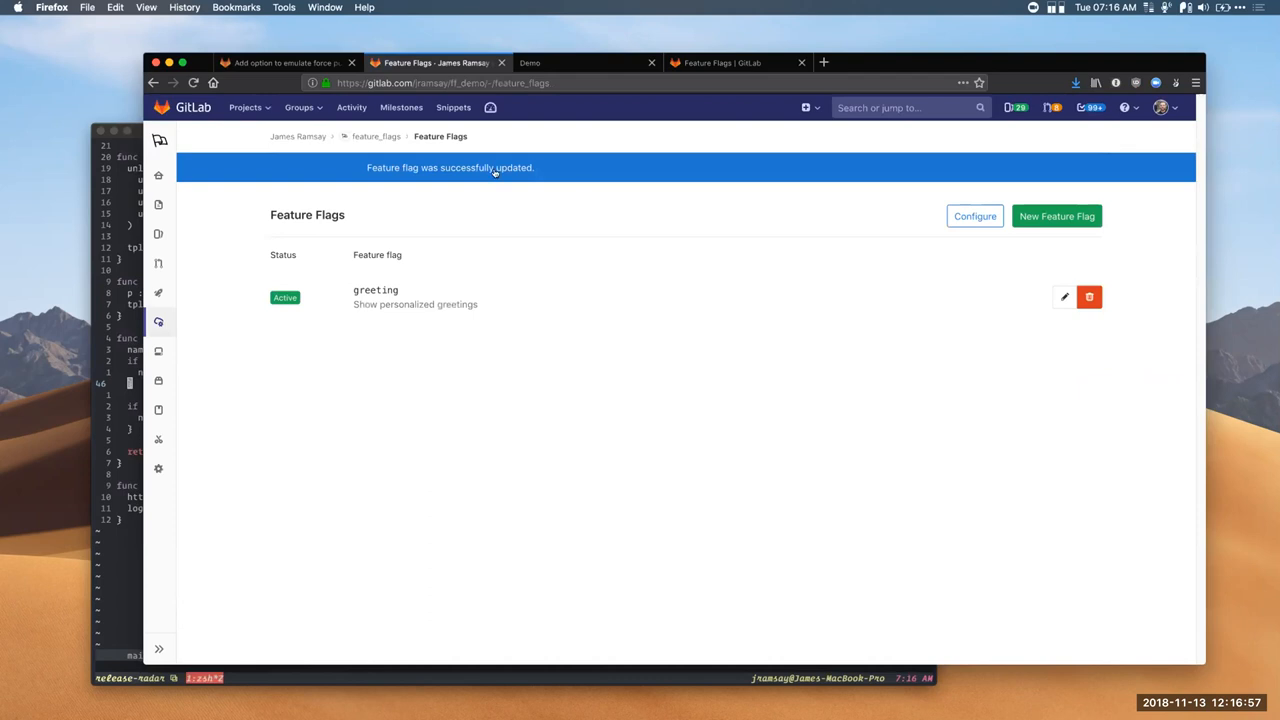
pyautogui.moveTo(530, 168)
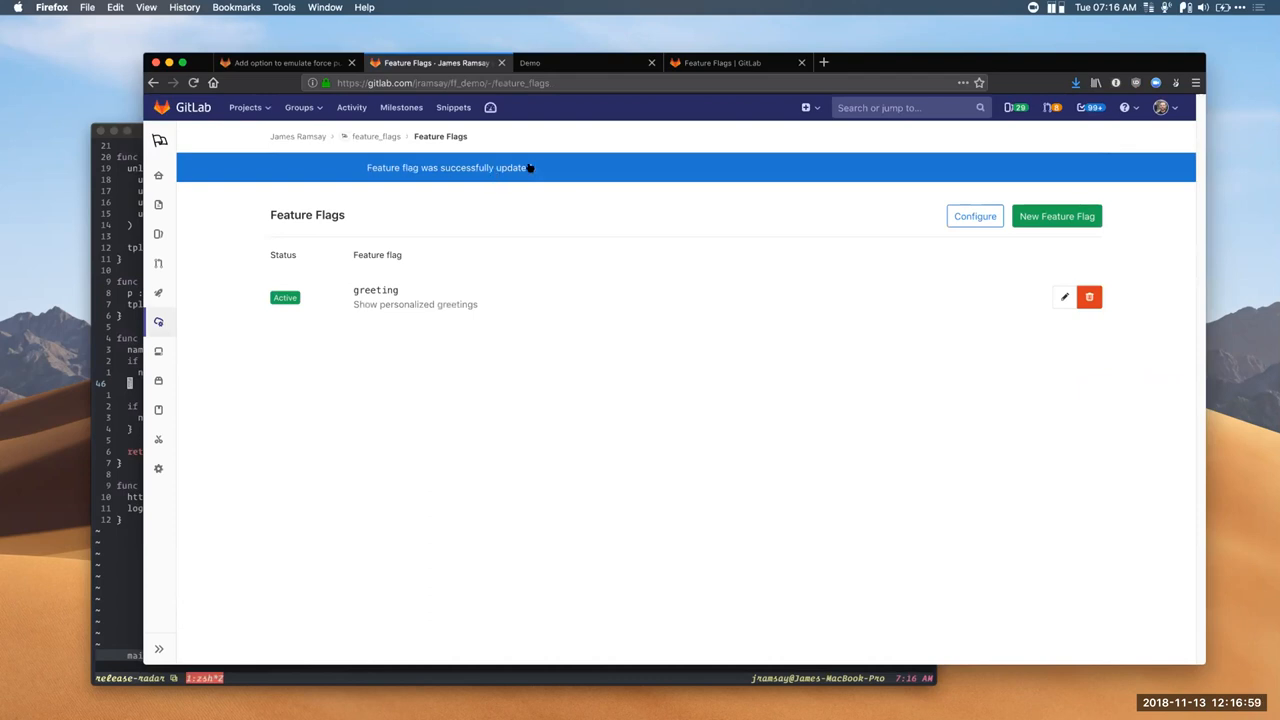
pyautogui.click(530, 62)
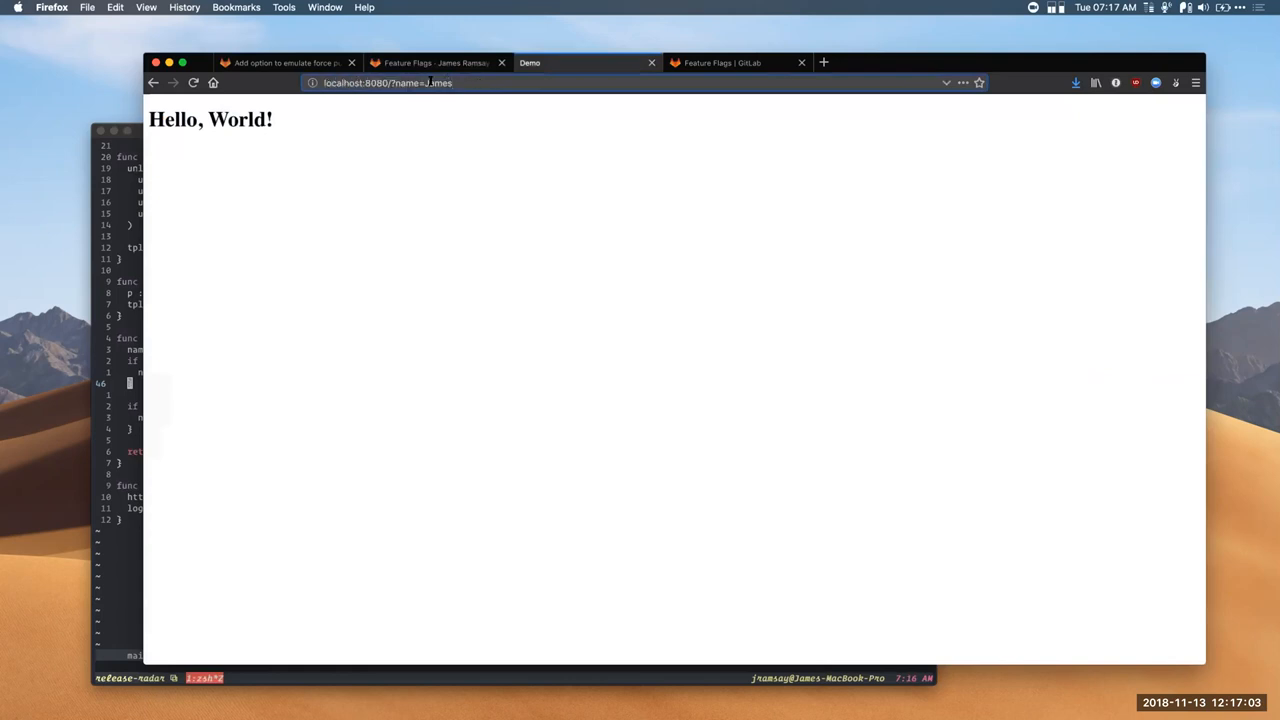
# Step: Edit the name query parameter so the demo app greets the person by name
pyautogui.write('Jo')
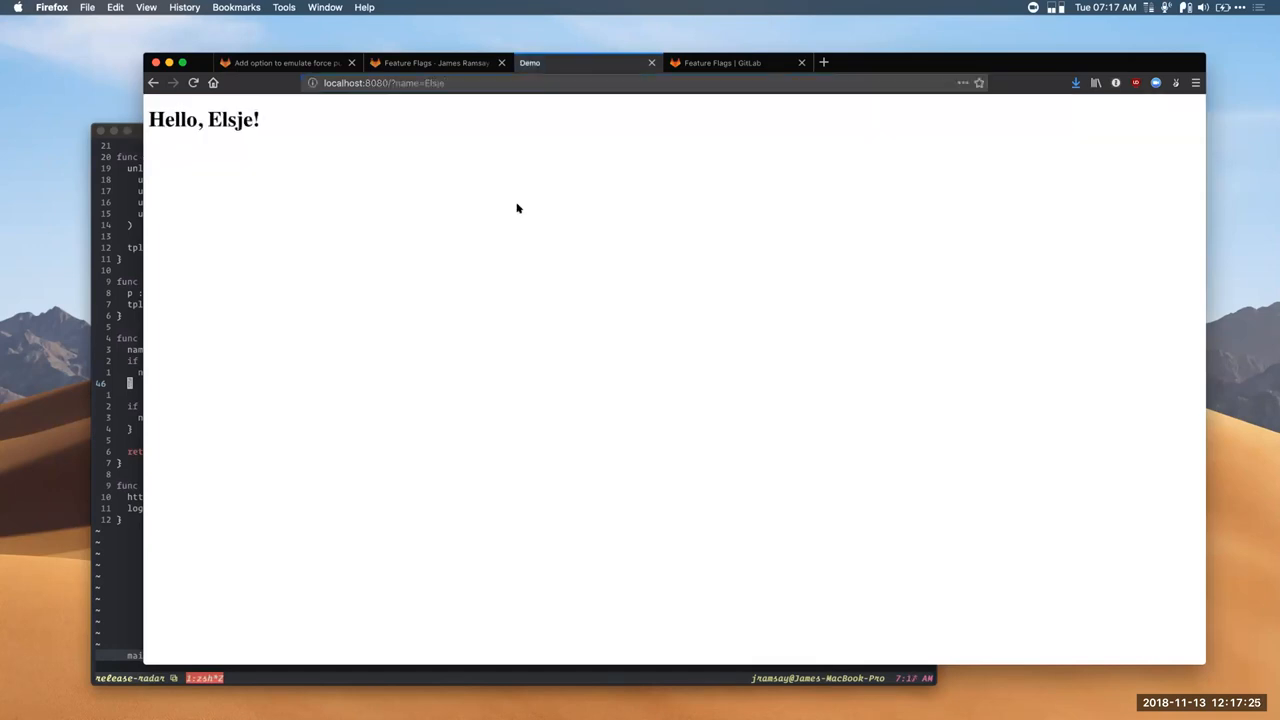
# Step: Edit the greeting flag, uncheck Active and save it so the list shows it Inactive
pyautogui.click(436, 62)
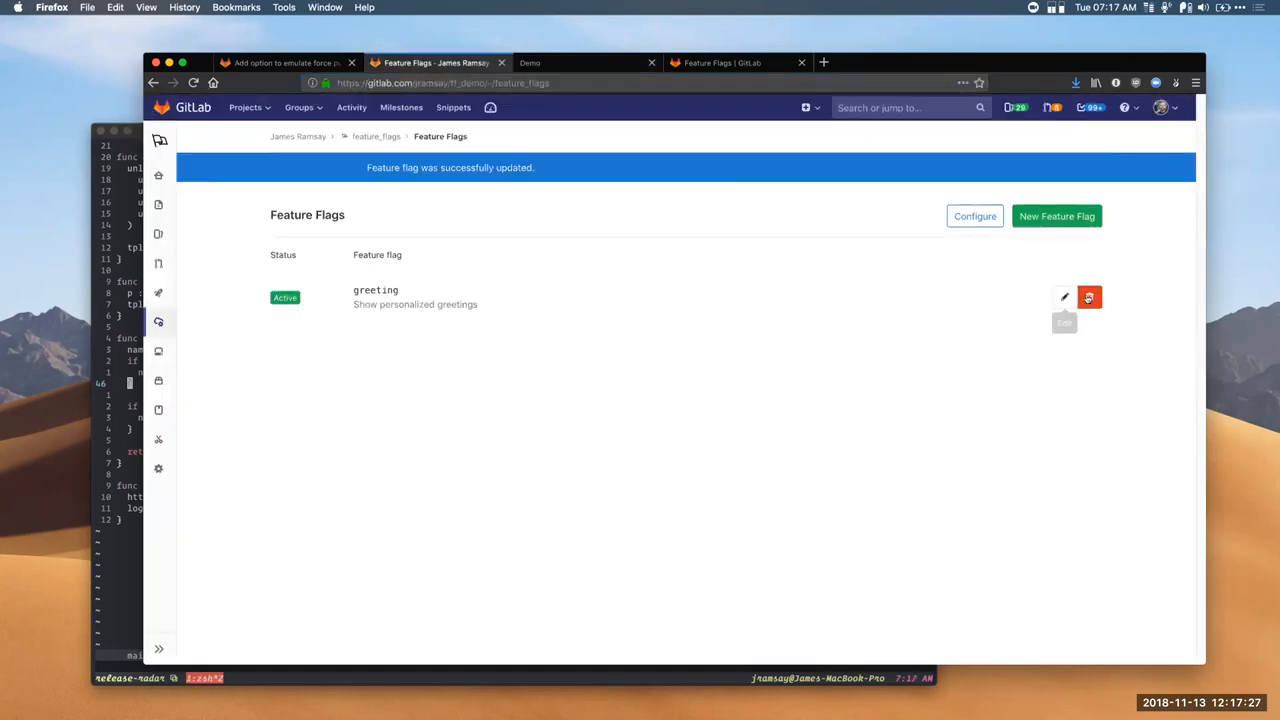
pyautogui.click(1064, 296)
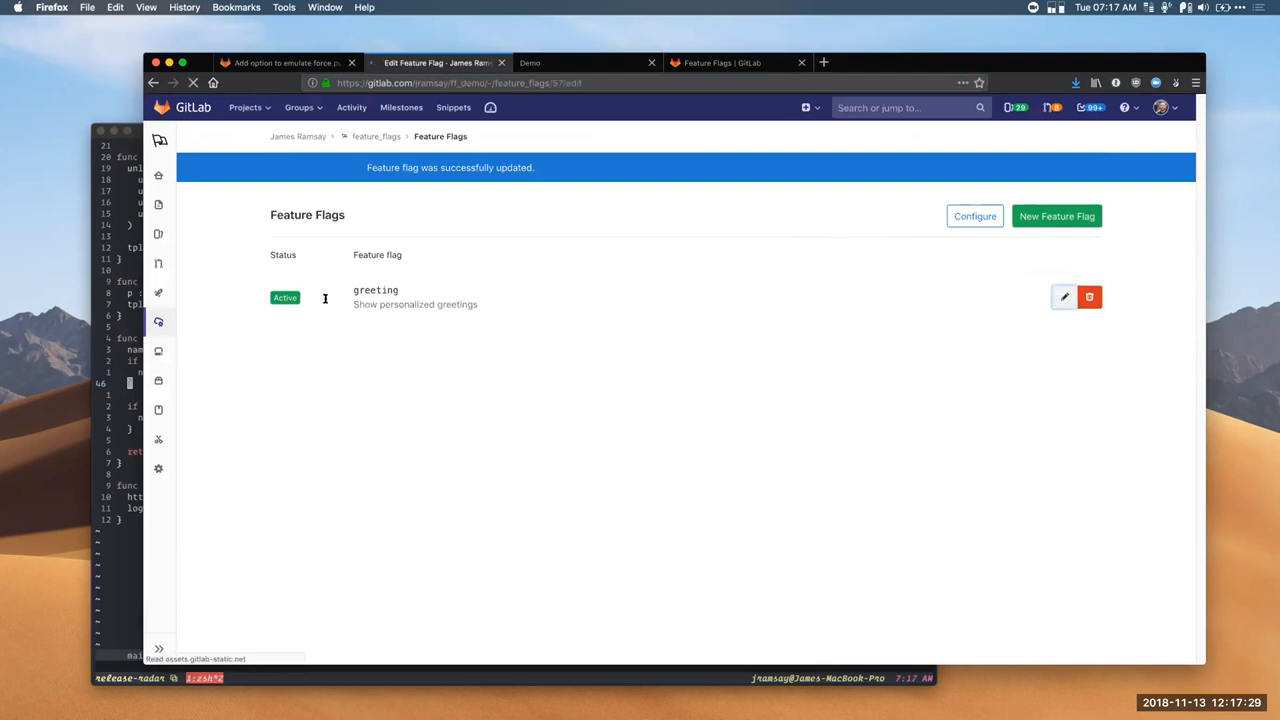
pyautogui.click(1064, 296)
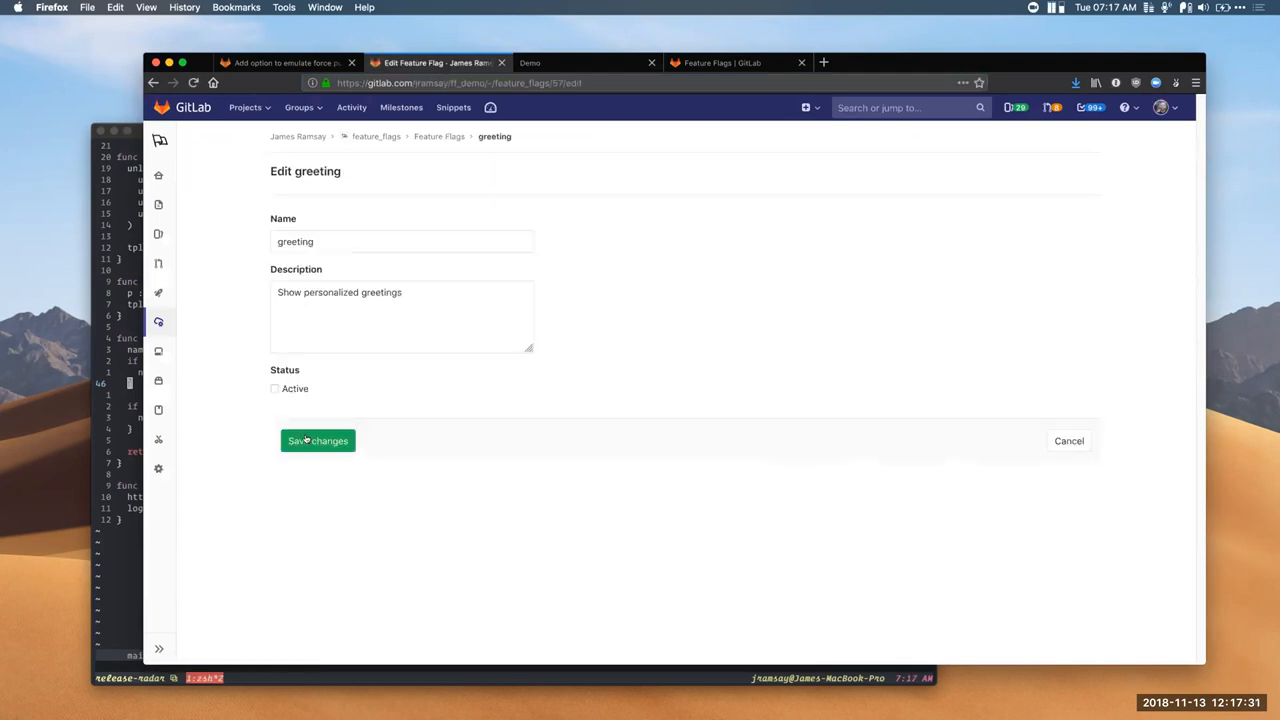
pyautogui.click(316, 440)
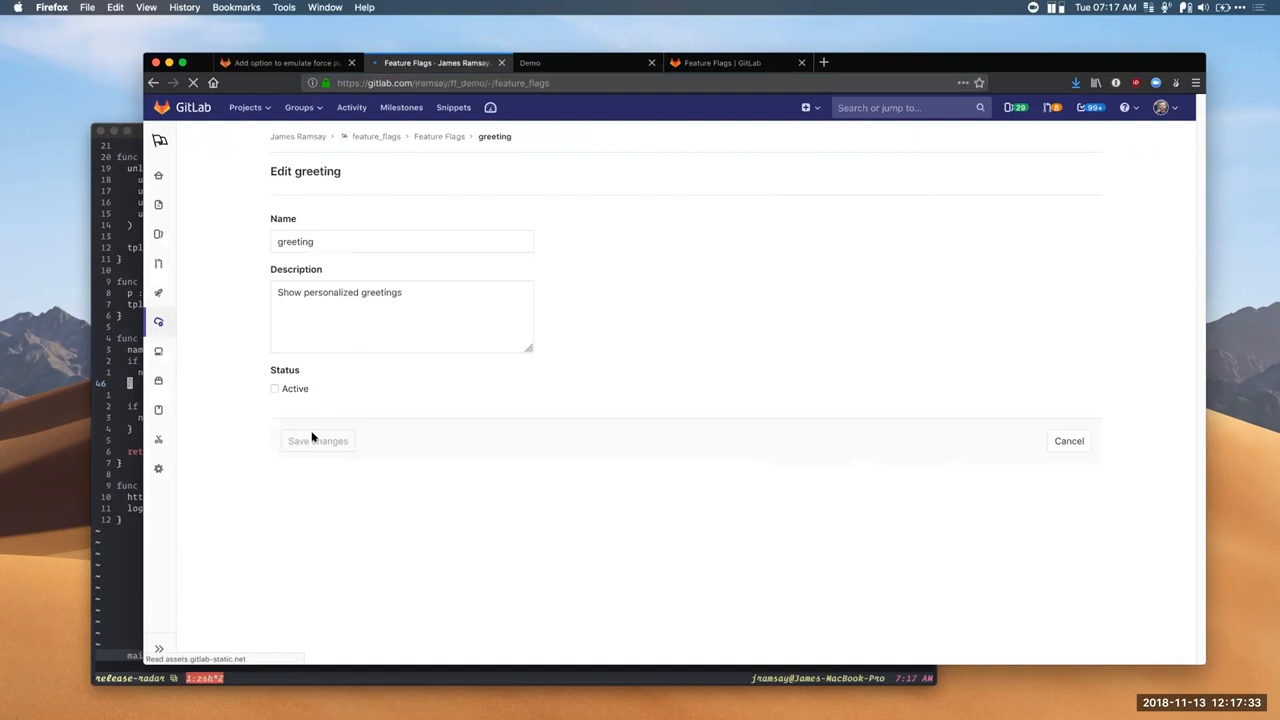
pyautogui.click(318, 440)
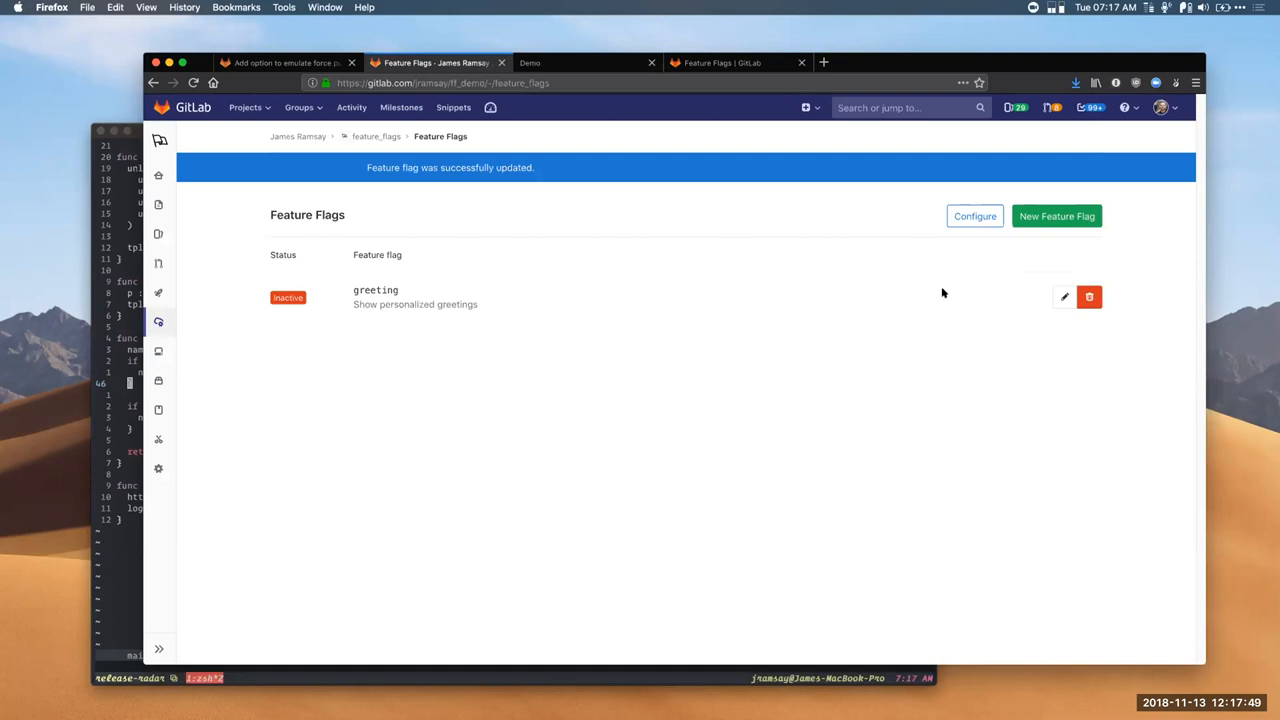
pyautogui.moveTo(252, 400)
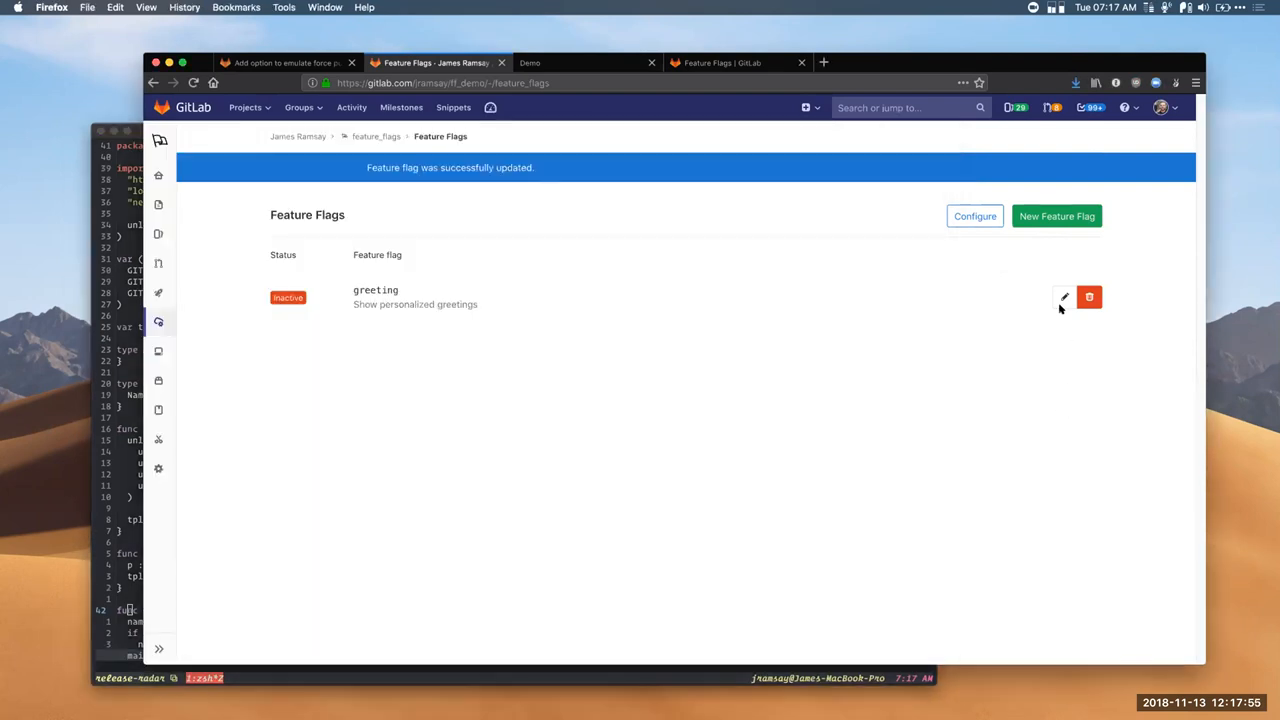
pyautogui.click(974, 216)
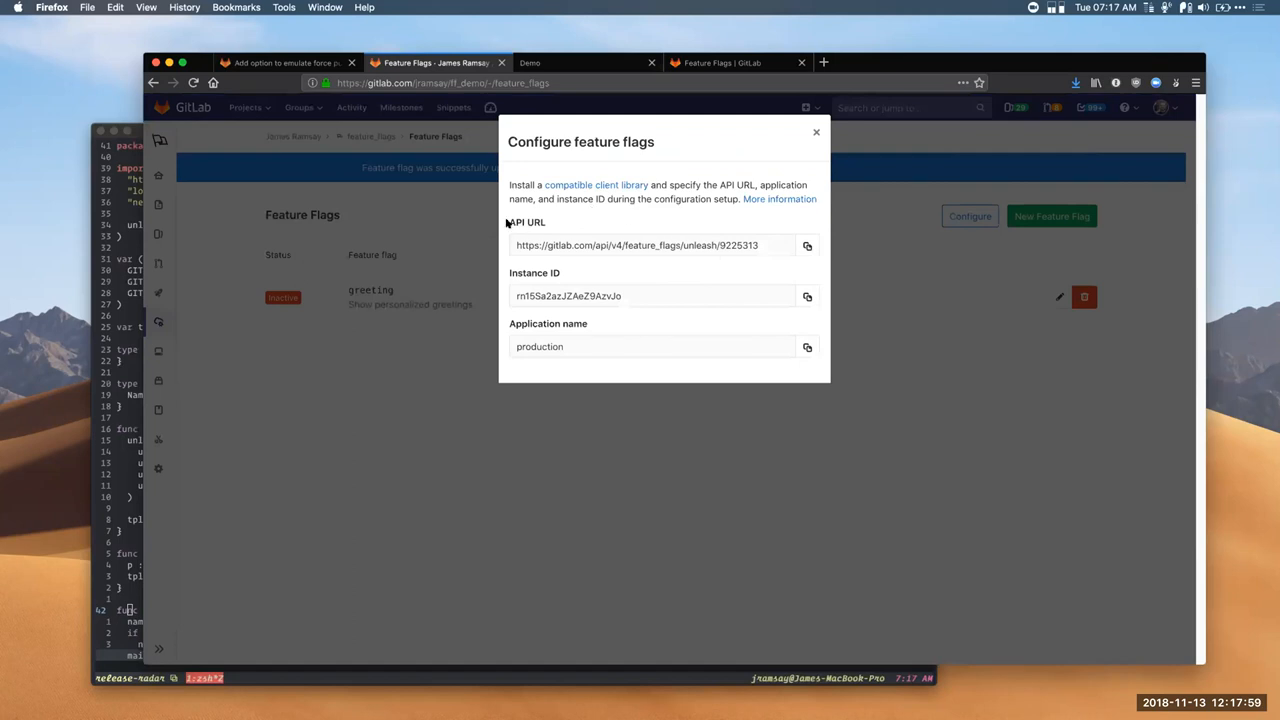
pyautogui.moveTo(504, 322)
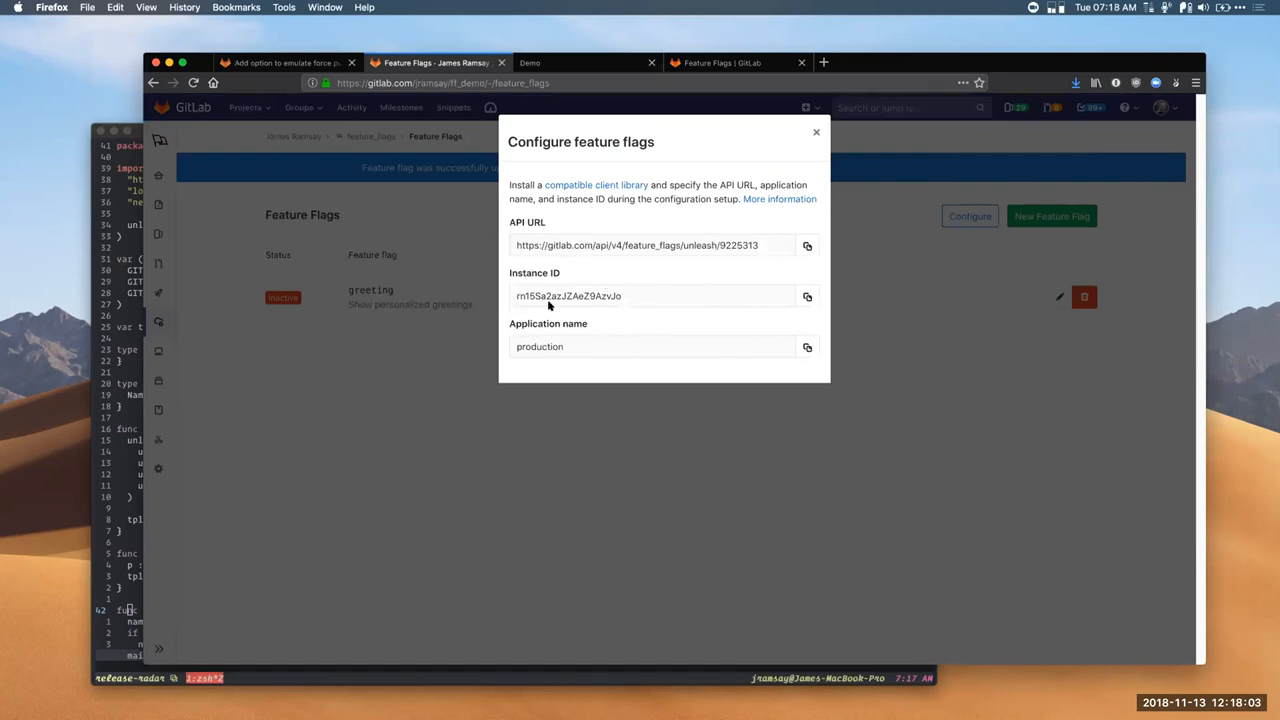
pyautogui.moveTo(764, 200)
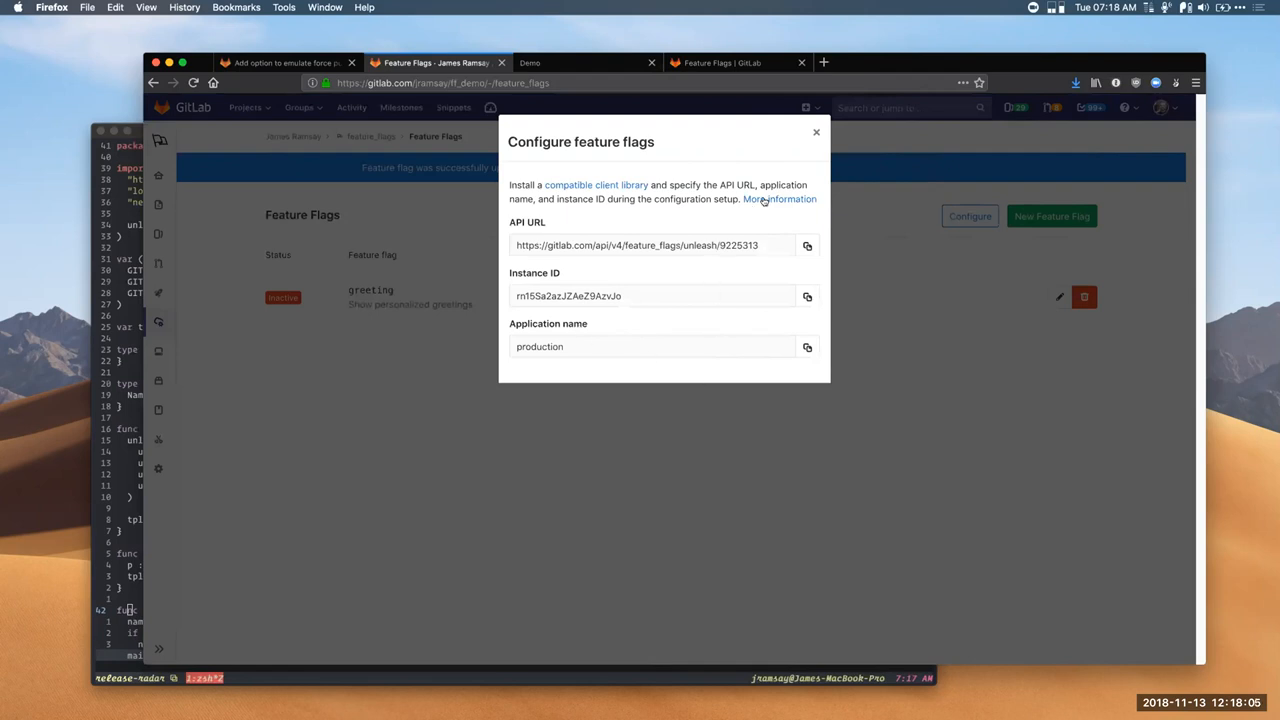
pyautogui.moveTo(782, 170)
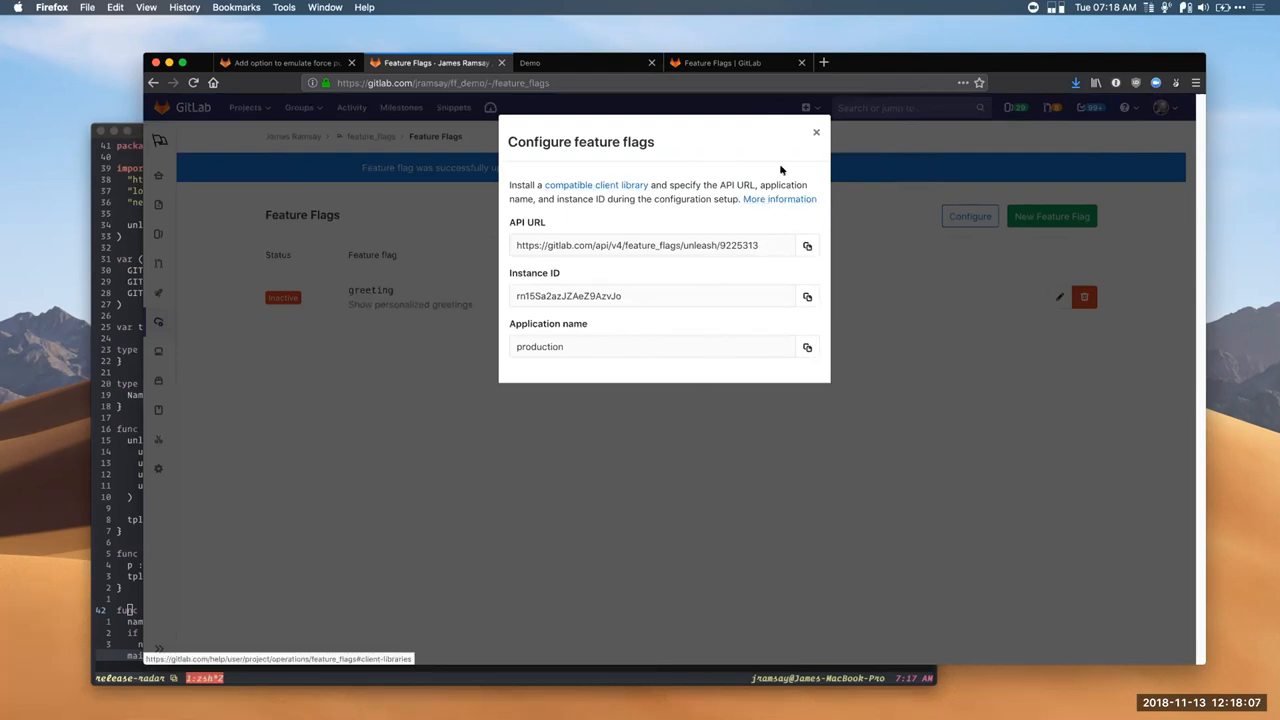
pyautogui.click(816, 132)
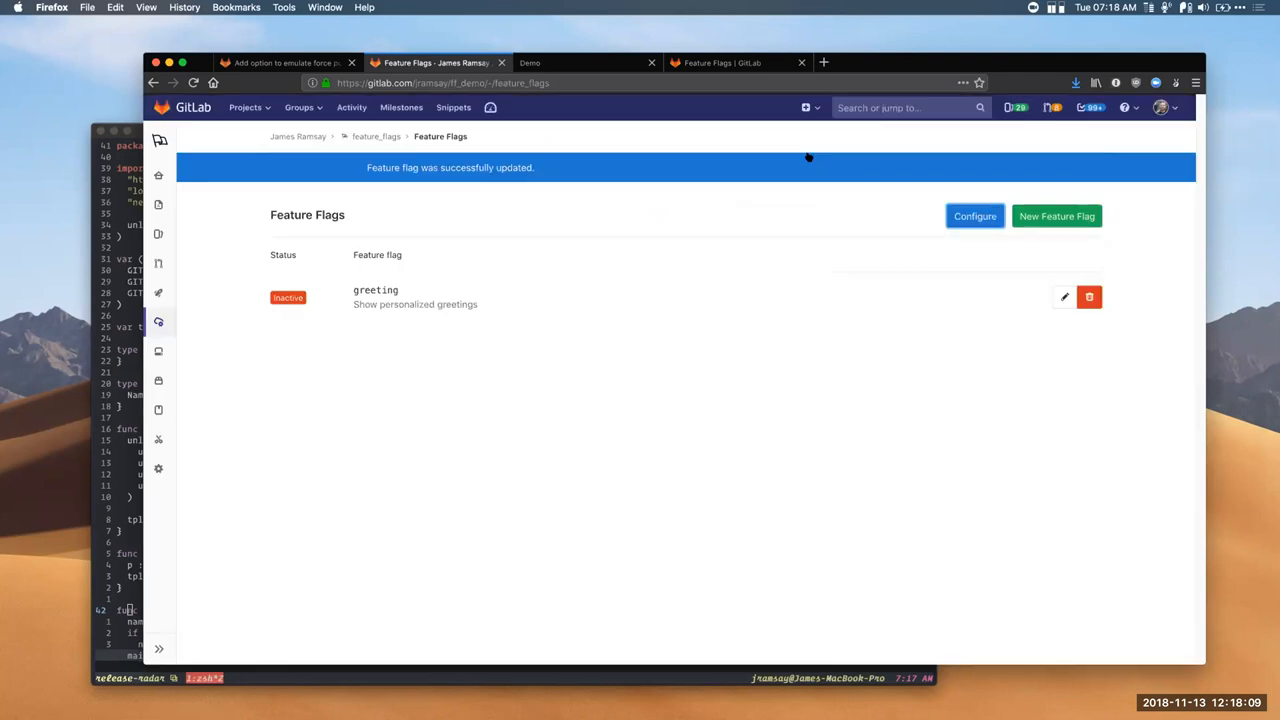
pyautogui.moveTo(876, 150)
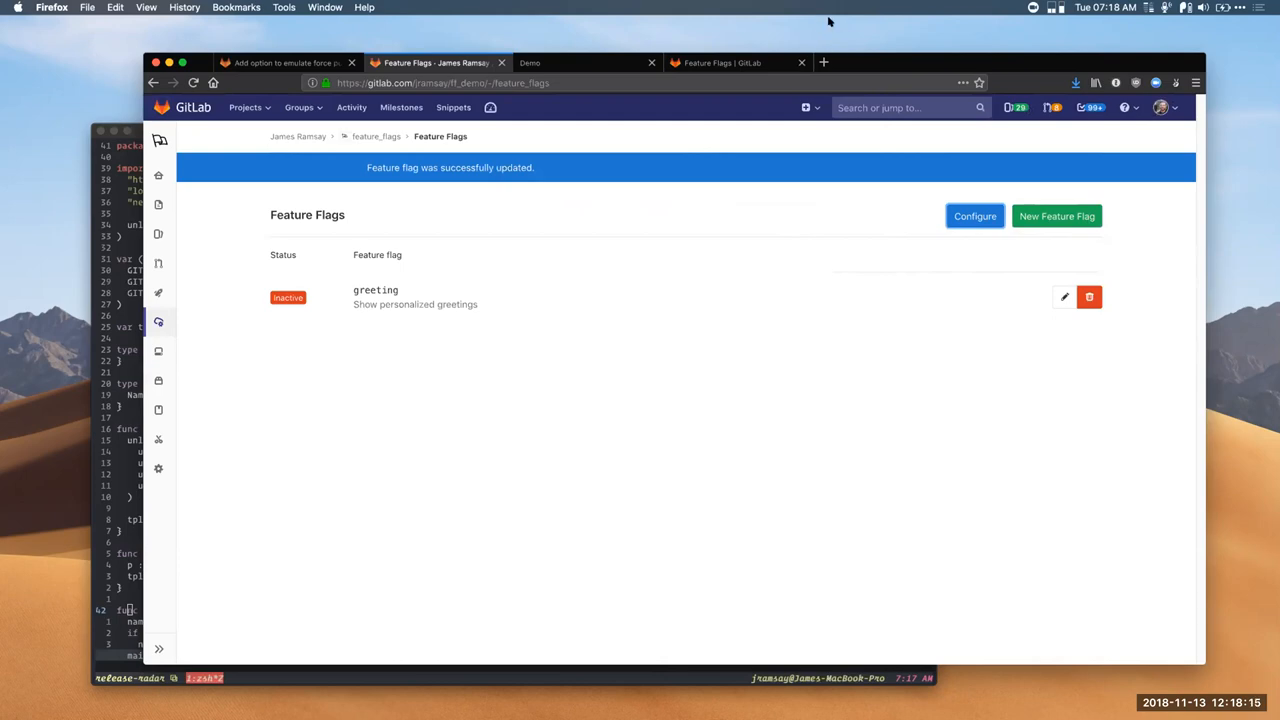
pyautogui.click(884, 12)
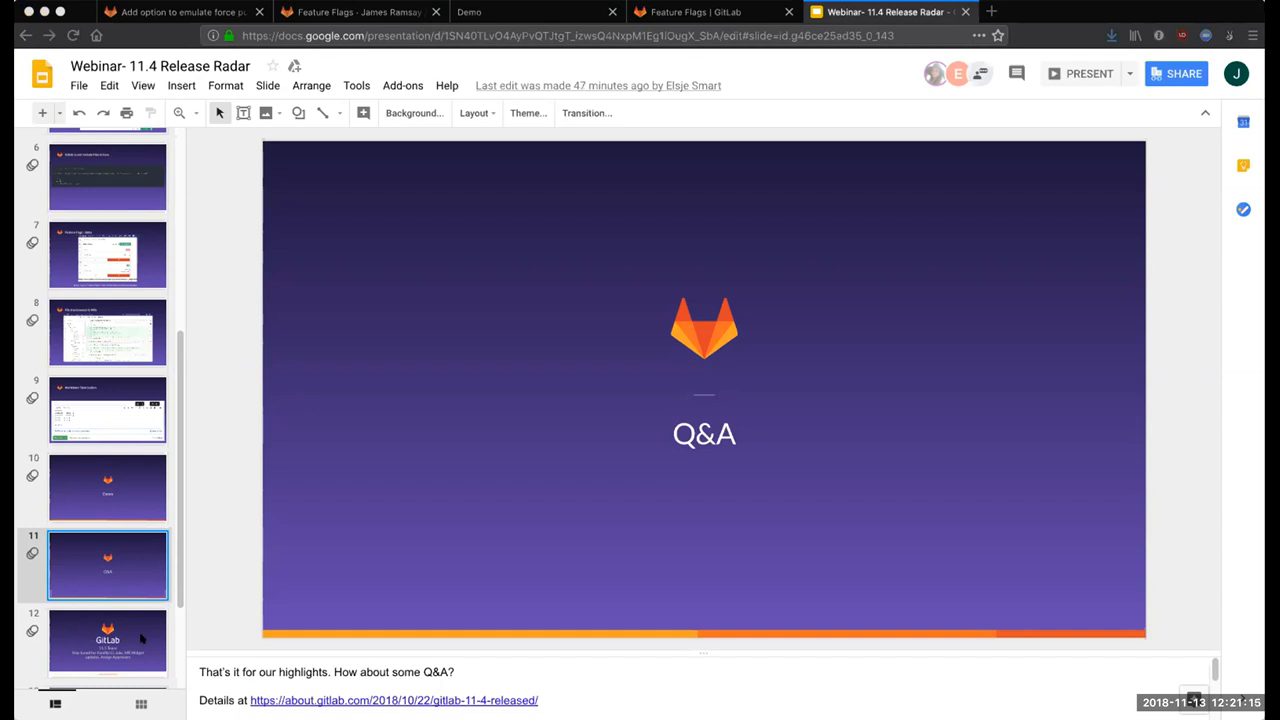
# Step: Step through the 11.5 tease and feedback slides to the final Questions/Contact slide 14
pyautogui.click(108, 640)
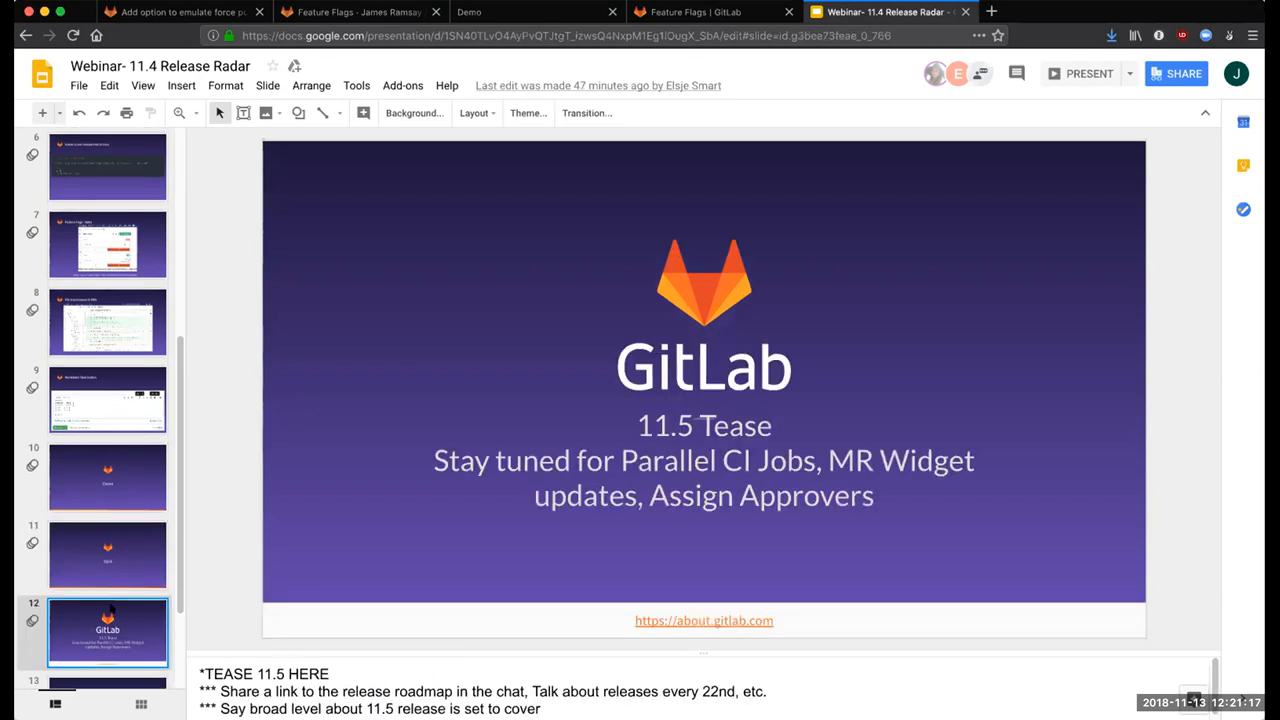
pyautogui.moveTo(248, 608)
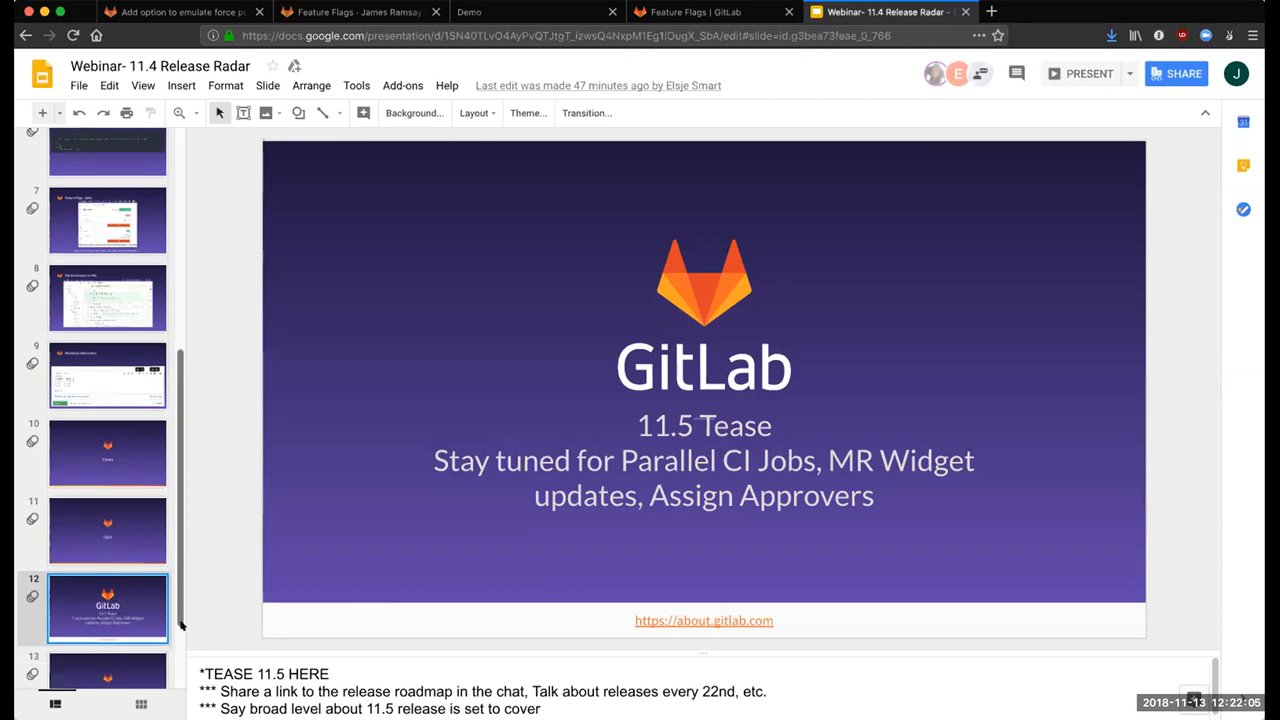
pyautogui.click(108, 600)
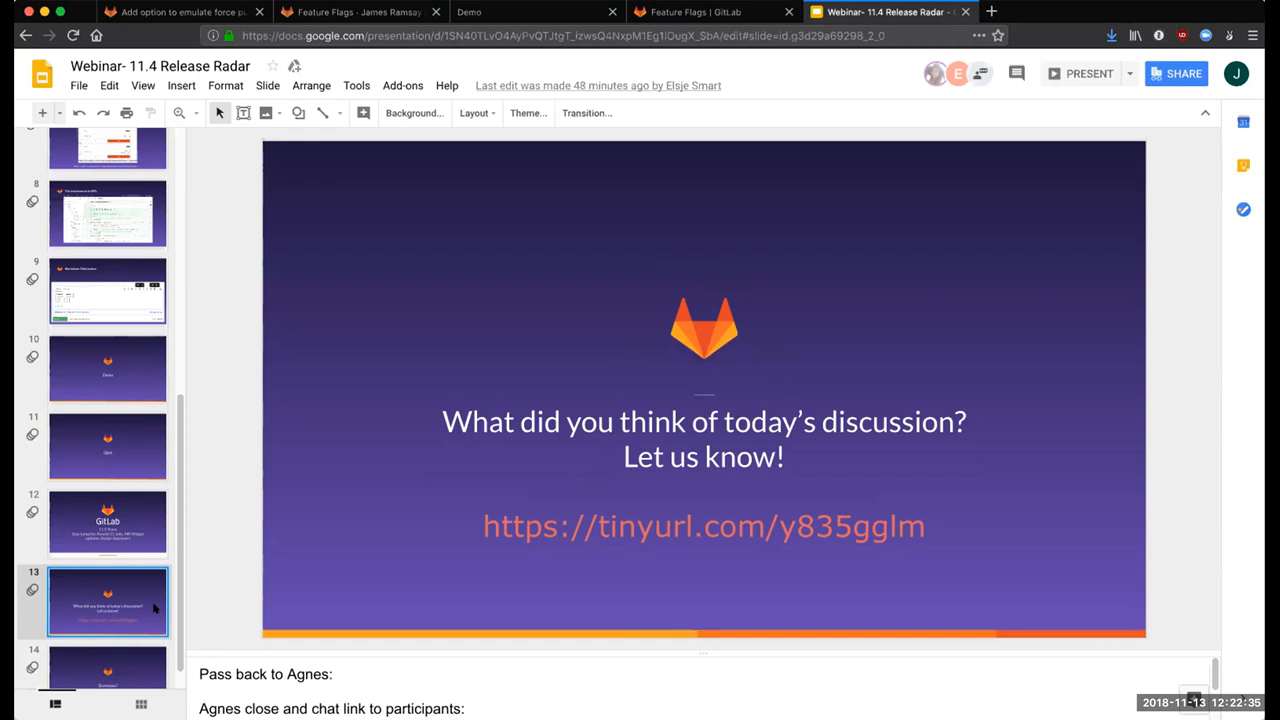
pyautogui.scroll(-3)
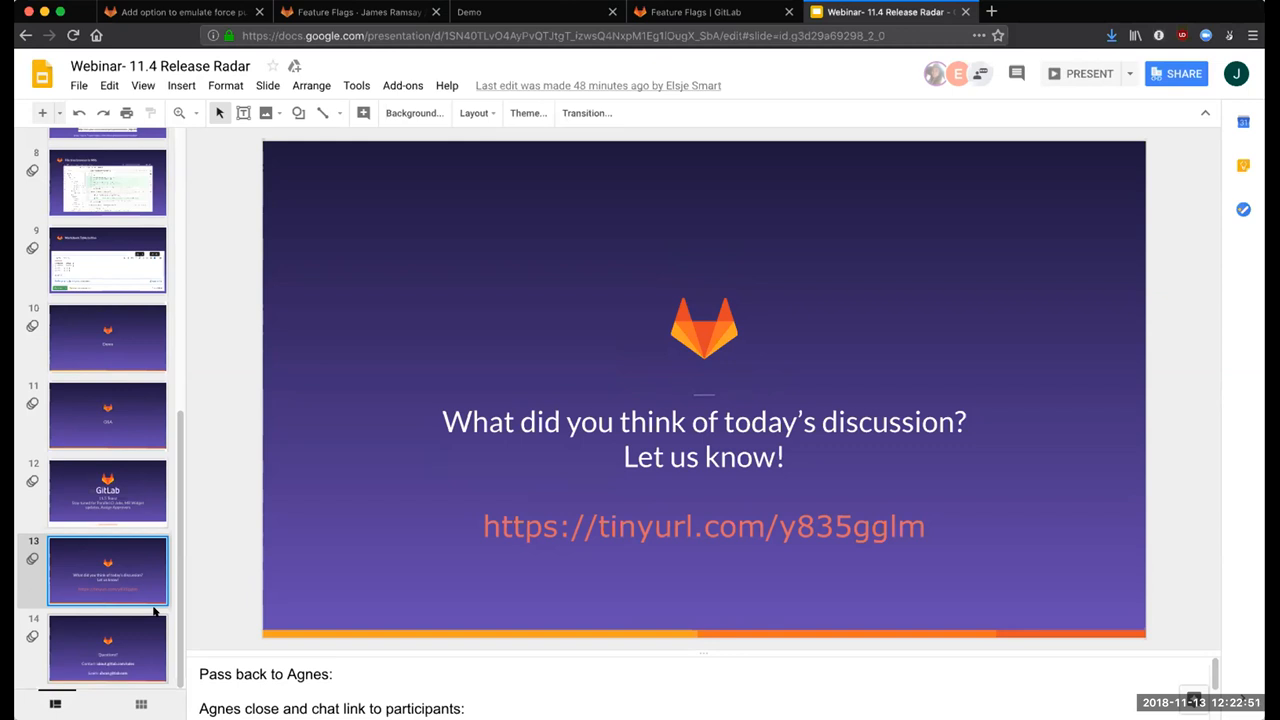
pyautogui.click(108, 648)
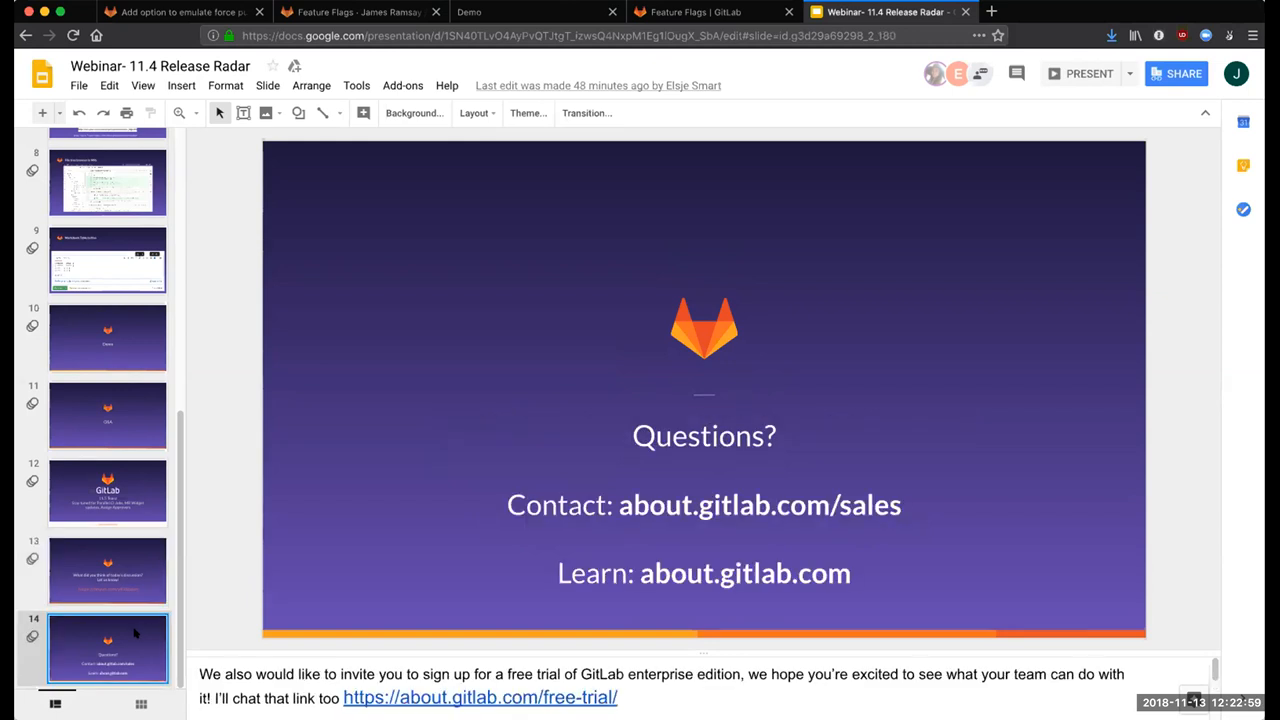